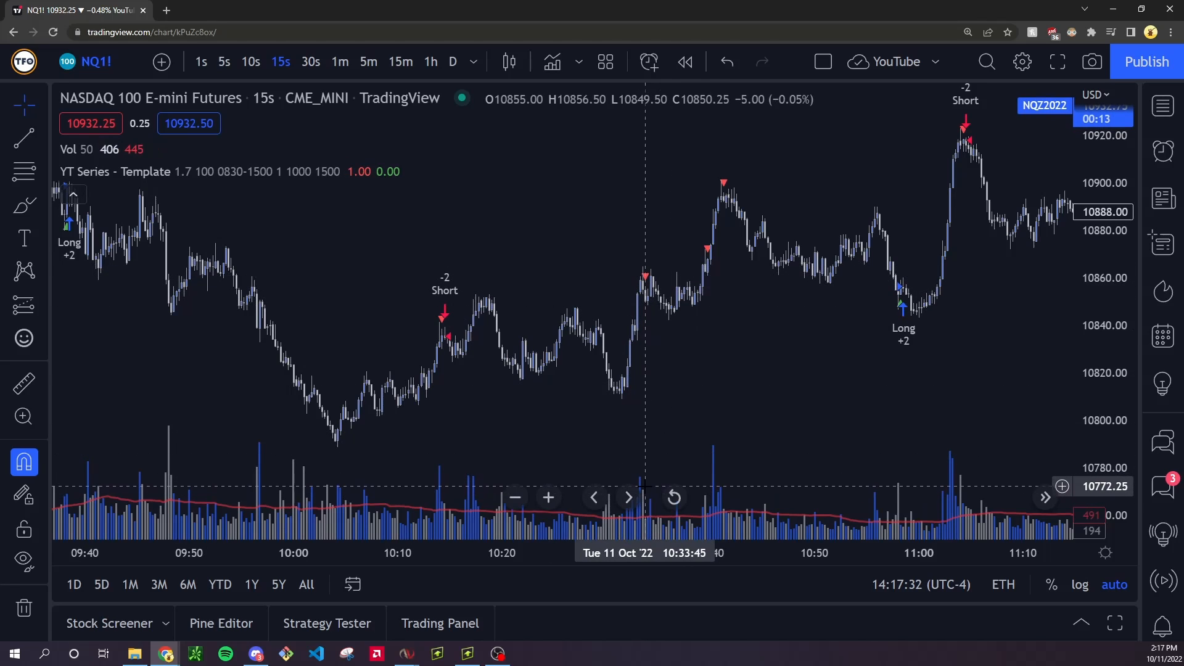
{"action": "mouse_move", "coordinate": [736, 200]}
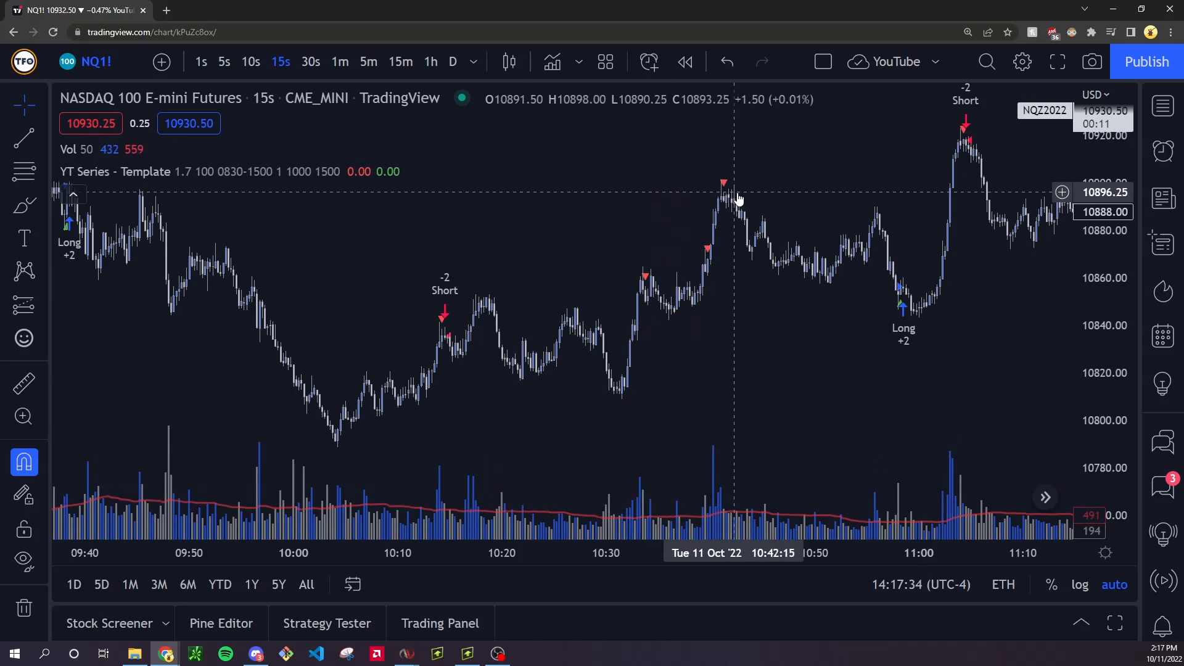
{"action": "mouse_move", "coordinate": [910, 324]}
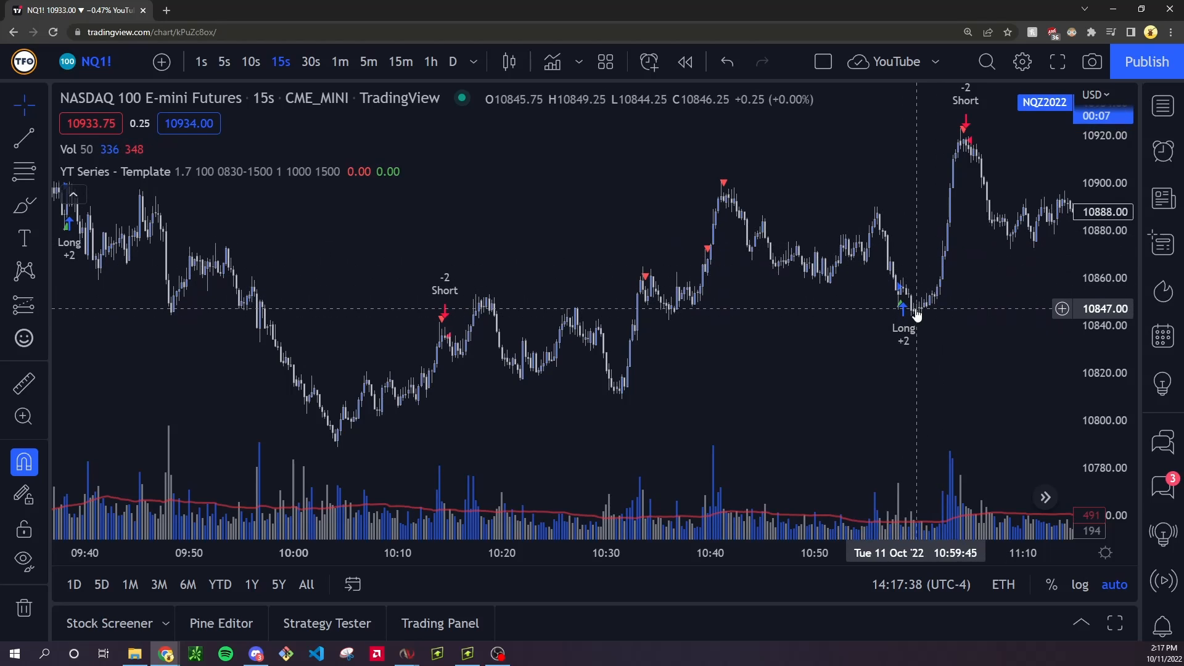
{"action": "mouse_move", "coordinate": [899, 313]}
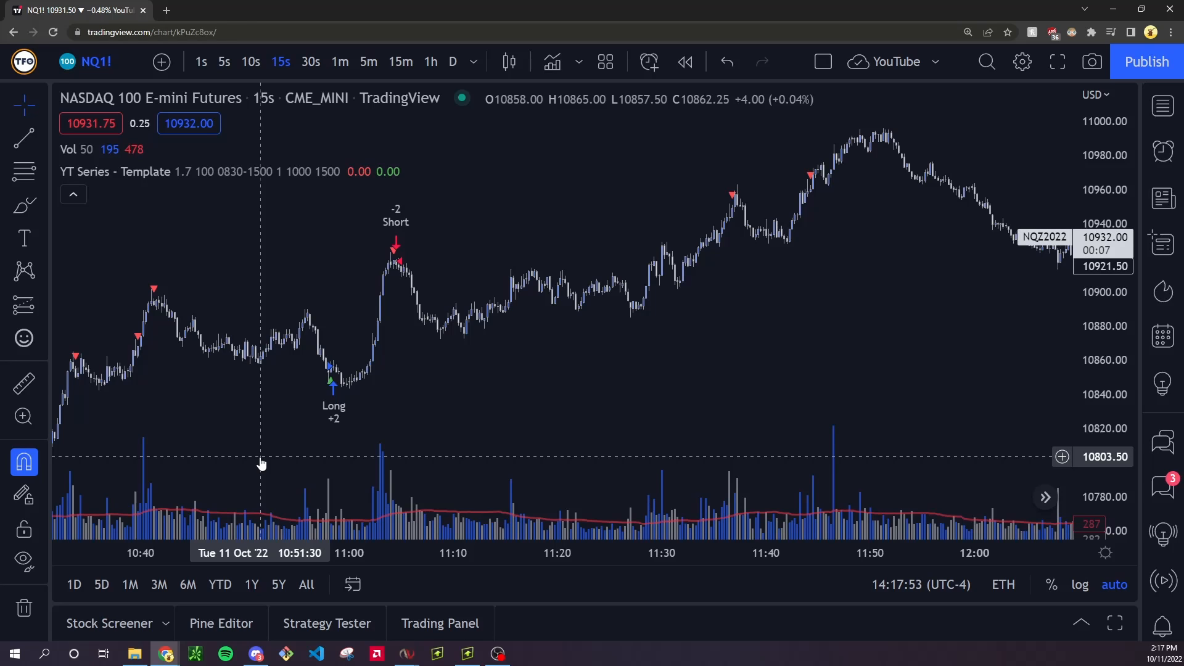
{"action": "mouse_move", "coordinate": [718, 353]}
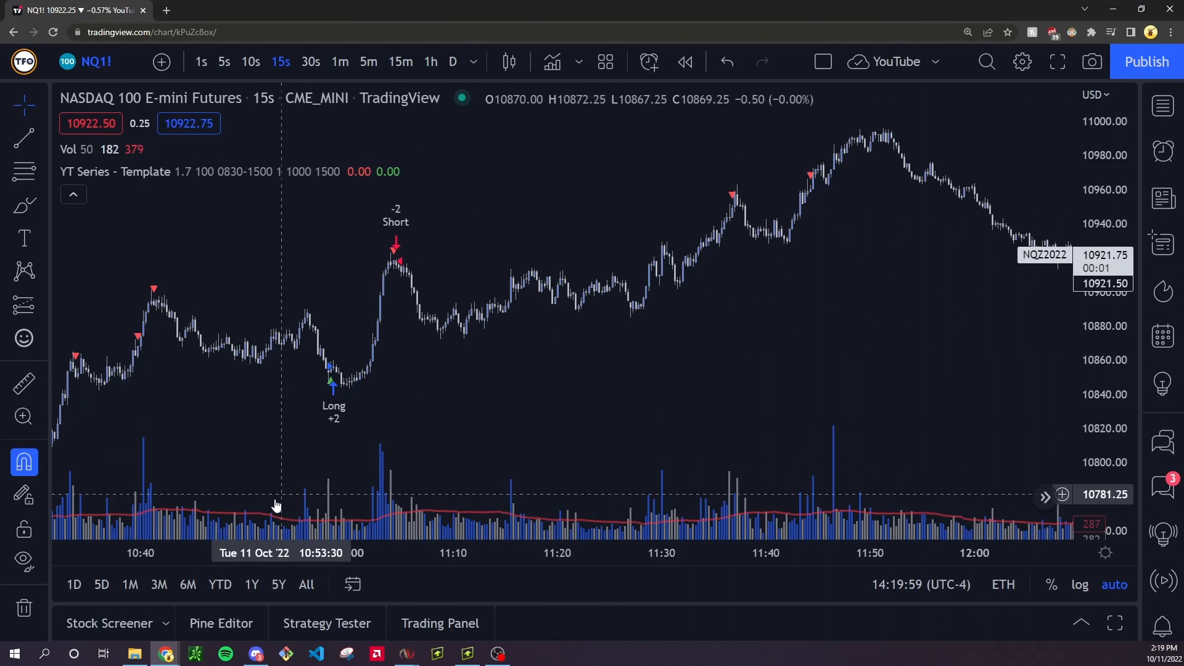
Start a new untitled Strategy script from the Pine Editor's Create new menu.
{"action": "left_click", "coordinate": [221, 623]}
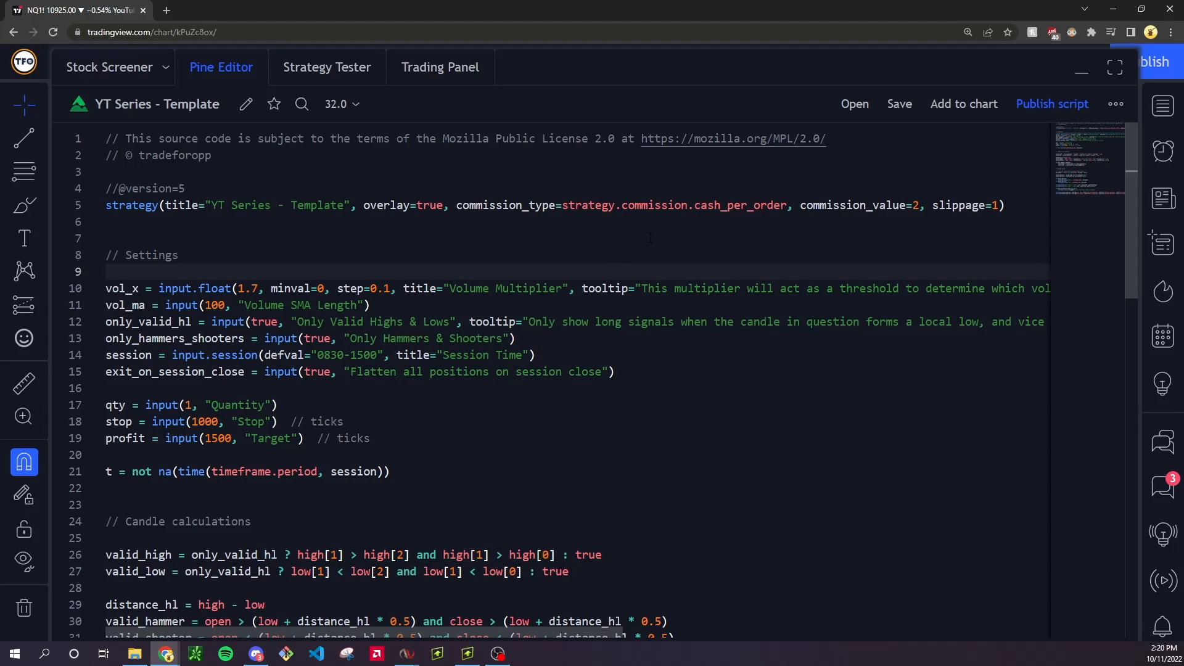
{"action": "left_click", "coordinate": [853, 104]}
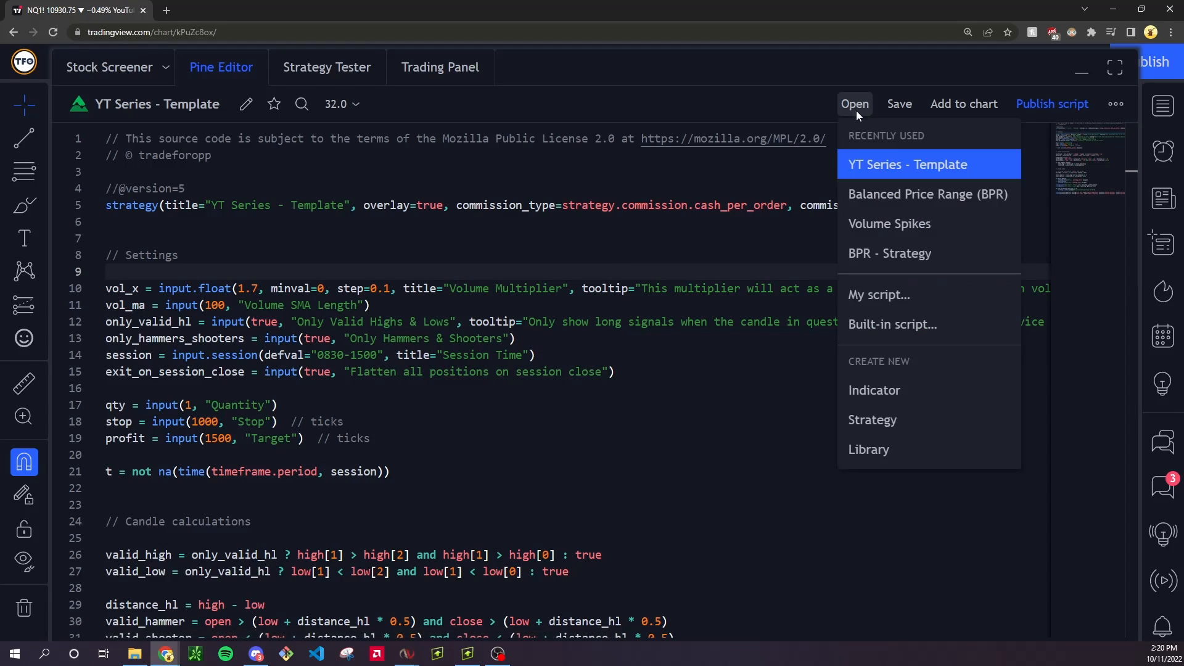
{"action": "left_click", "coordinate": [872, 419]}
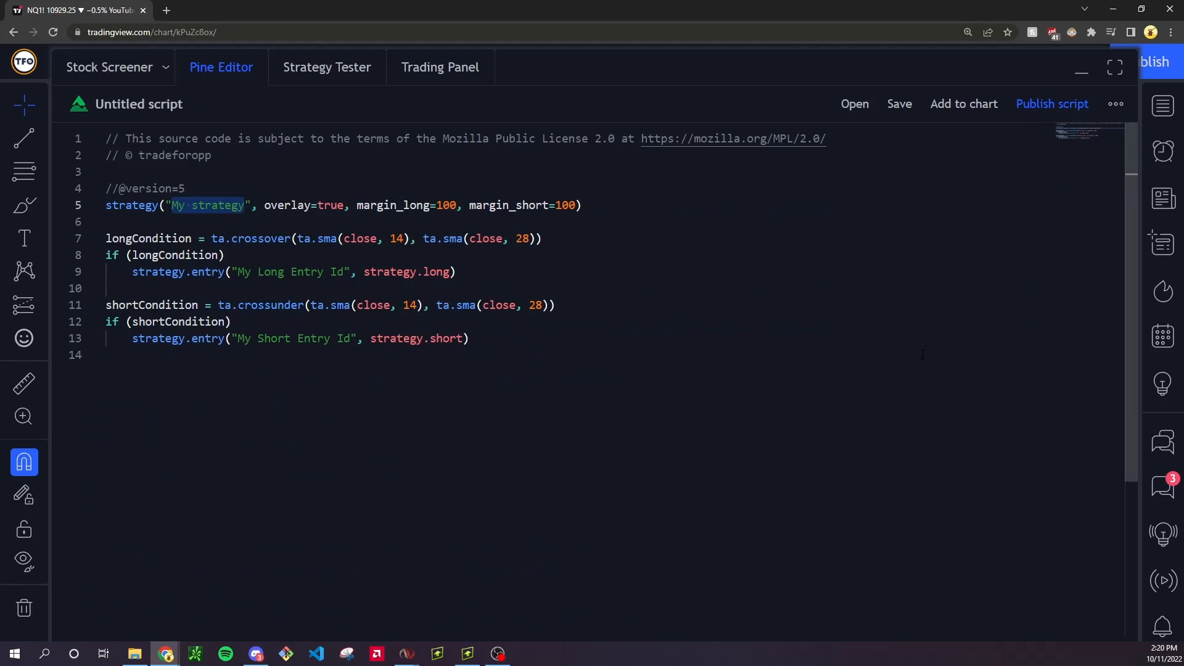
{"action": "left_click", "coordinate": [854, 103]}
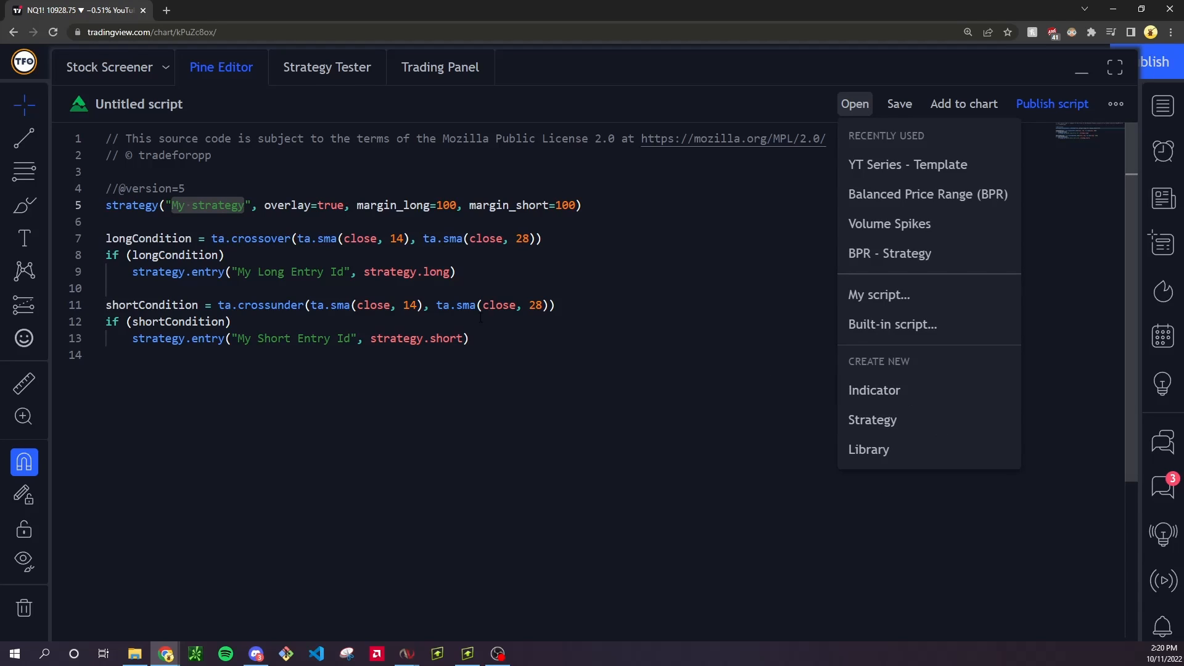
{"action": "mouse_move", "coordinate": [177, 271]}
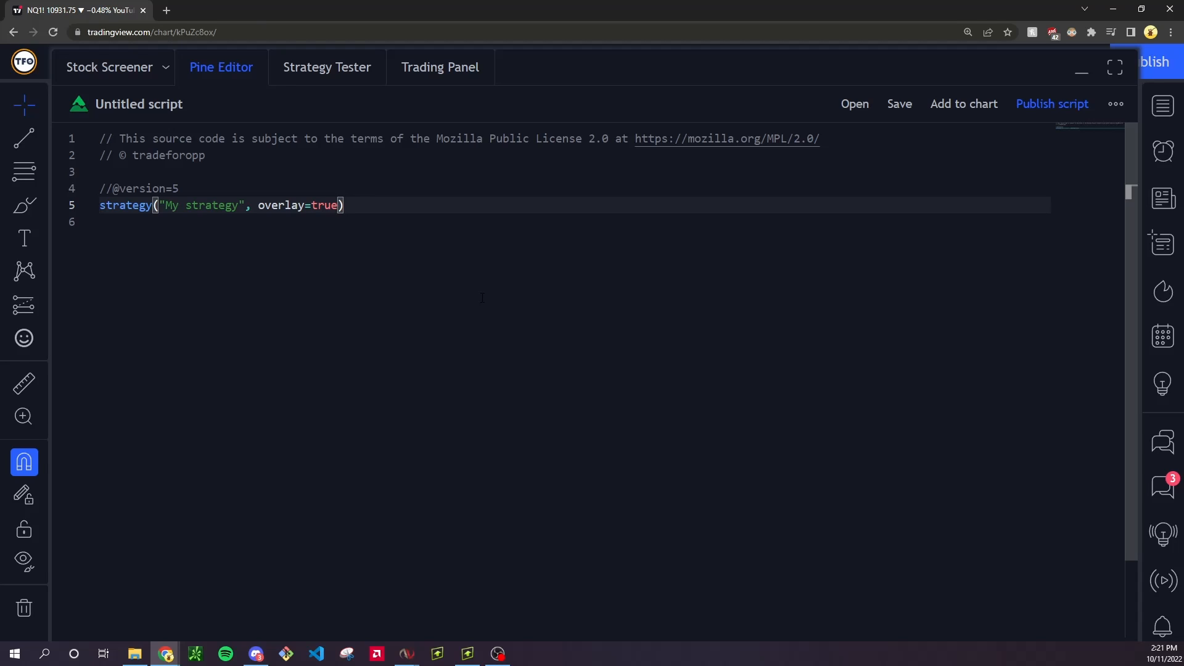
Extend strategy() with cash_per_contract commission 2 and slippage 1, then add a // Settings comment.
{"action": "type", "text": ", commission_type = strate"}
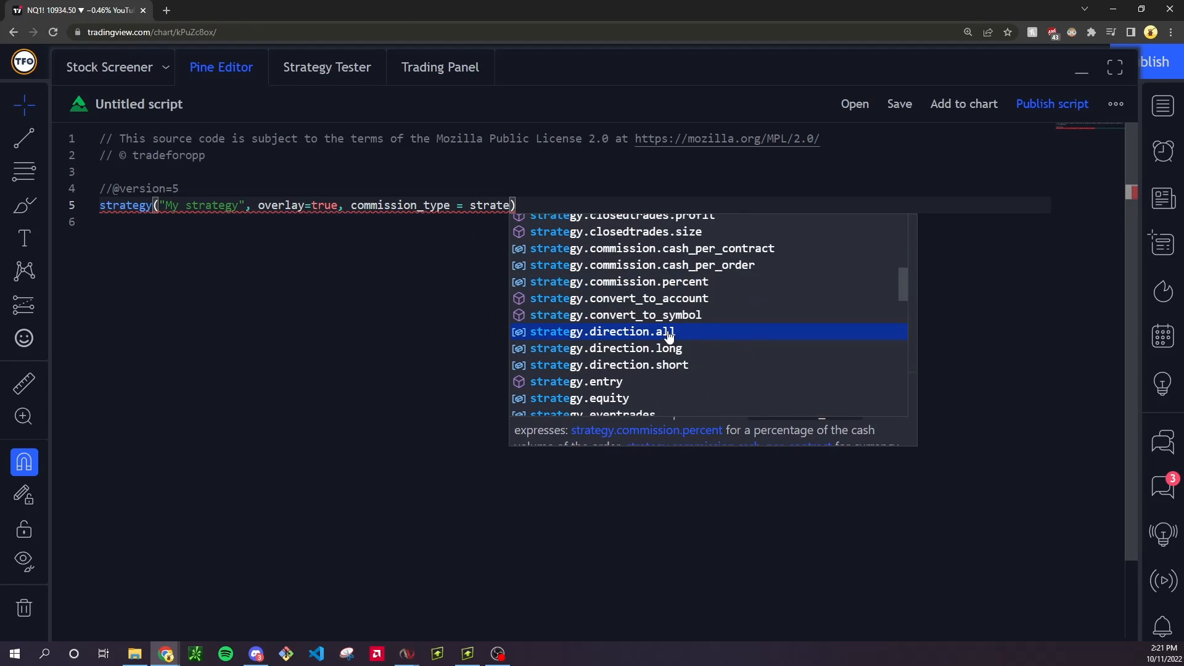
{"action": "mouse_move", "coordinate": [762, 263]}
{"action": "type", "text": "gy.commission.cash_per_contract, commission_value = 2"}
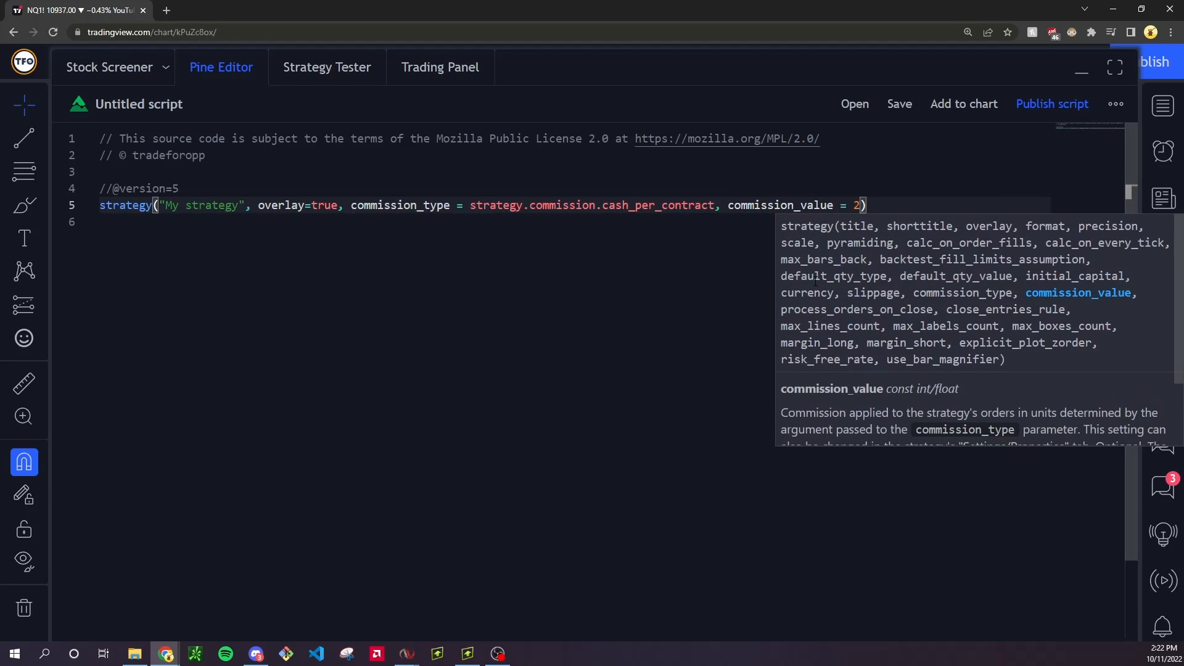
{"action": "type", "text": ", slippage ="}
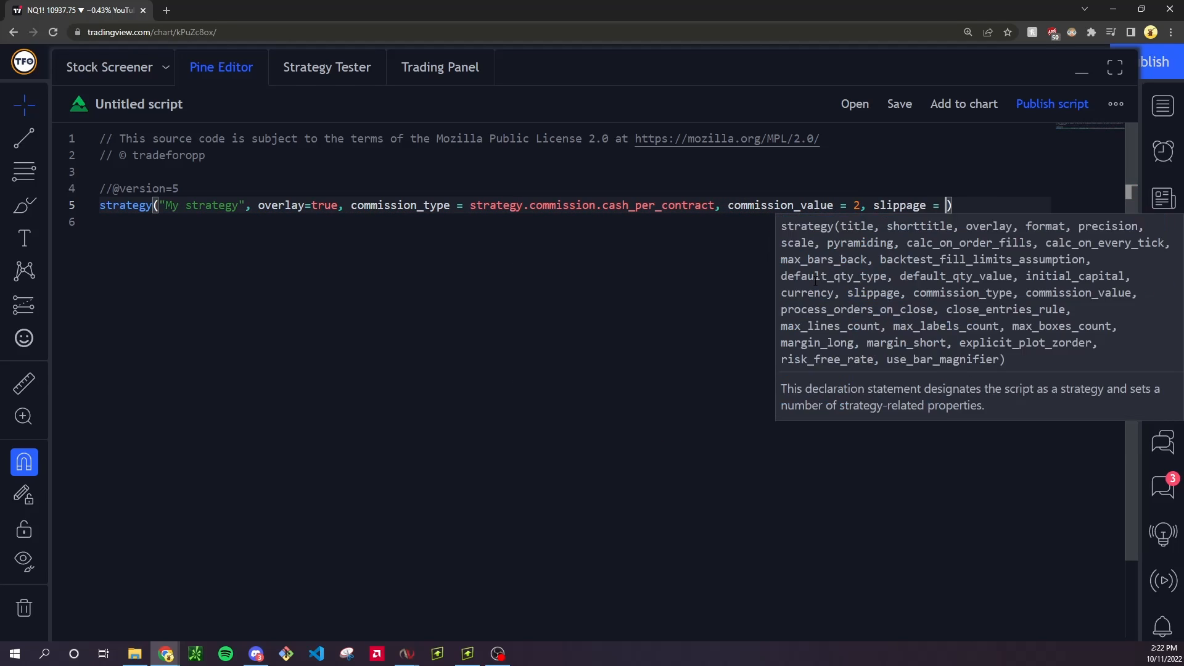
{"action": "type", "text": "1"}
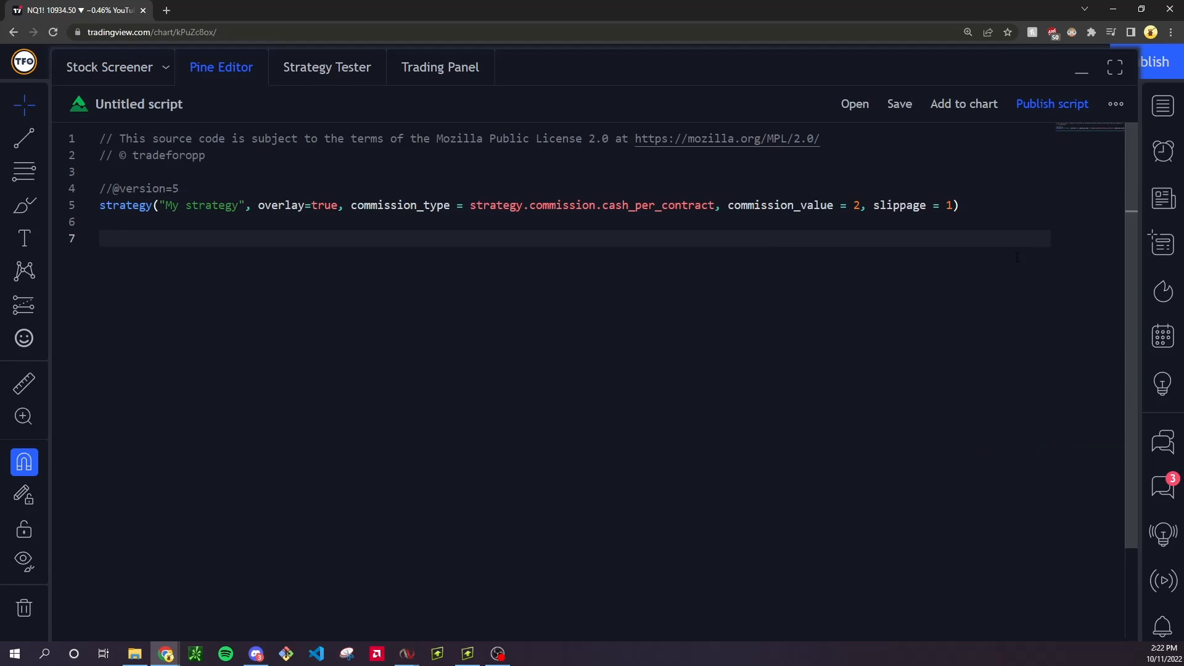
{"action": "type", "text": "// Set"}
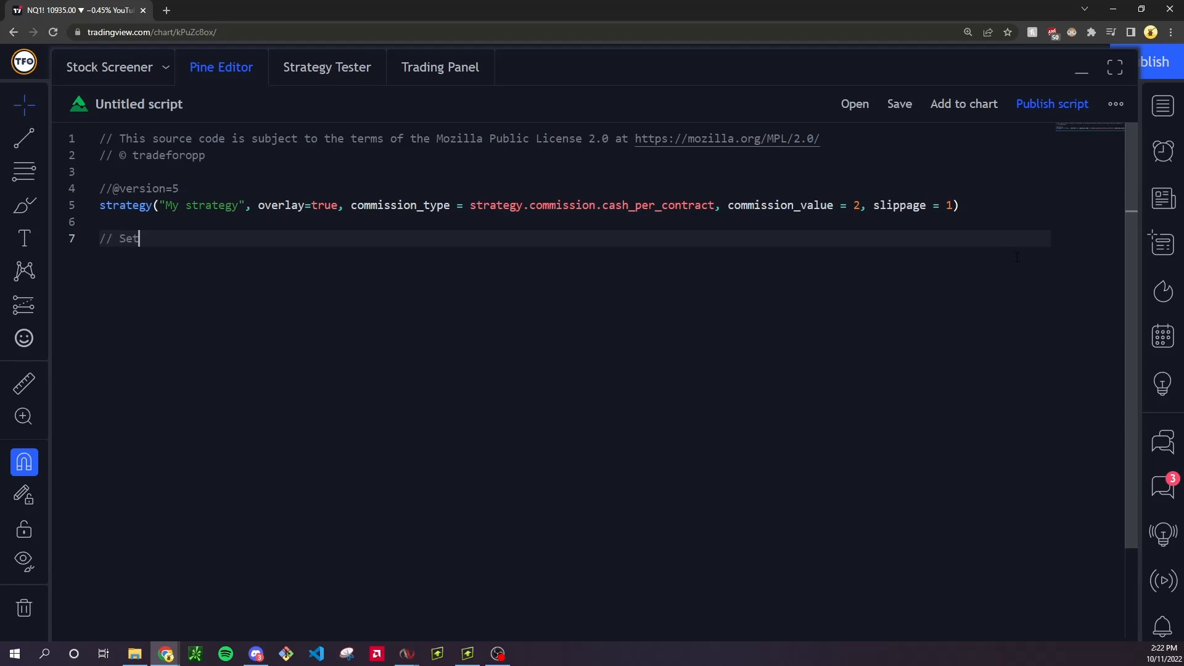
{"action": "type", "text": "tings"}
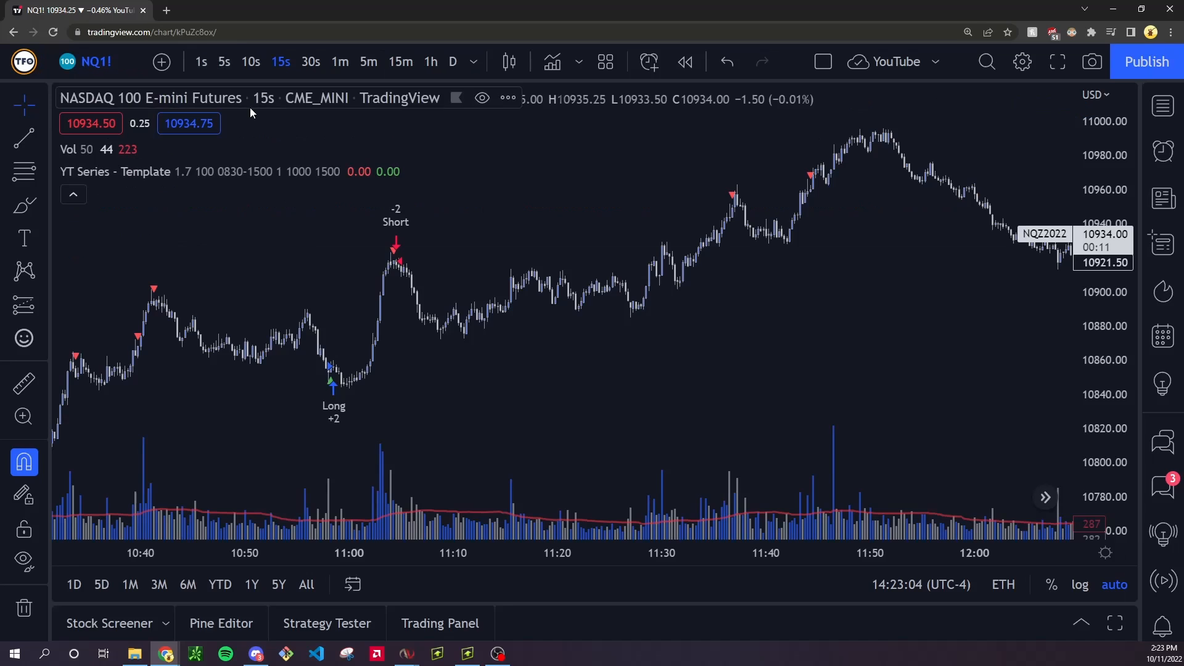
{"action": "mouse_move", "coordinate": [389, 444]}
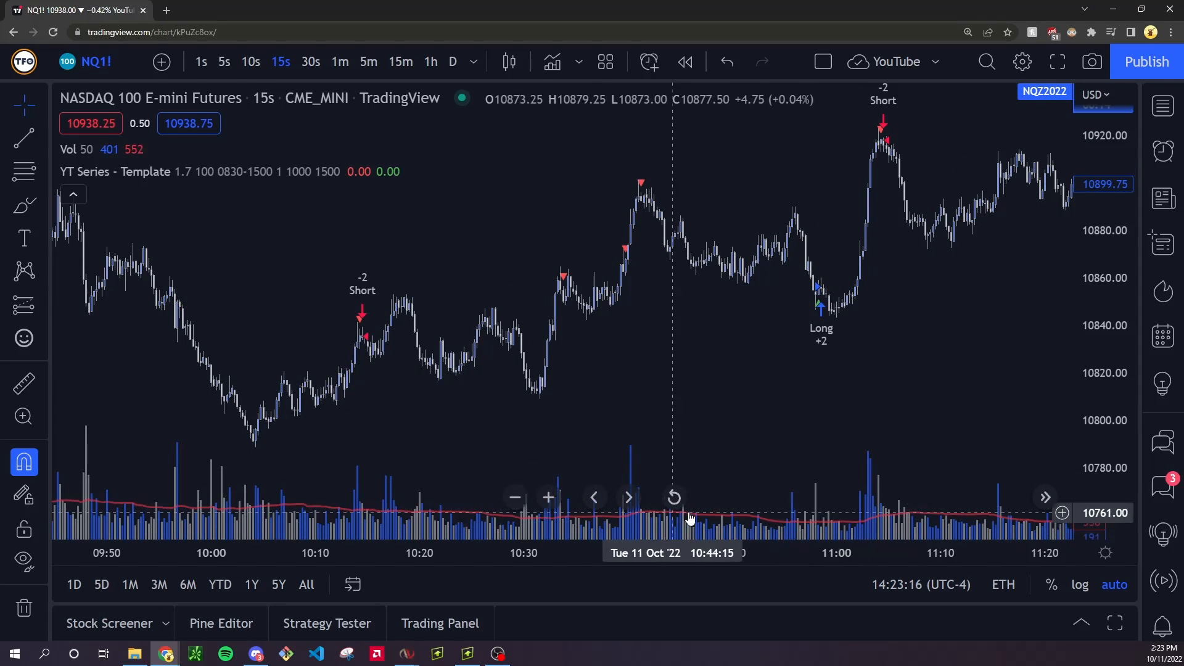
{"action": "mouse_move", "coordinate": [850, 498]}
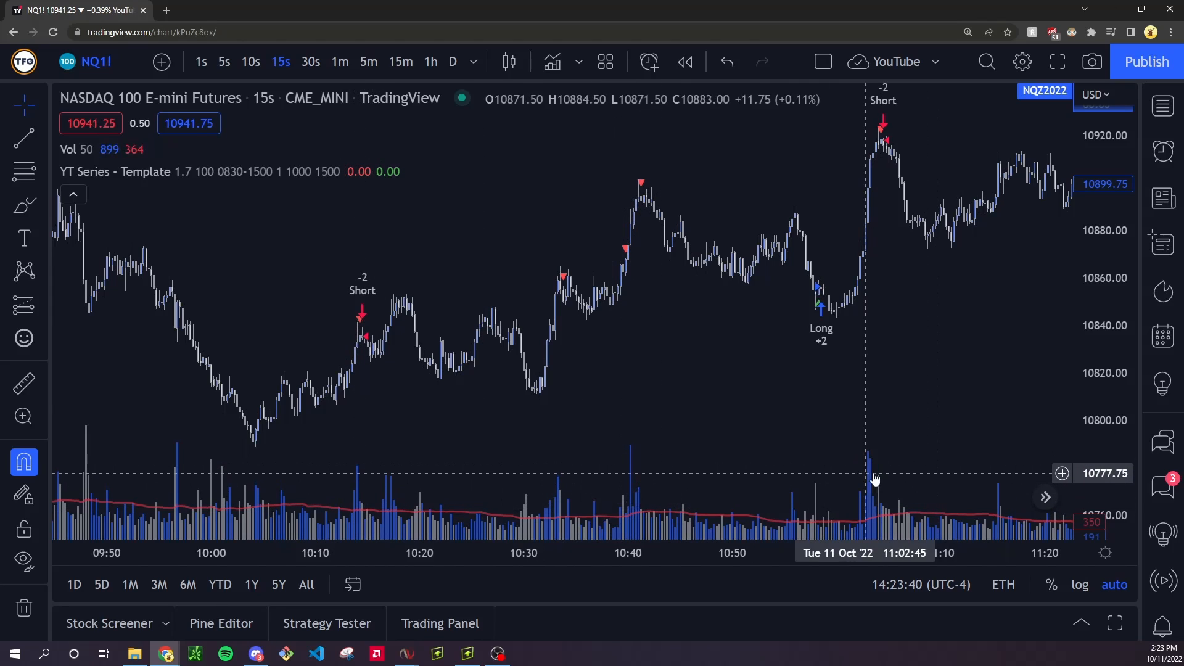
Define vol_x as input.float defaulting to 1.0 with minval 0 and a title.
{"action": "left_click", "coordinate": [221, 623]}
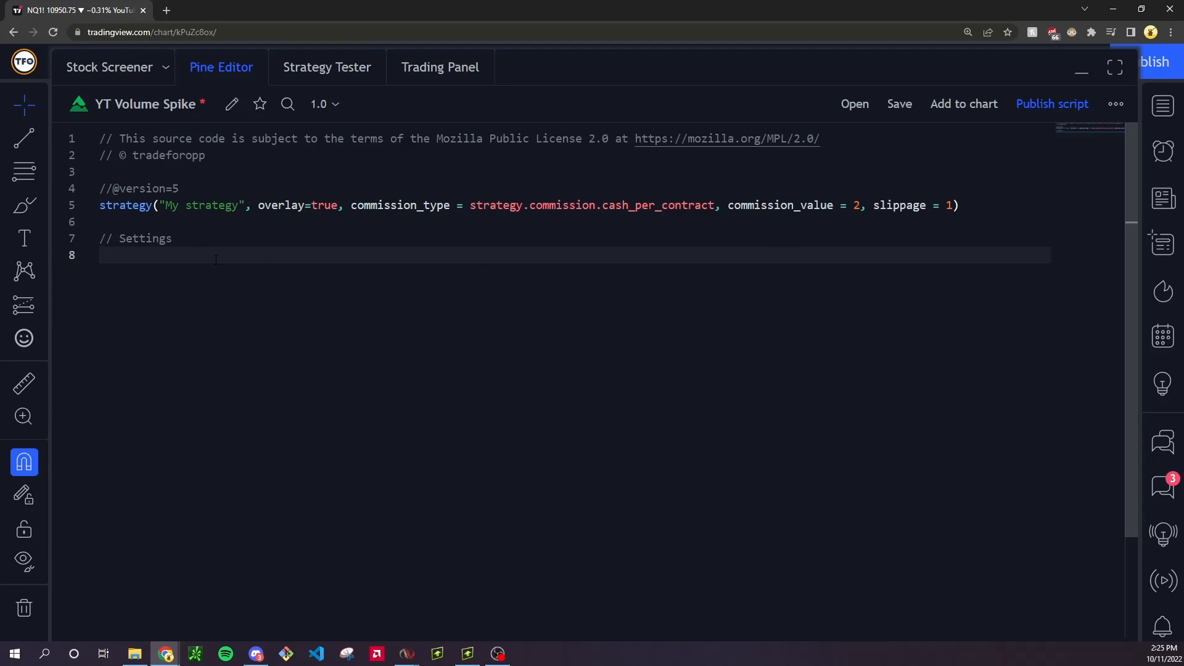
{"action": "type", "text": "vol_"}
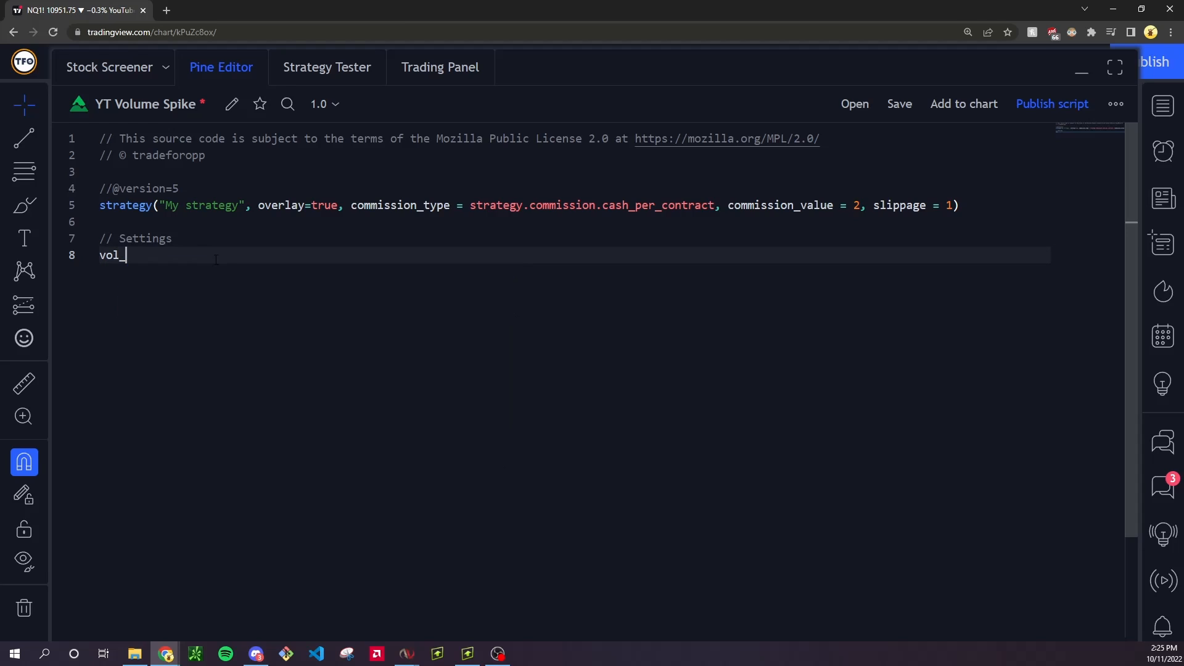
{"action": "type", "text": "x ="}
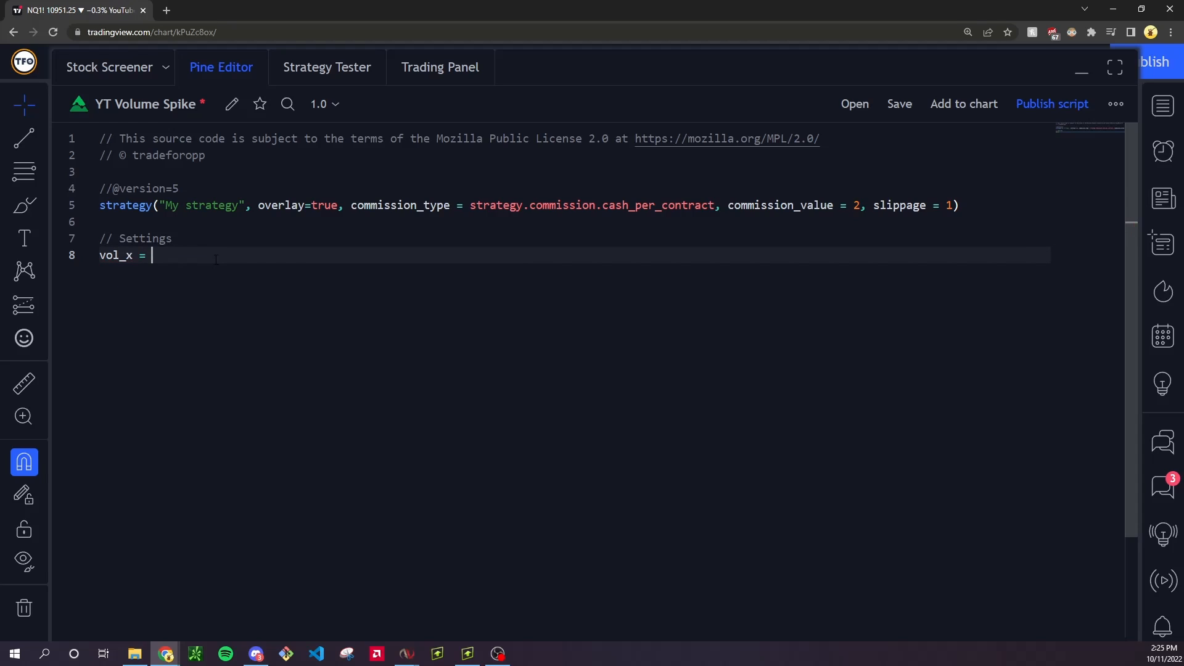
{"action": "type", "text": "input.float("}
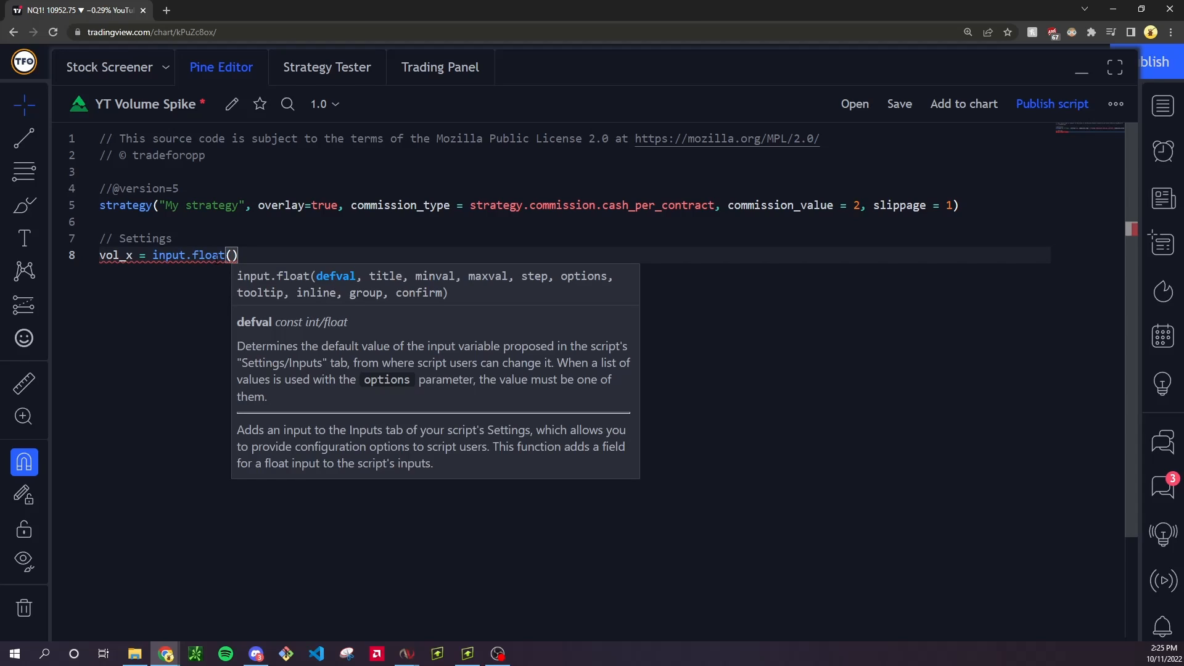
{"action": "type", "text": "1.0"}
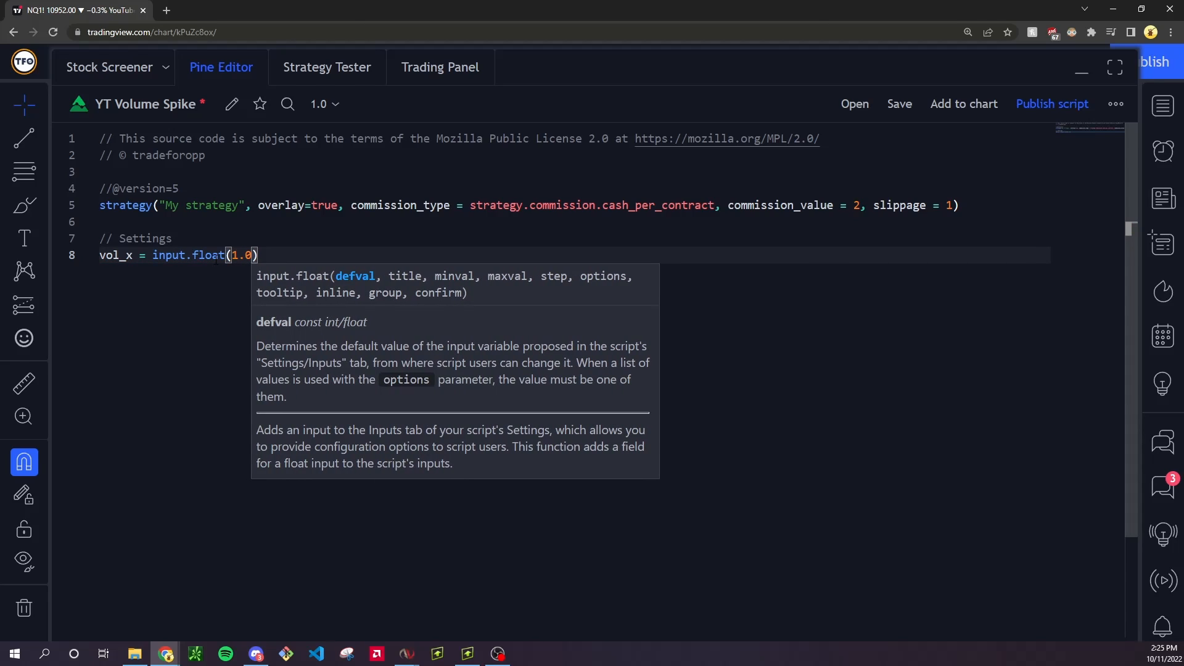
{"action": "type", "text": ", minval = 0"}
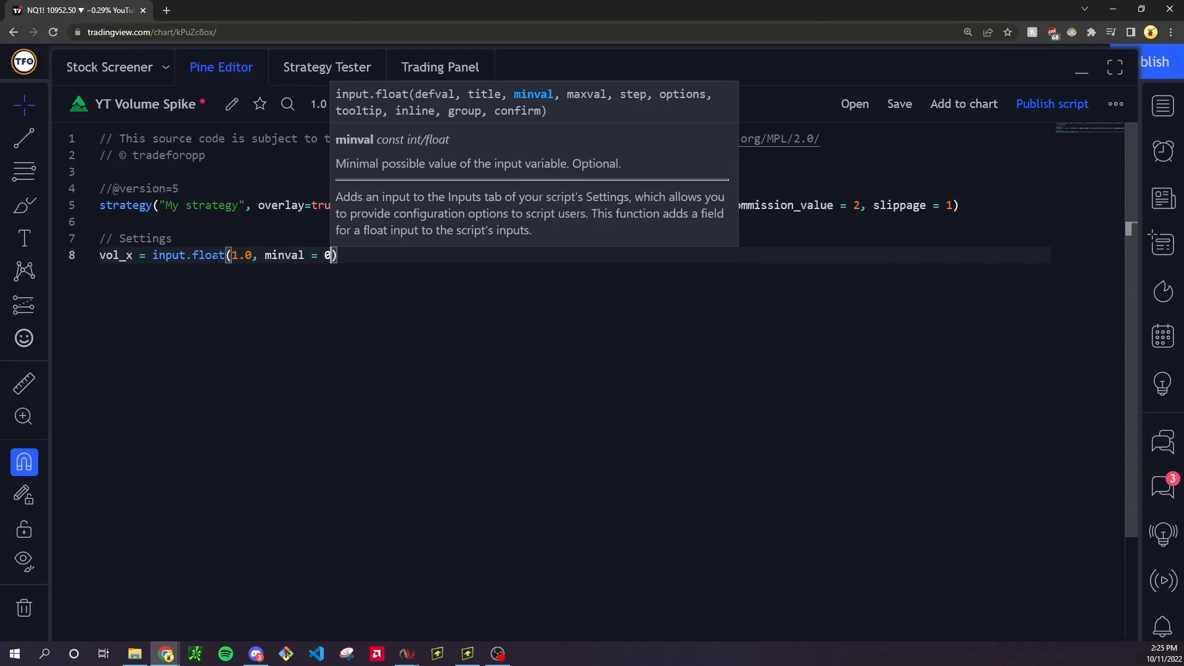
{"action": "type", "text": ", step = 0."}
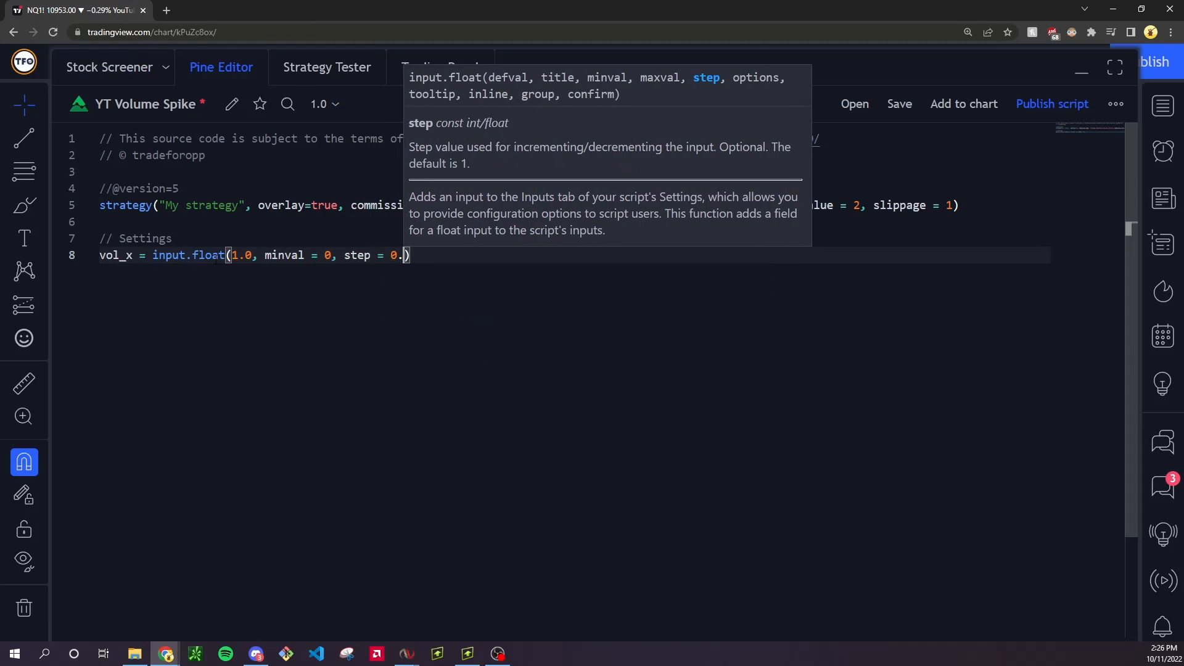
{"action": "type", "text": "1"}
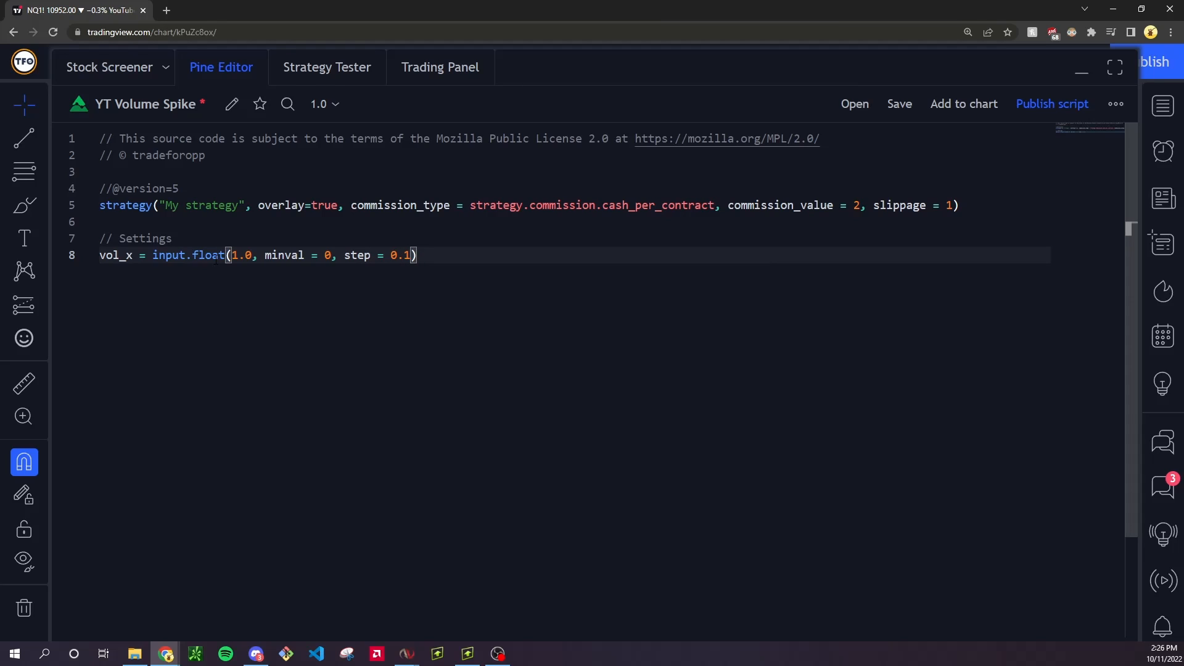
{"action": "type", "text": ", title = \"Volume Multiplier"}
{"action": "type", "text": "bol"}
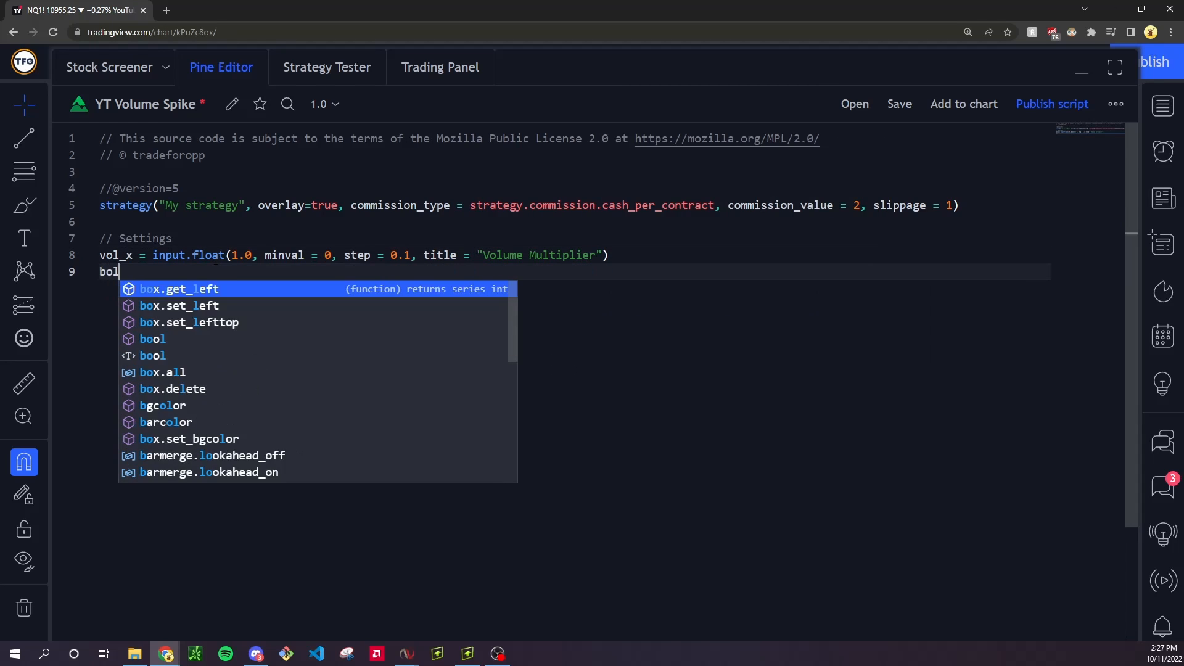
Define vol_ma = input(100, "Volume SMA Length") and begin only_valid_hl = input(true, "O...").
{"action": "type", "text": "vol_ma"}
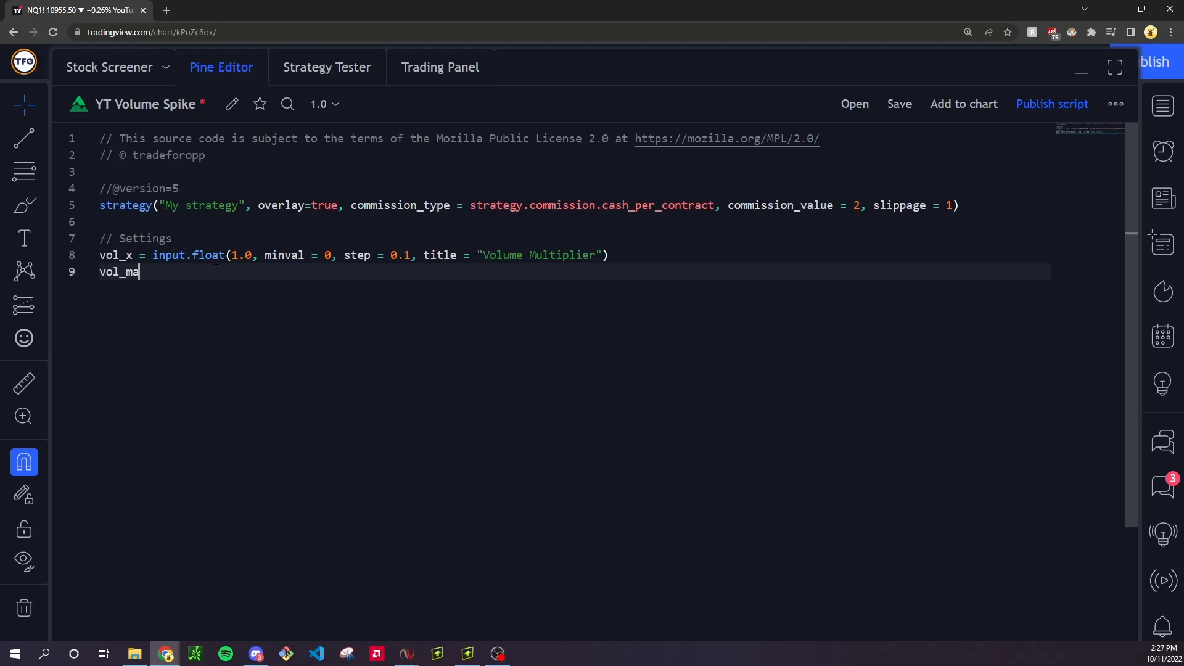
{"action": "type", "text": "= input("}
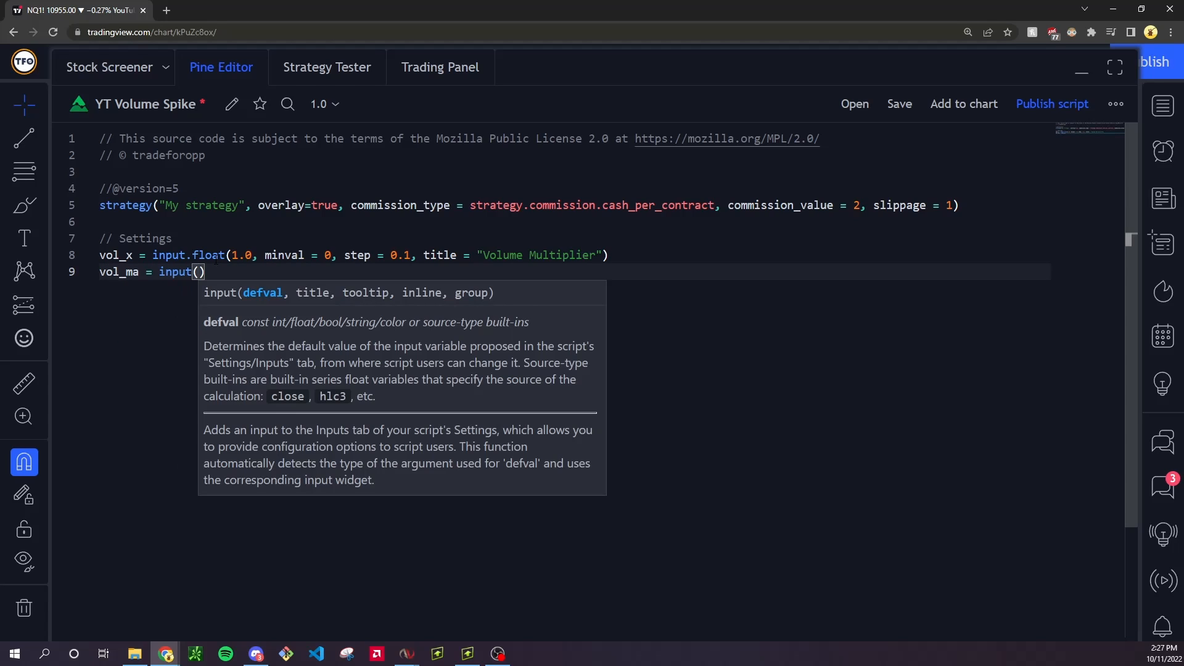
{"action": "type", "text": "100, \""}
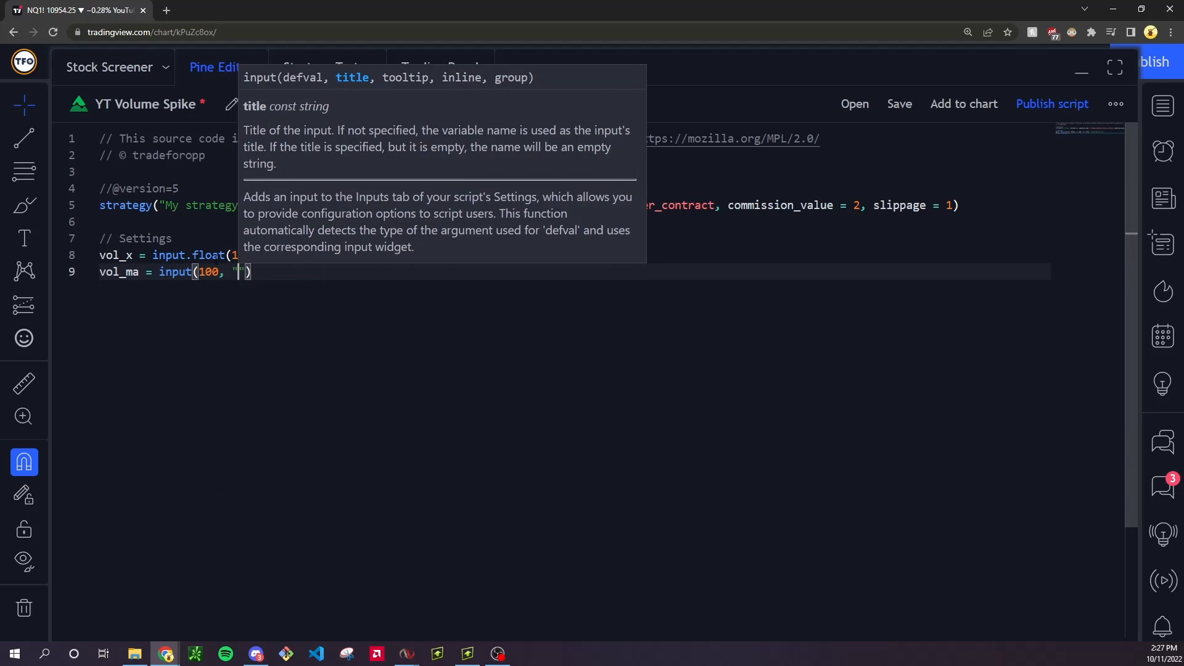
{"action": "type", "text": "Volume SMA Length"}
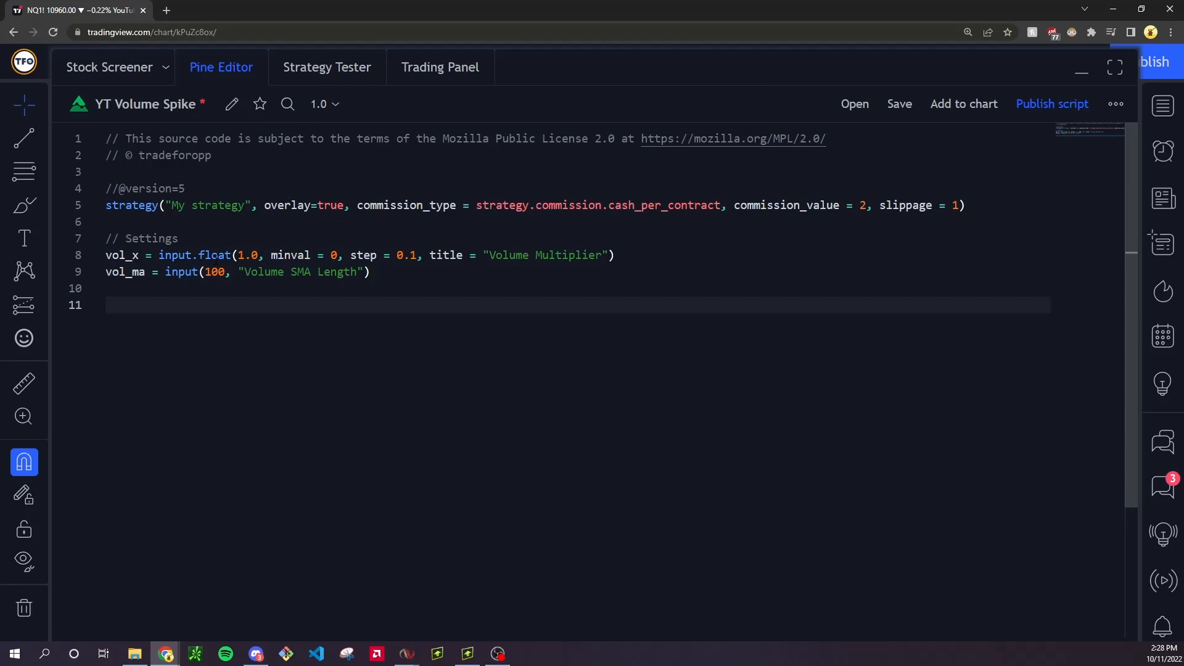
{"action": "type", "text": "o"}
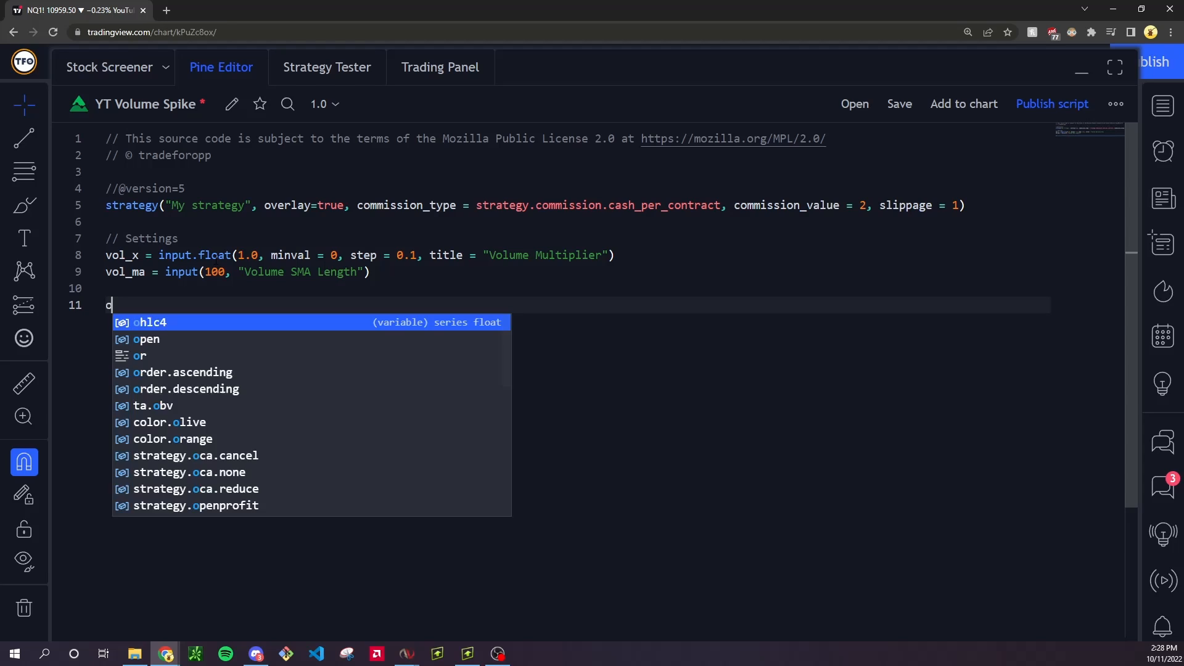
{"action": "type", "text": "nly_valid_hl = i"}
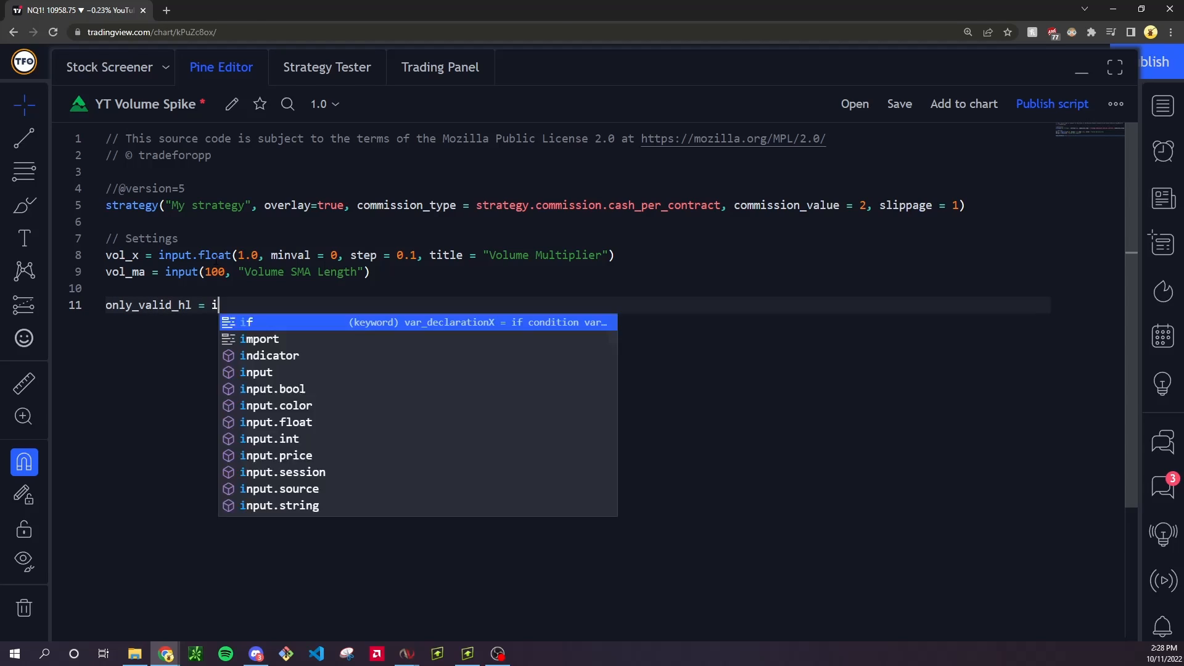
{"action": "type", "text": "nput(true,"}
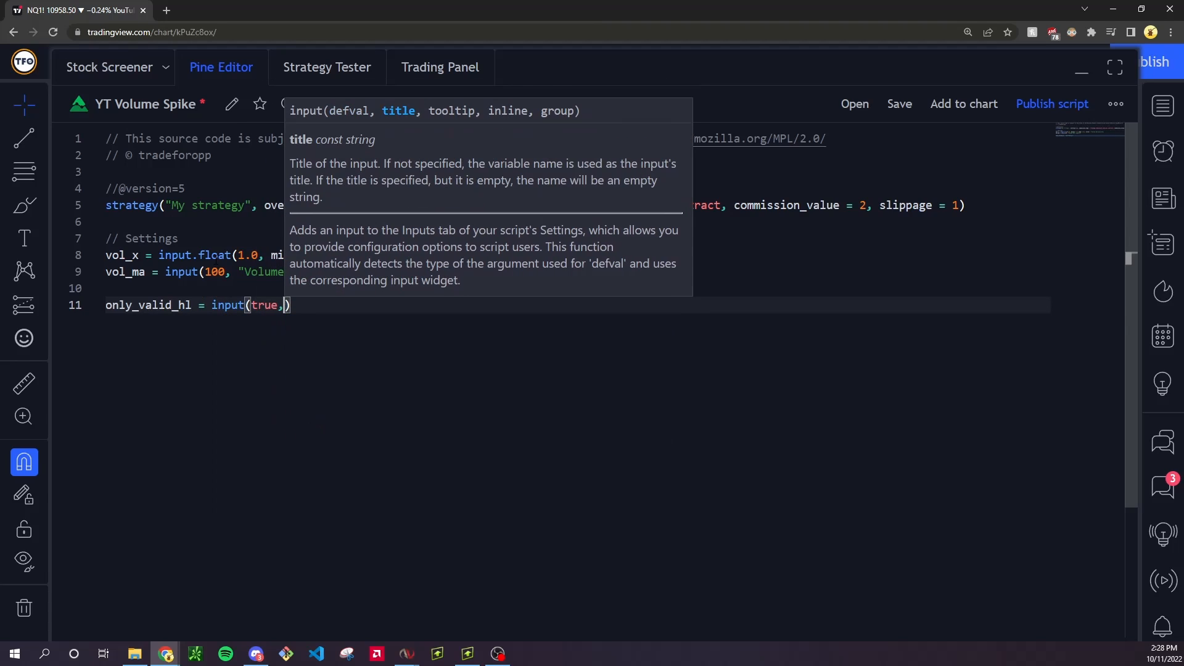
{"action": "type", "text": "\"Only Use Valid Highs and Lows\""}
{"action": "type", "text": "only_hammers_shooters = input(true, \"Only User Hammers and Shooters"}
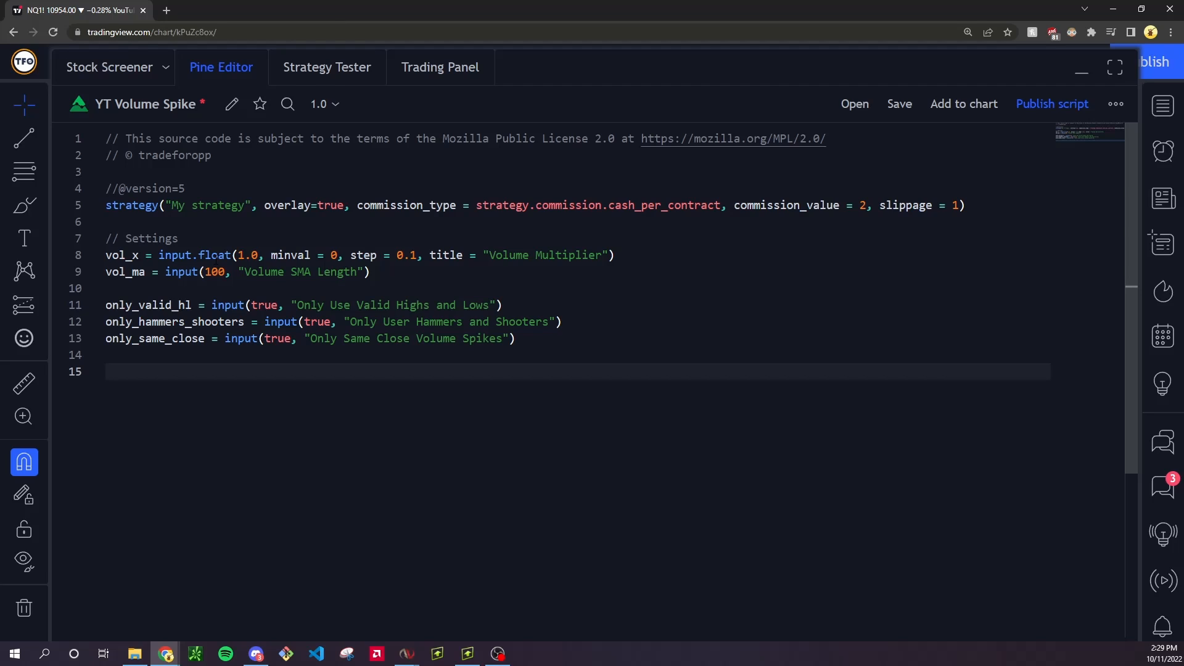
Add a Session Time input (0000-0000) and t = not na(time(...)) flagging in-session bars.
{"action": "type", "text": "session = input.session(defval = \""}
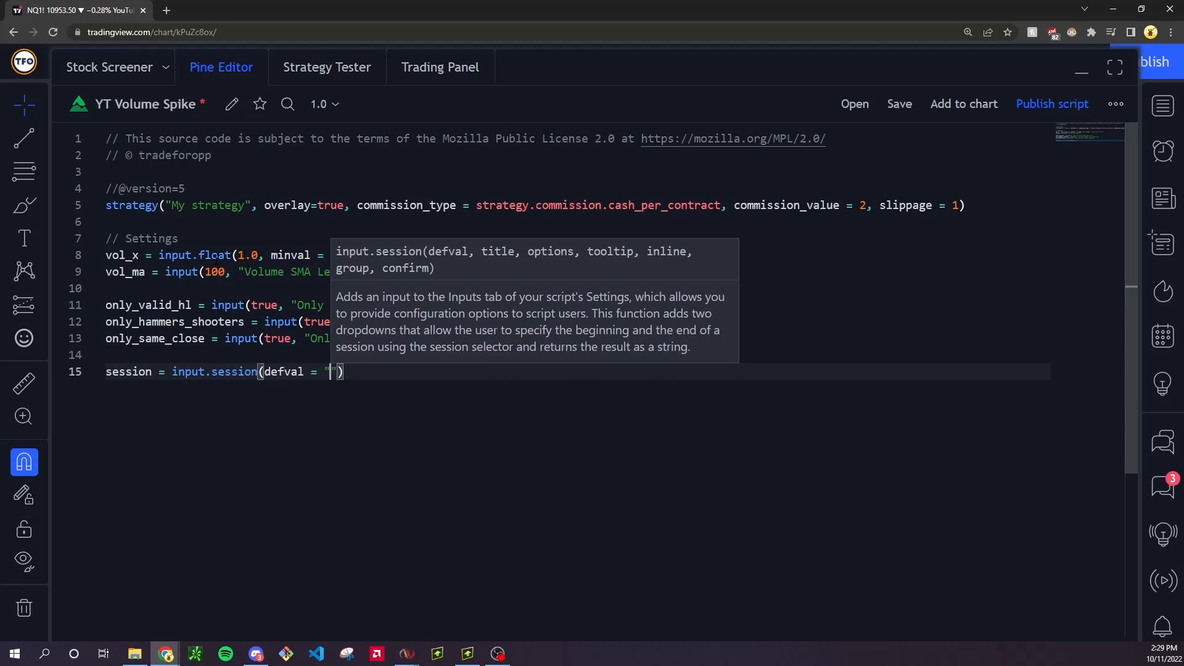
{"action": "type", "text": "0000-0000\", title = \"Session Time\")"}
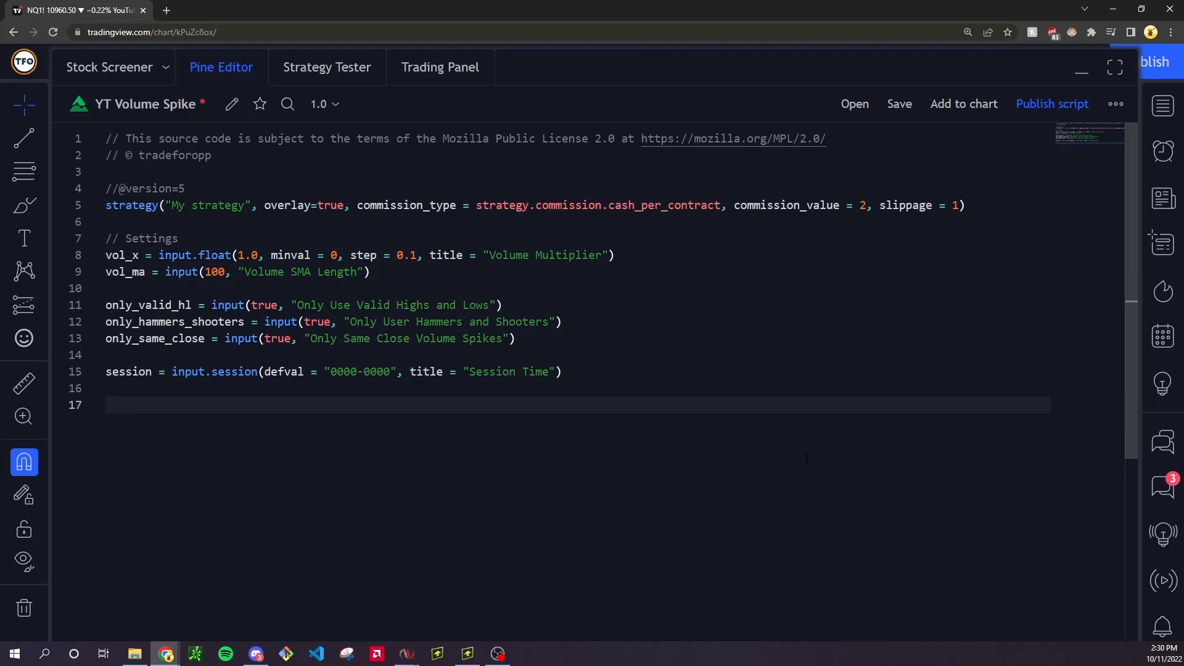
{"action": "type", "text": "t"}
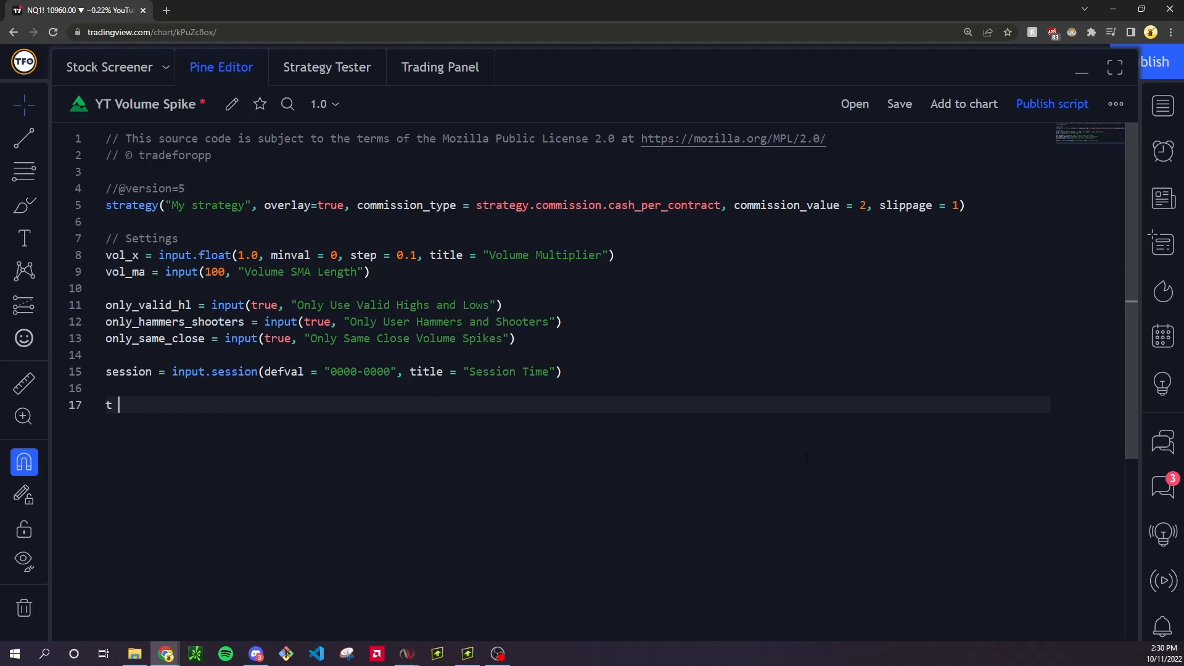
{"action": "type", "text": "= not na("}
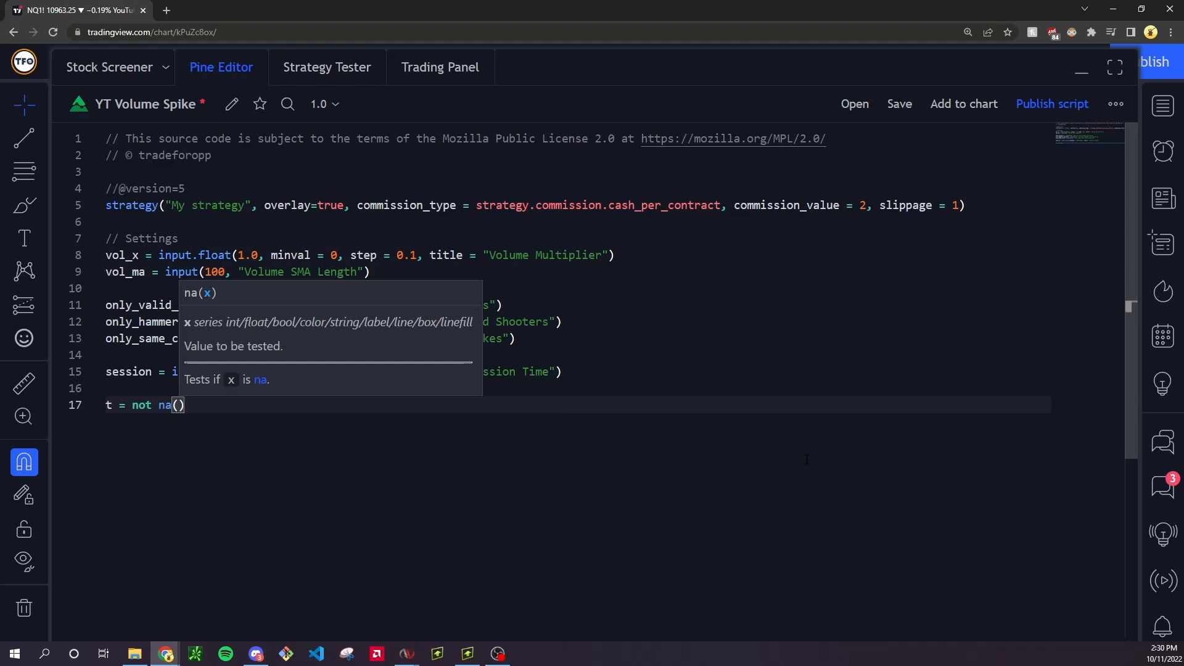
{"action": "type", "text": "time(timeframe.period, session"}
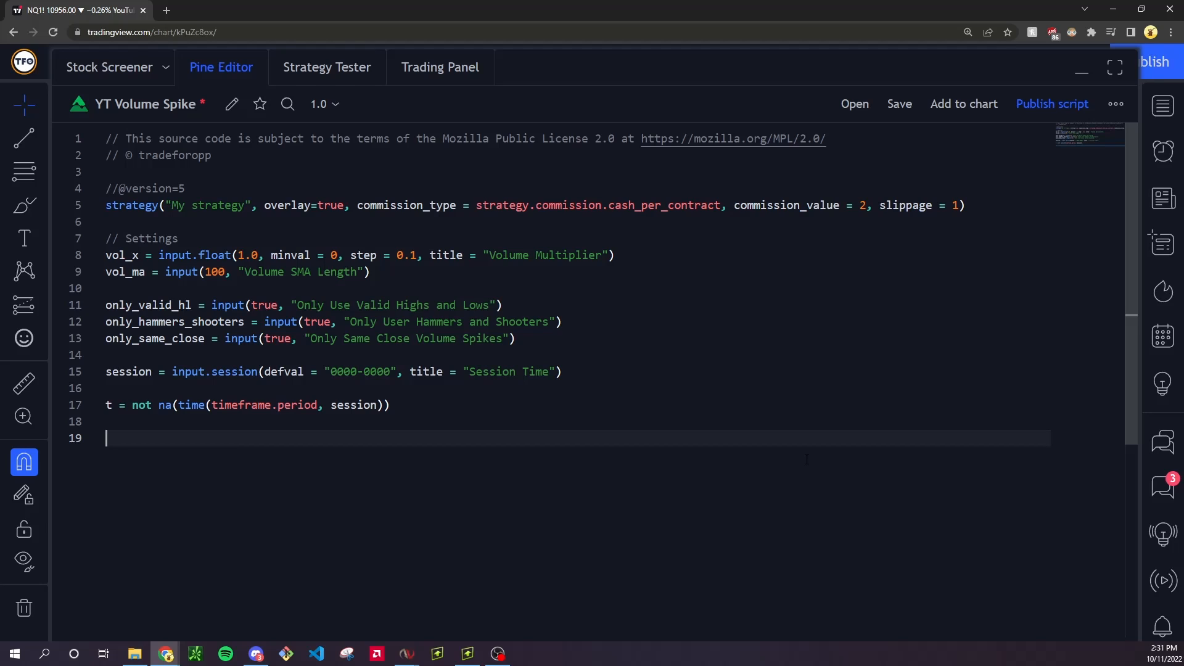
Plot t as green circles with a plotshape call and size setting.
{"action": "type", "text": "ploths"}
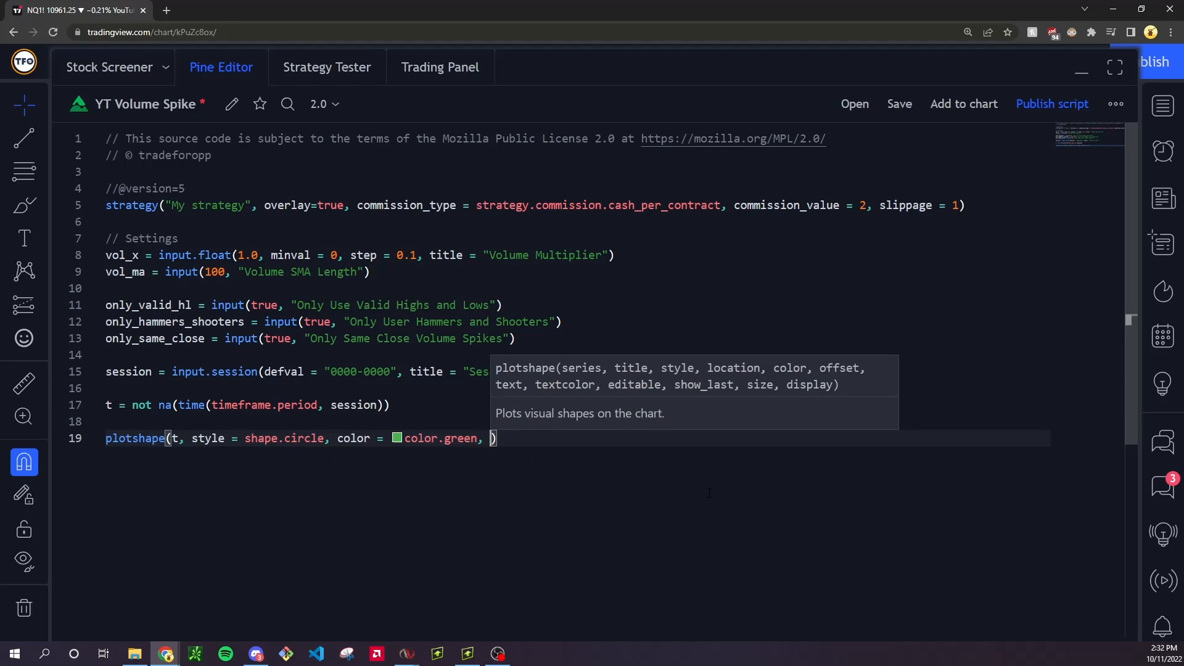
{"action": "type", "text": "size"}
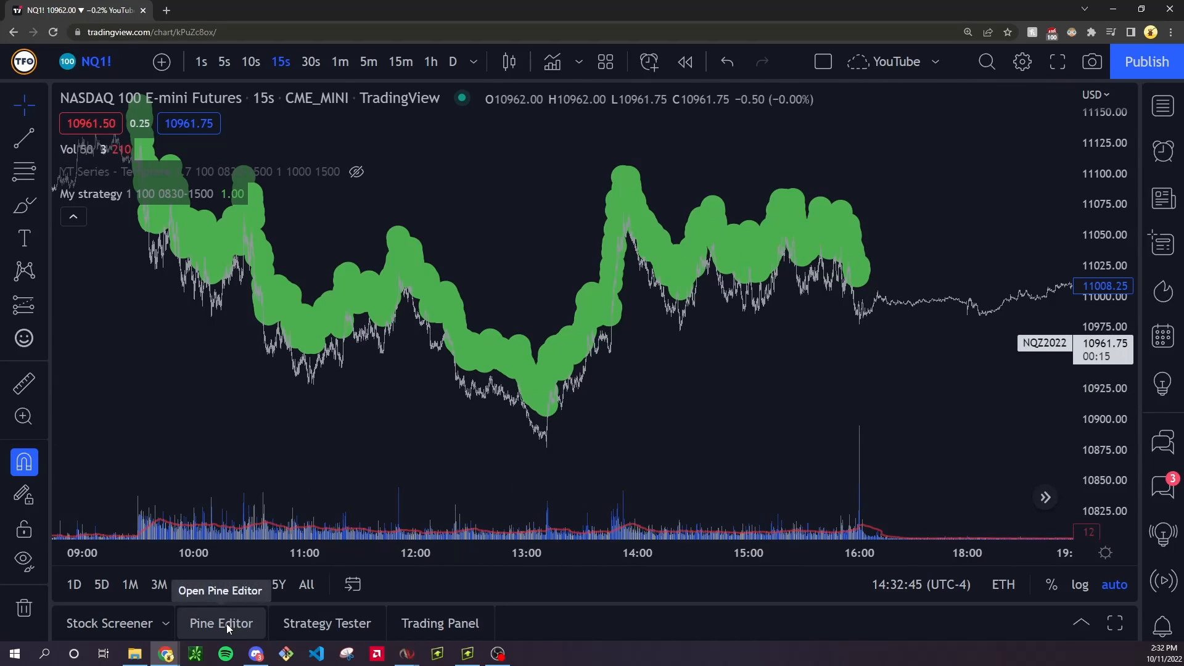
Collapse the Pine Editor to view the session circles on the NQ chart, then reopen it.
{"action": "left_click", "coordinate": [221, 623]}
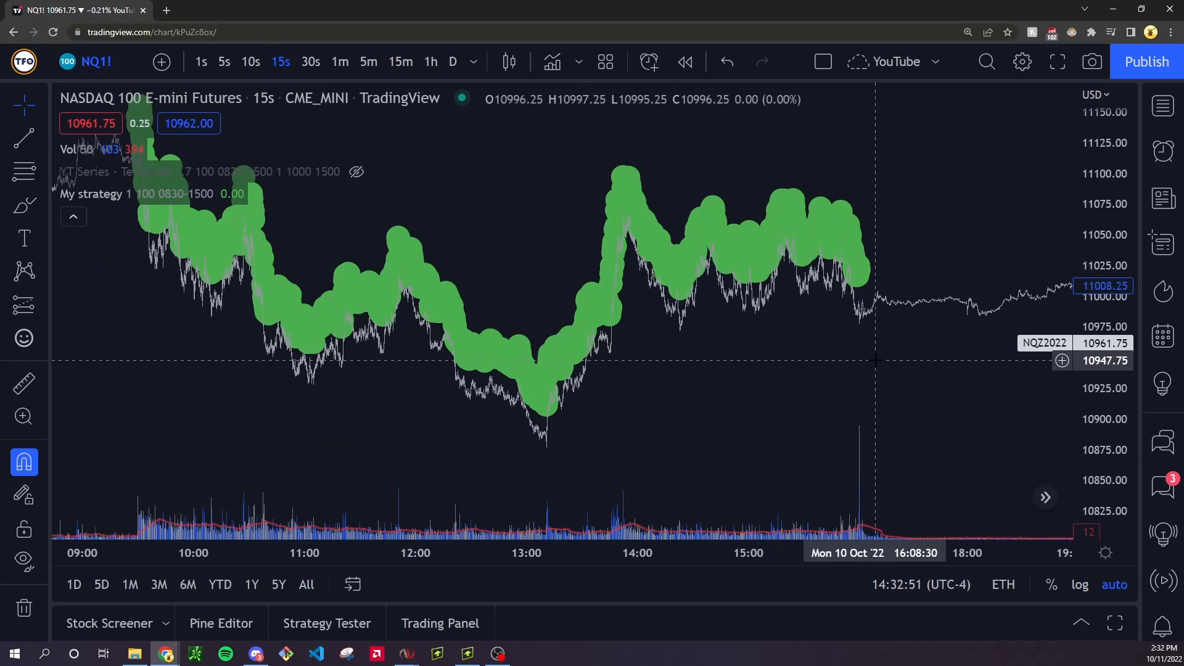
{"action": "left_click", "coordinate": [221, 623]}
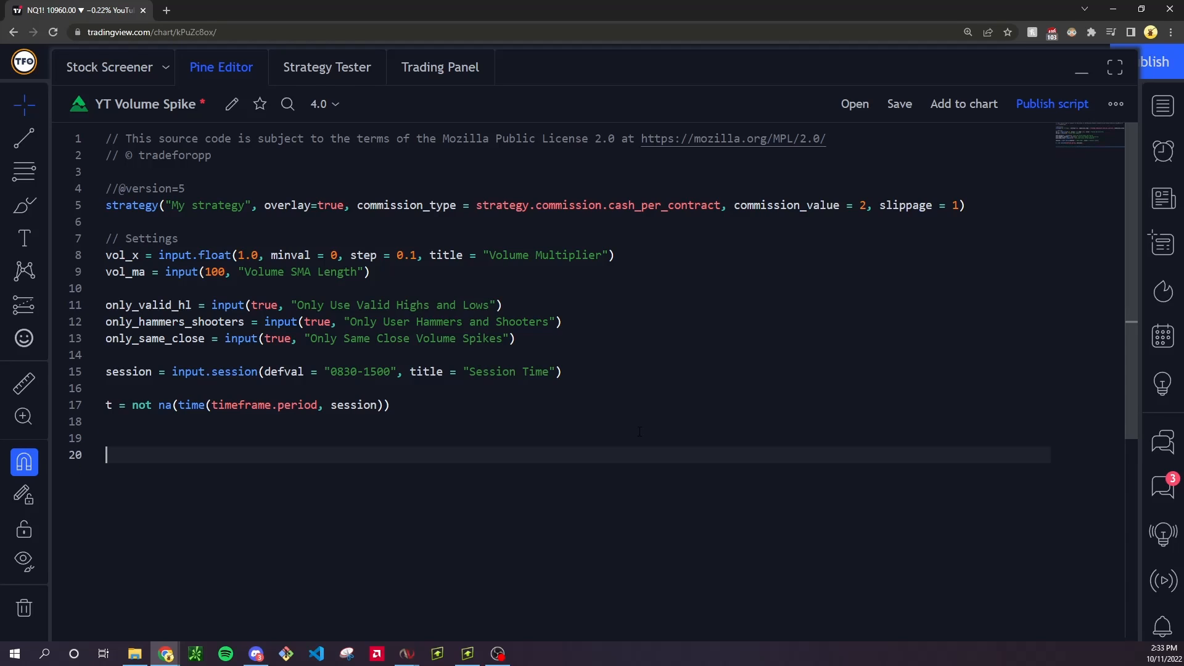
Add // Candle Calculations and valid_high = high[1] > high[2] and high[1] > high[0].
{"action": "type", "text": "// Candle Calculations"}
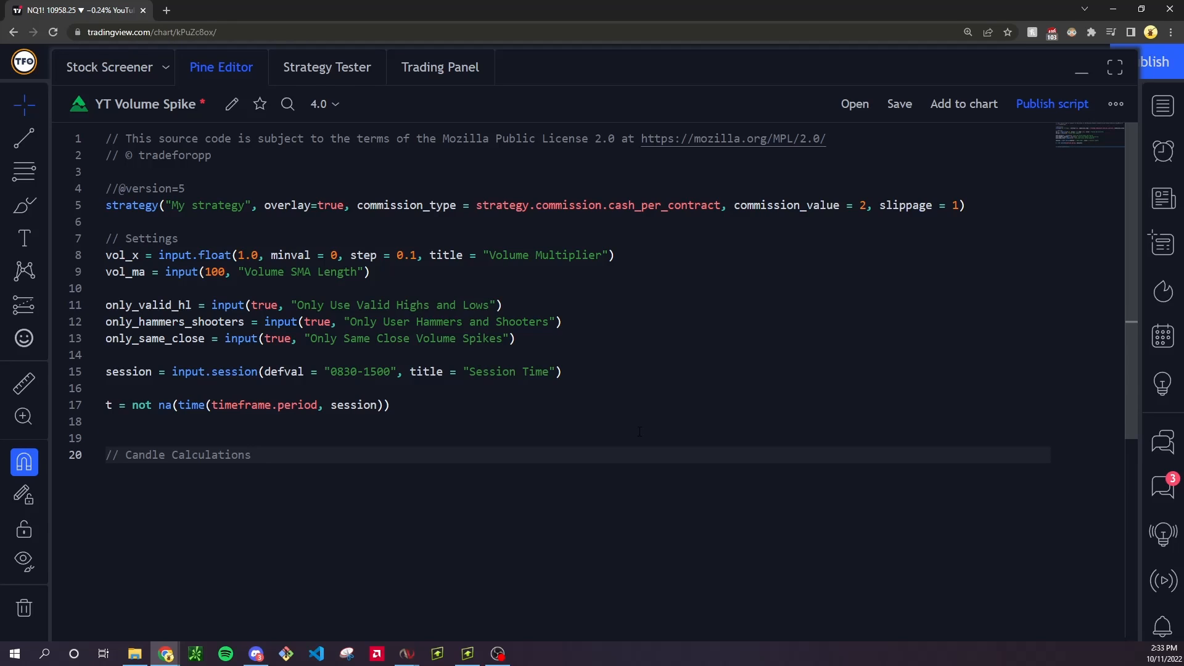
{"action": "type", "text": "valid_high"}
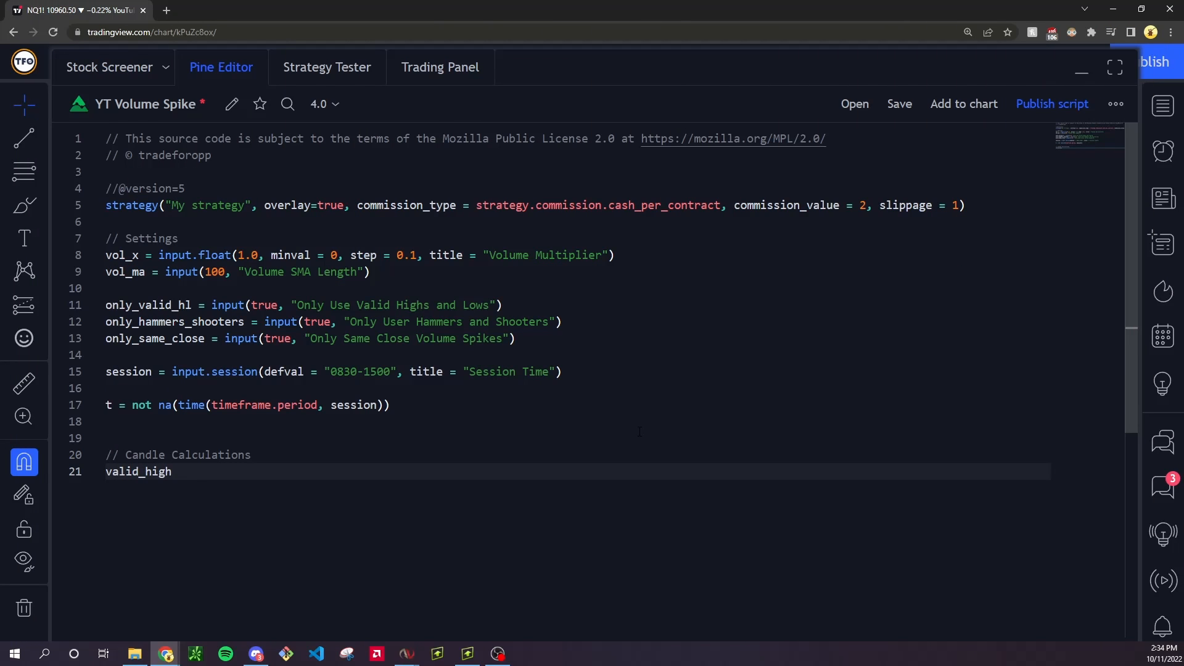
{"action": "type", "text": "= high[1] >"}
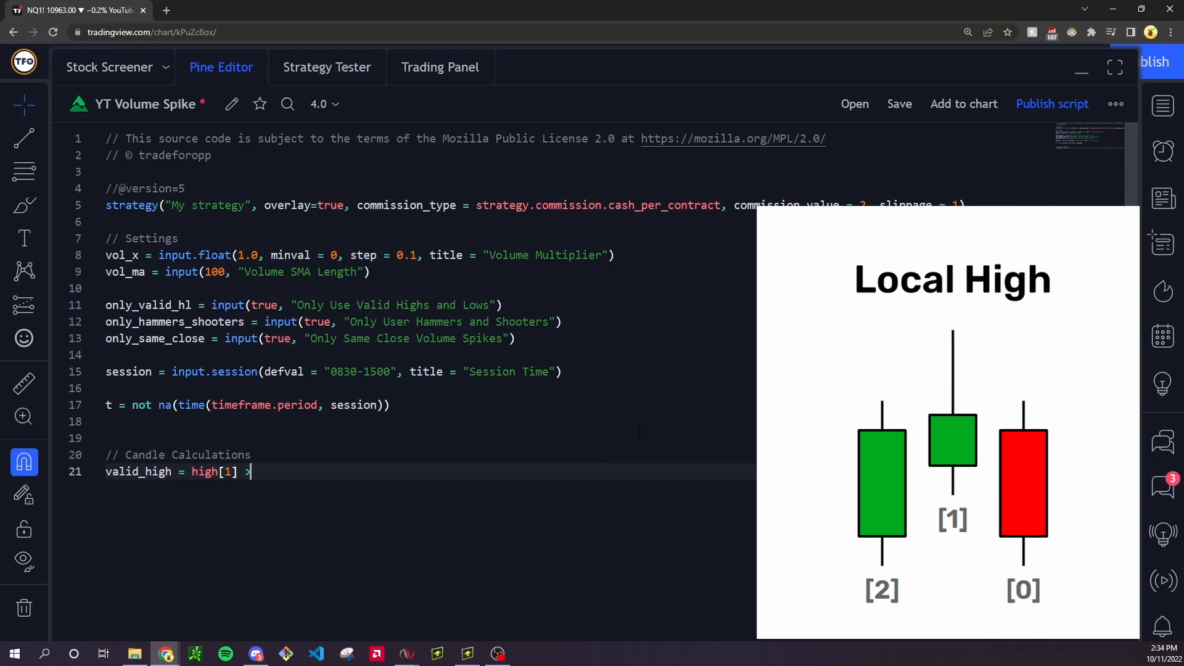
{"action": "type", "text": "high[2] and a"}
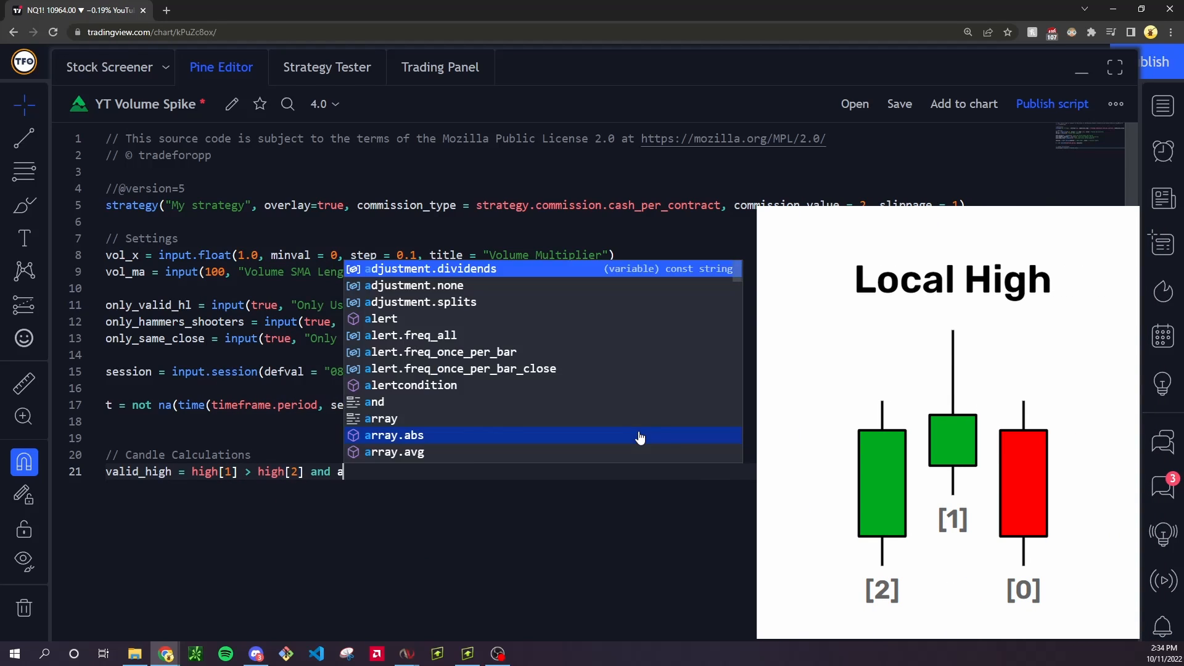
{"action": "type", "text": "high[1] > high["}
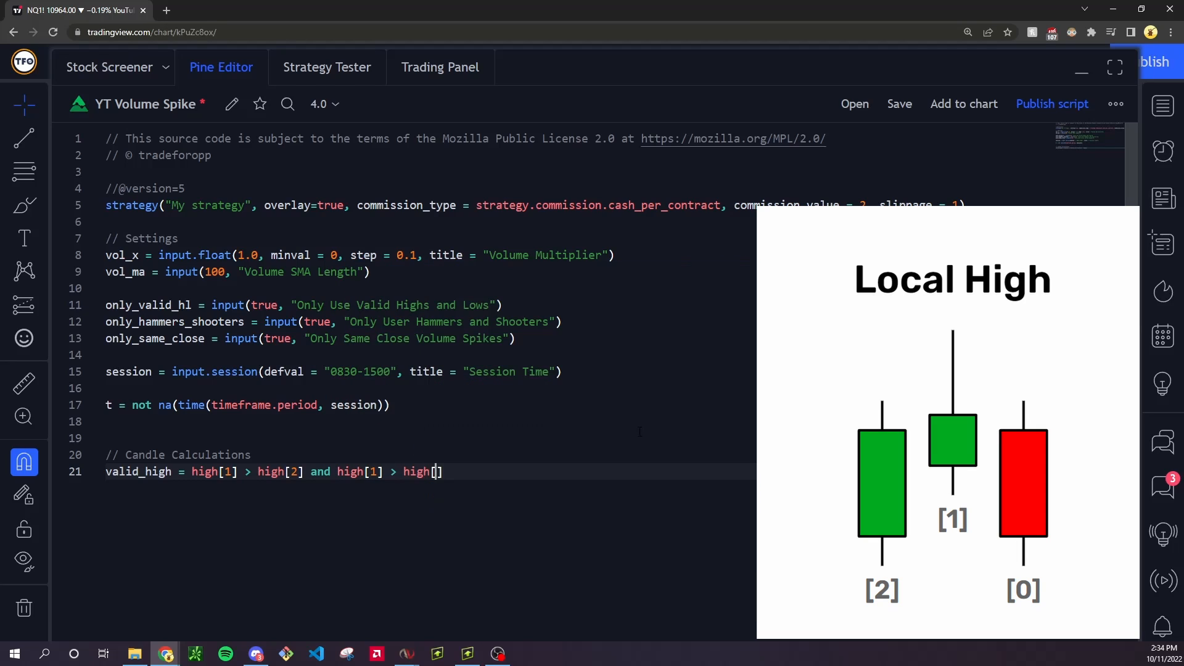
{"action": "type", "text": "0"}
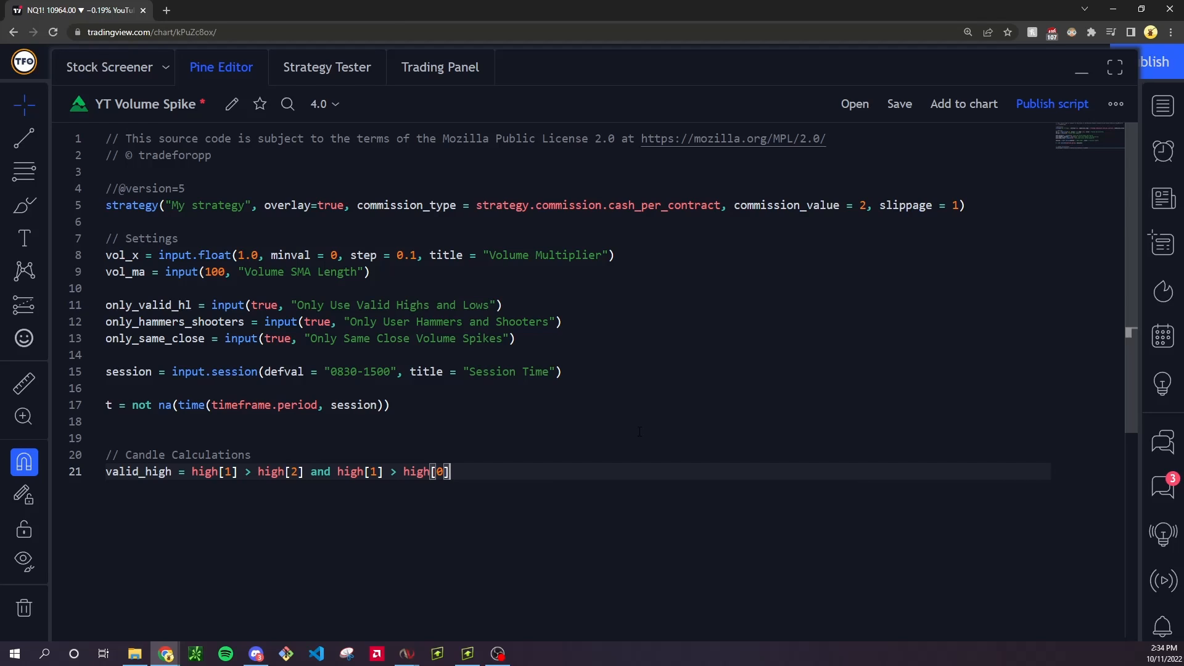
Add valid_low = low[1] < low[2] and low[1] < low[0].
{"action": "type", "text": "valid_low ="}
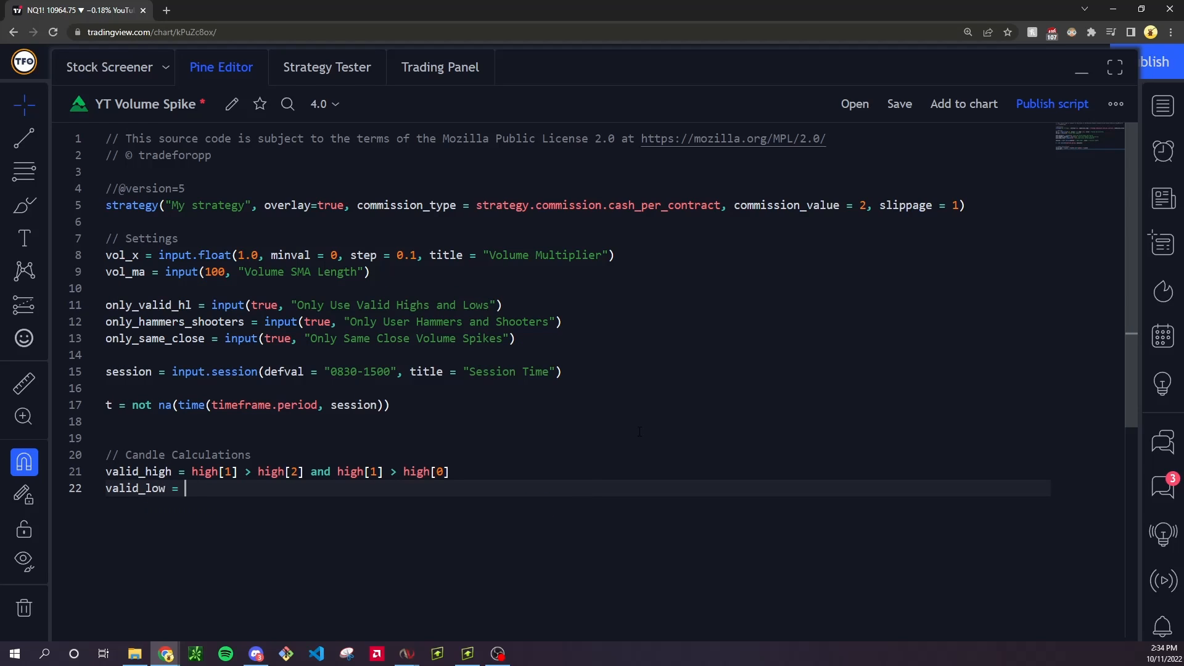
{"action": "type", "text": "low[1]"}
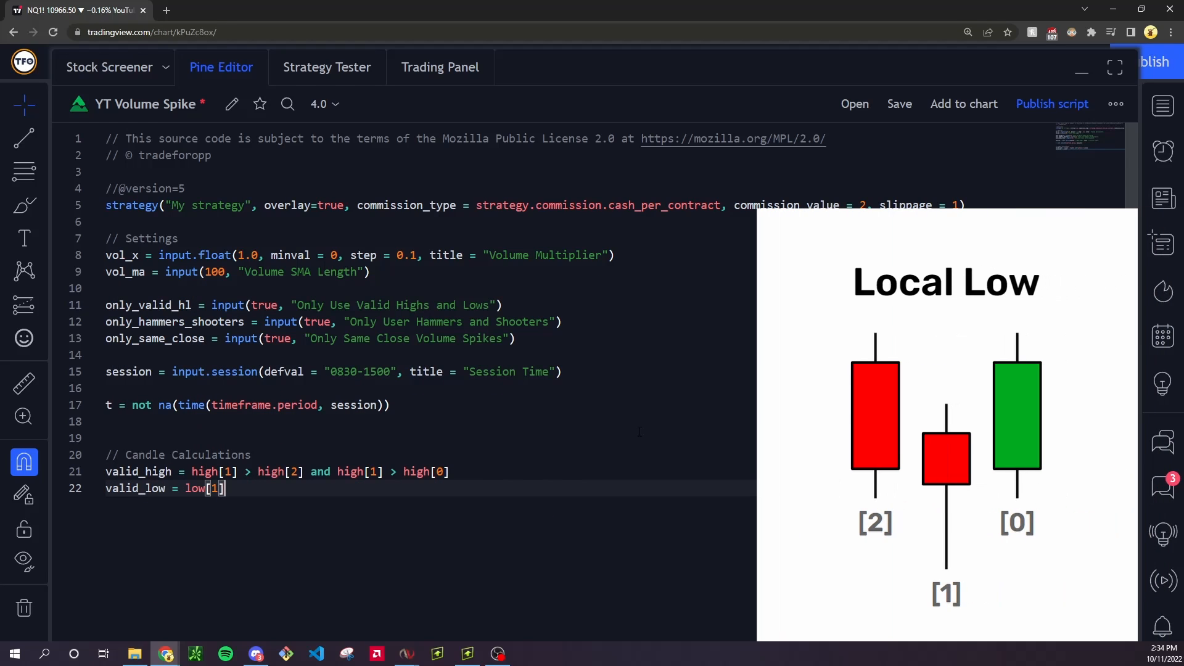
{"action": "type", "text": "< low[2]"}
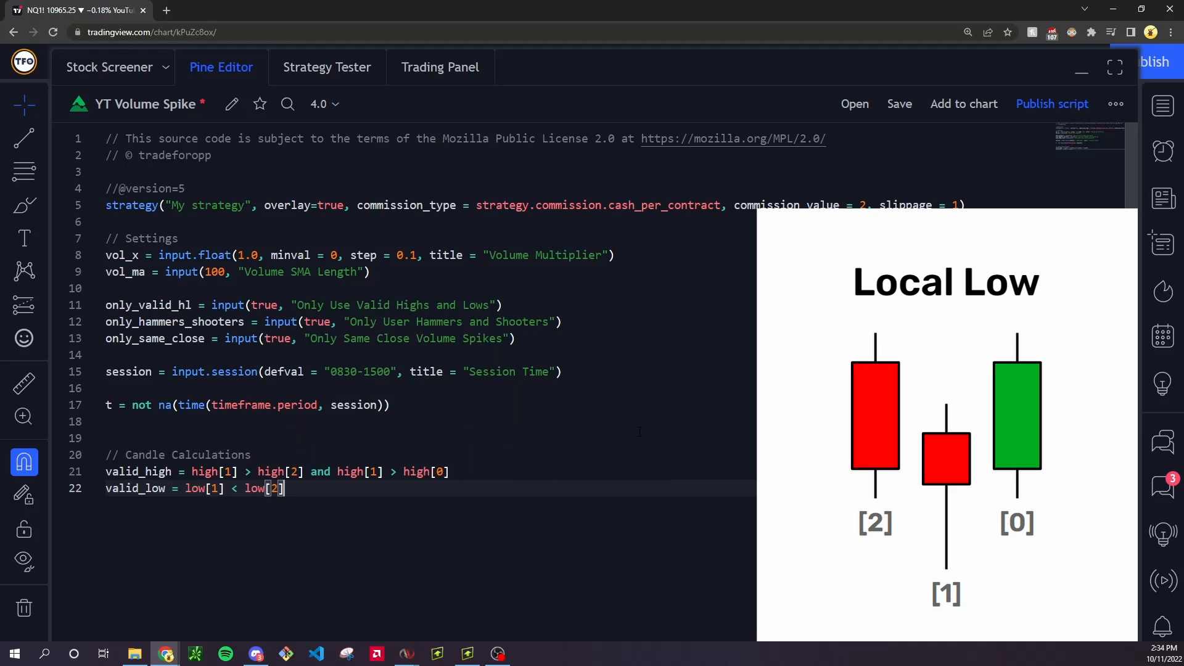
{"action": "type", "text": "and low[1]"}
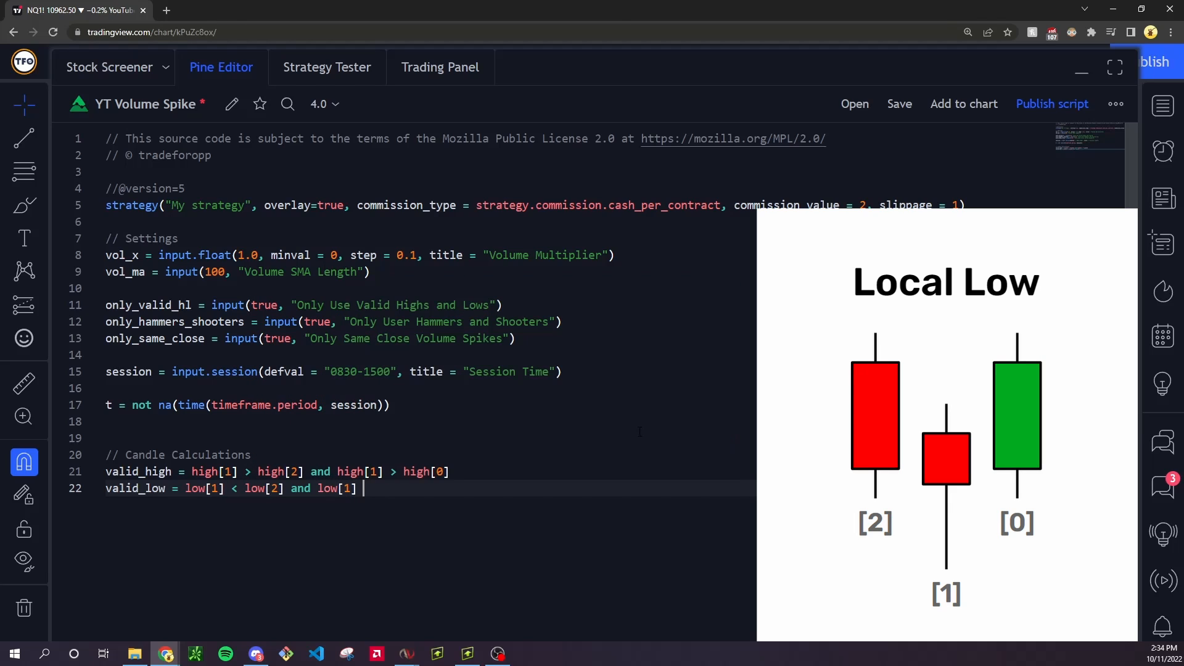
{"action": "type", "text": "< low[0]"}
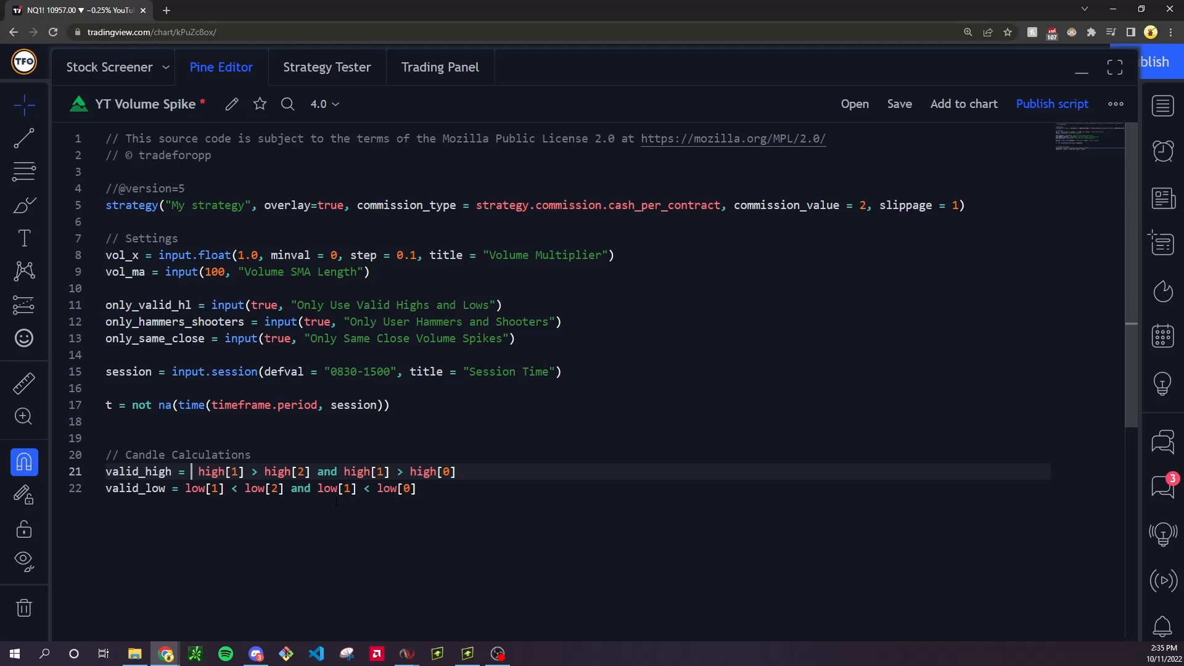
Gate valid_high and valid_low with only_valid_hl ? ... : true ternaries.
{"action": "type", "text": "only_valid_hl ?"}
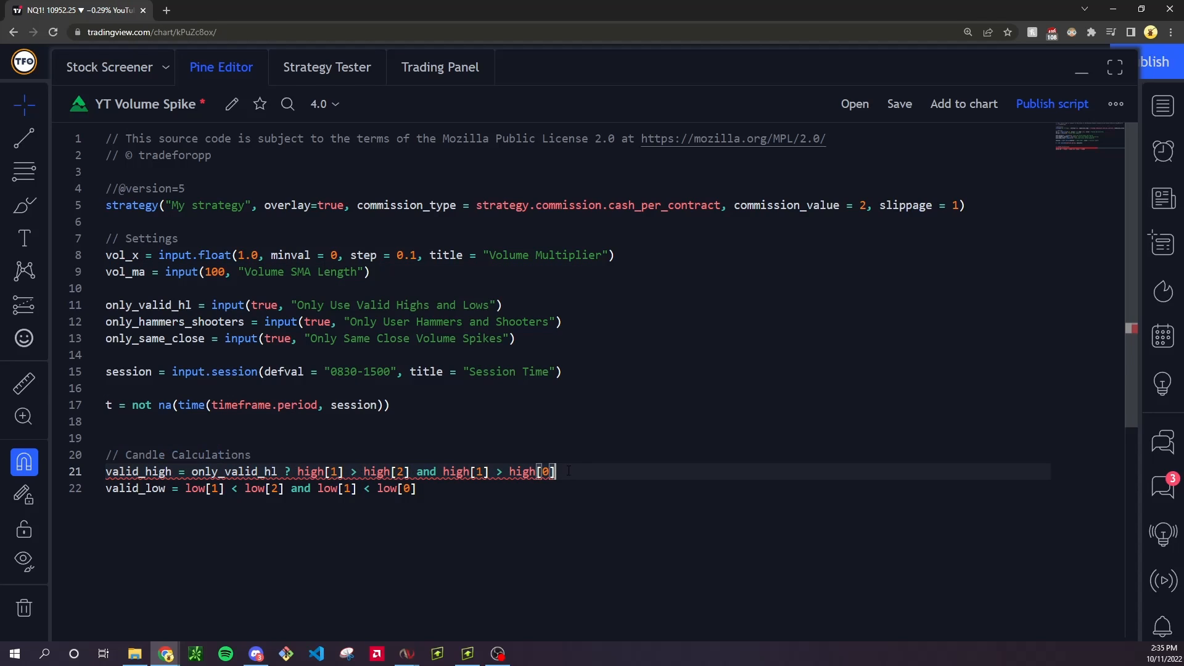
{"action": "type", "text": ":"}
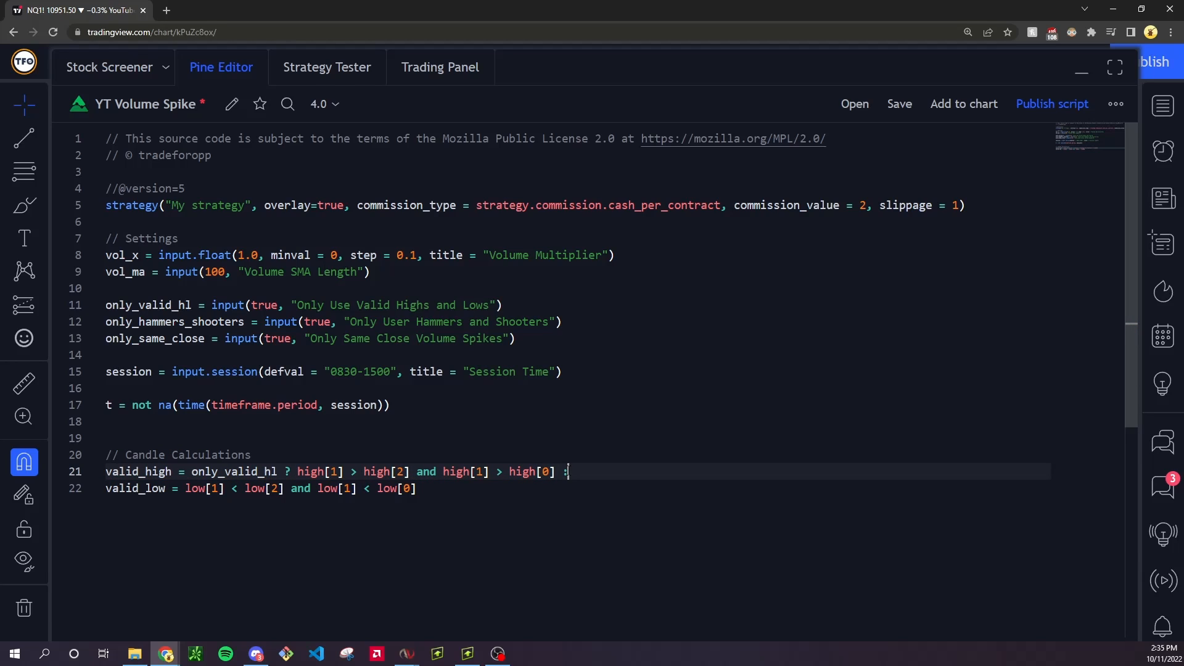
{"action": "type", "text": "true"}
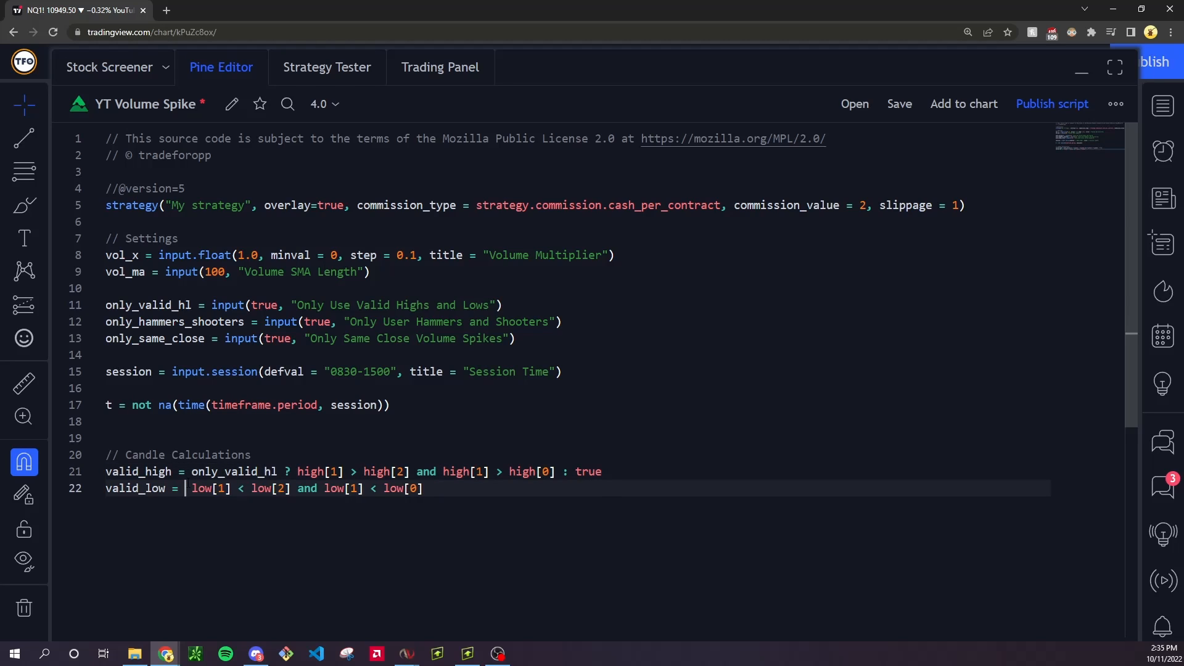
{"action": "type", "text": "only_valid_hl ?"}
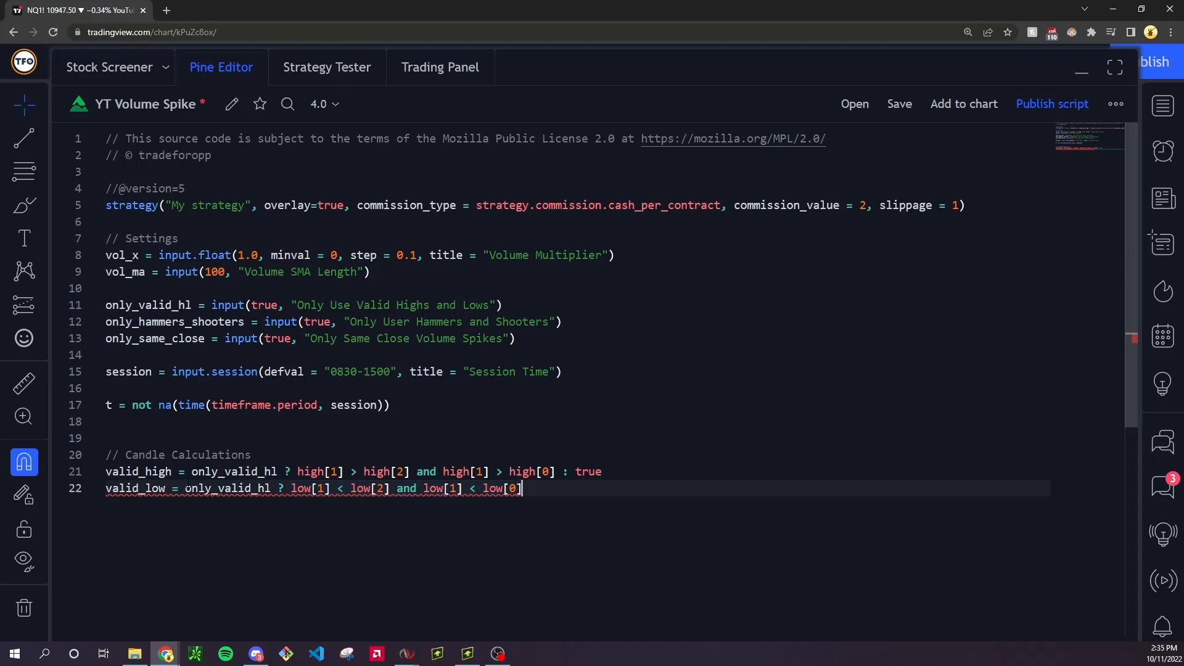
{"action": "type", "text": ": true"}
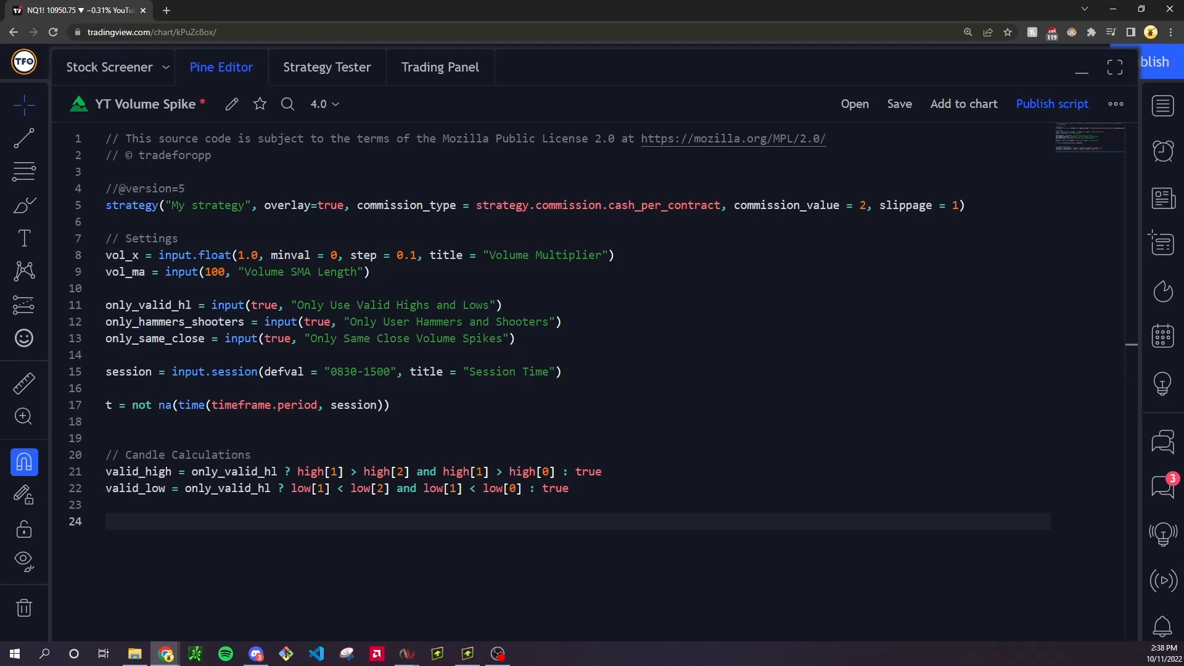
Compute midline = (high - low) / 2 + low and define valid_hammer/valid_shooter from open and close vs midline.
{"action": "type", "text": "midline = hihg"}
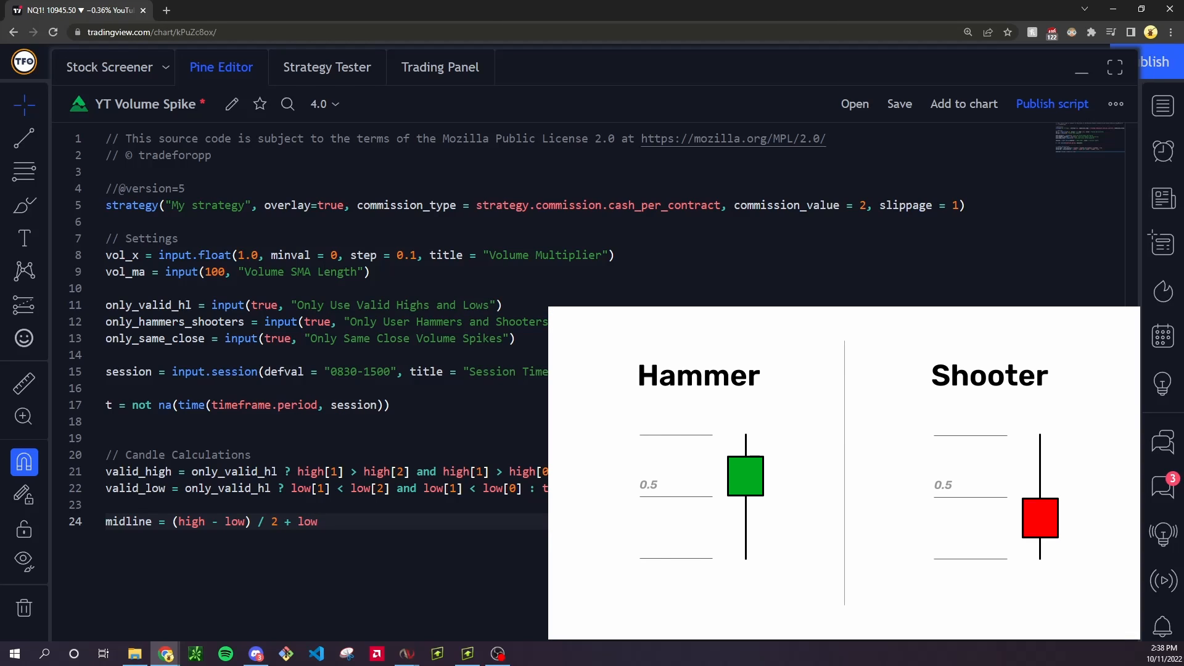
{"action": "type", "text": "valid_ham"}
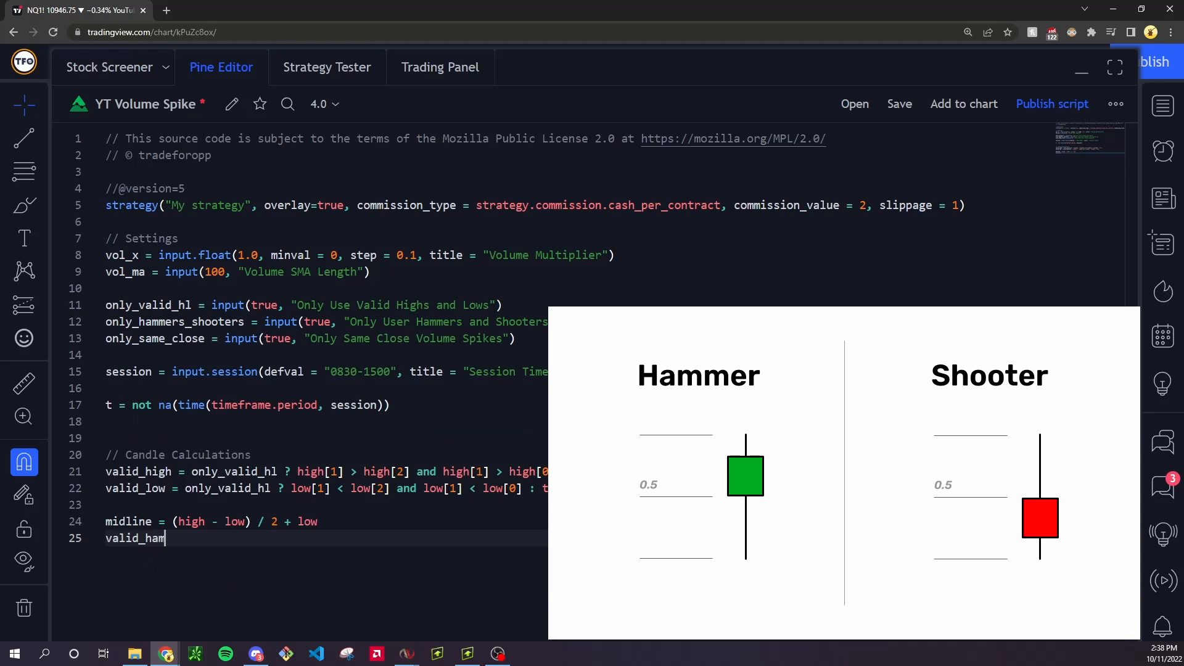
{"action": "type", "text": "mer = open > midline and"}
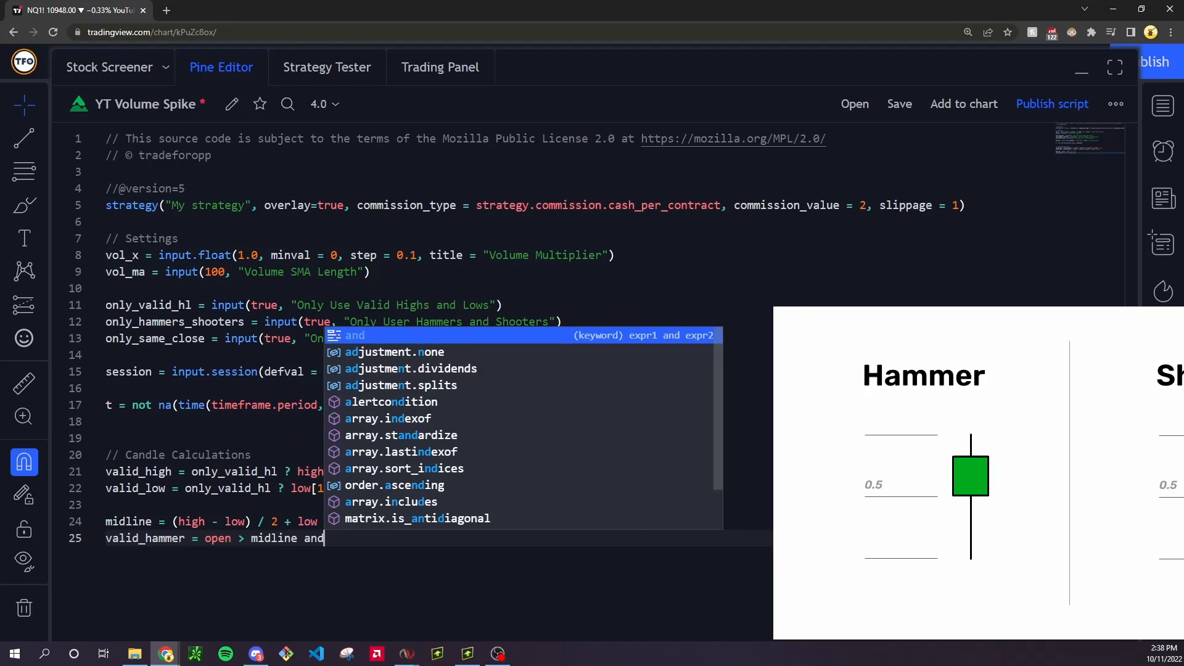
{"action": "type", "text": "close > i"}
{"action": "type", "text": "valid_shooter = open < midline and close < midline"}
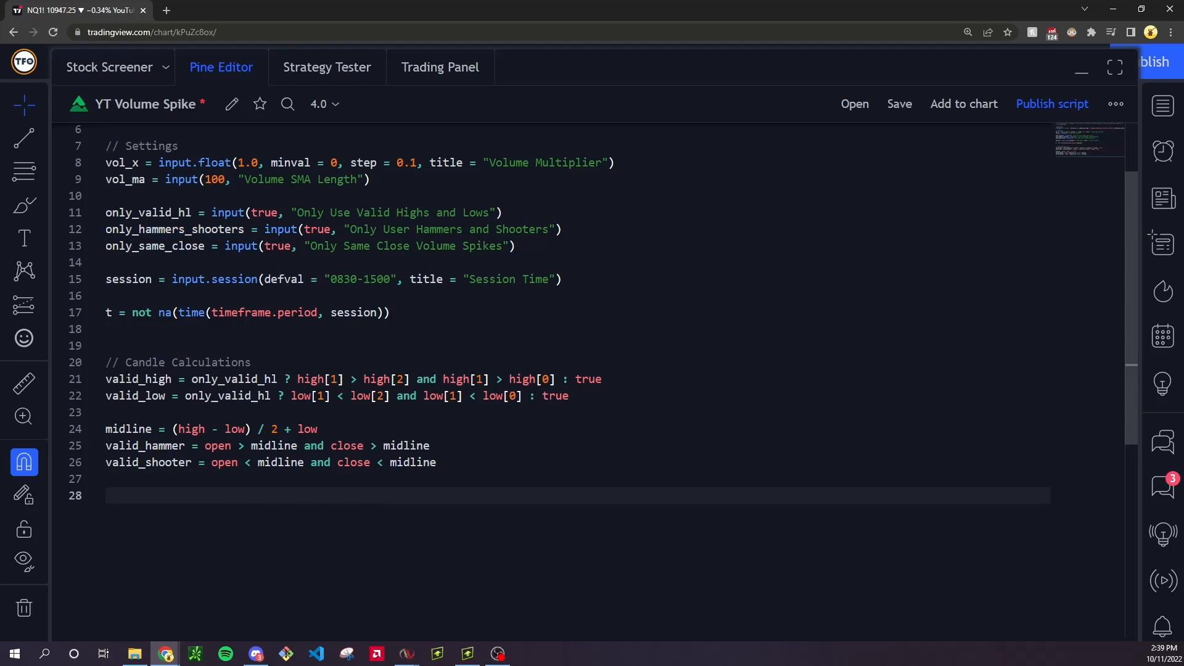
Add an if only_hammers_shooters block reassigning valid_high to require valid_shooter[1].
{"action": "type", "text": "i"}
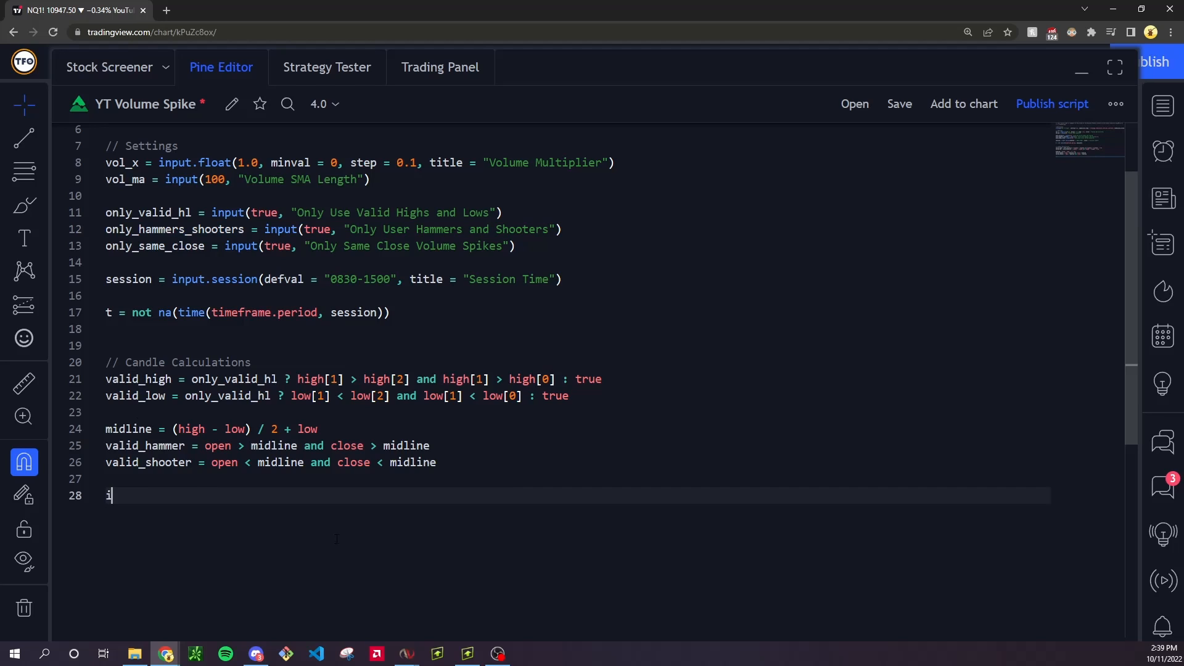
{"action": "type", "text": "f only_hammers_shooters"}
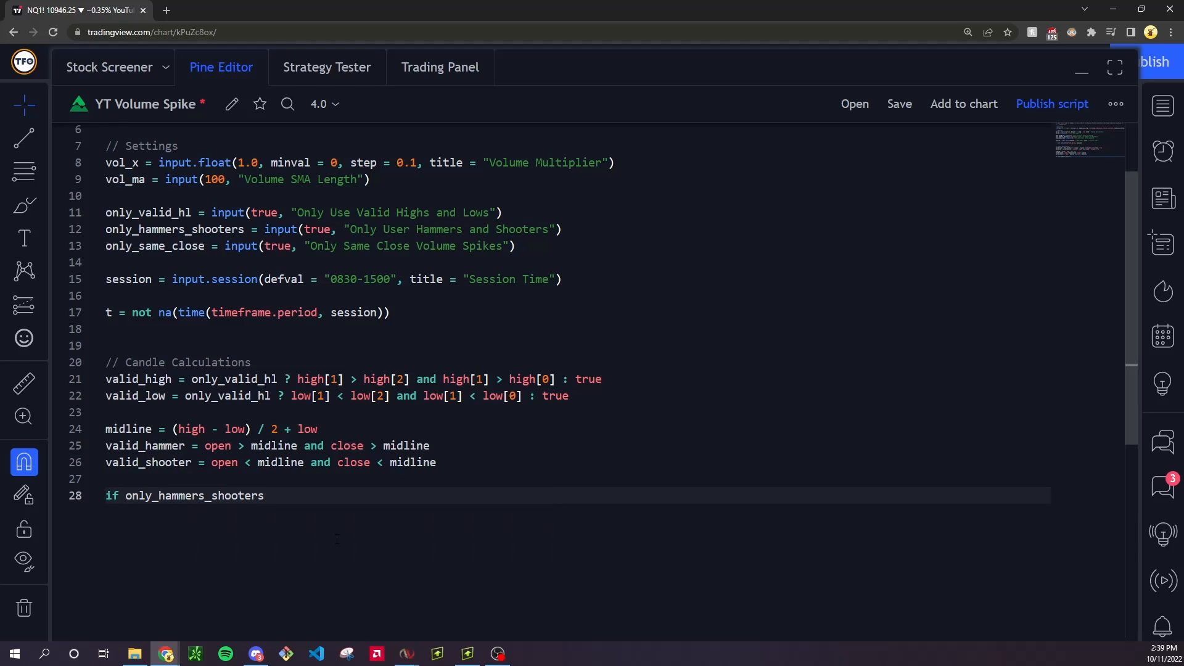
{"action": "type", "text": "valid_high"}
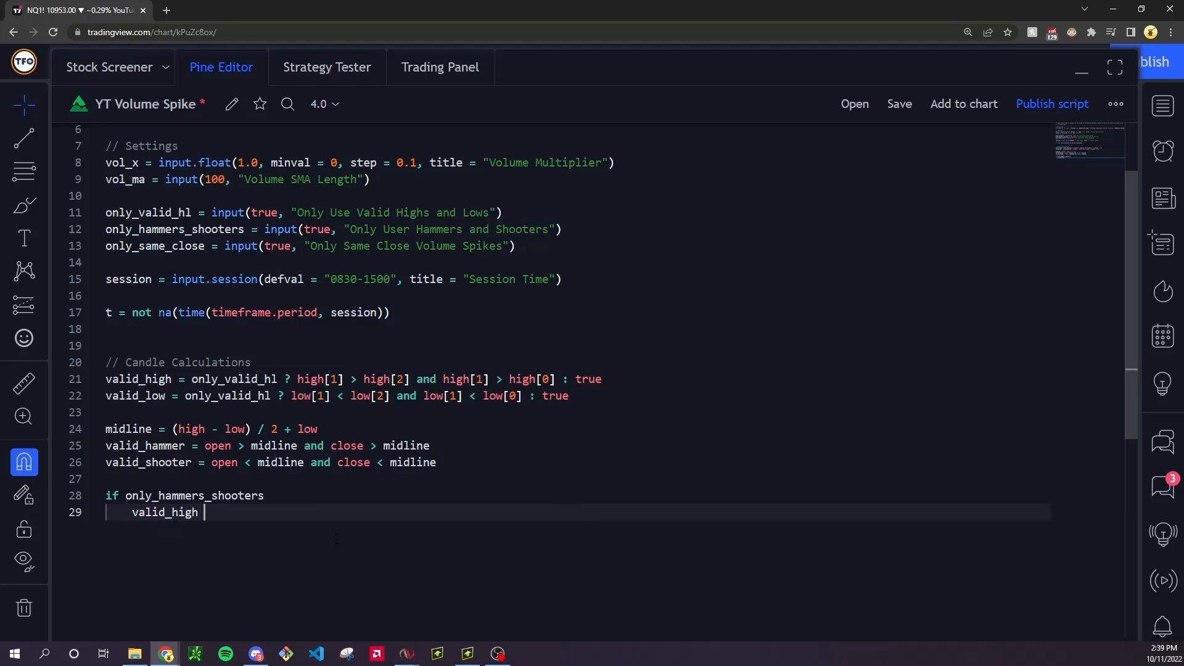
{"action": "type", "text": ":= valid_high and valid_shooter[1"}
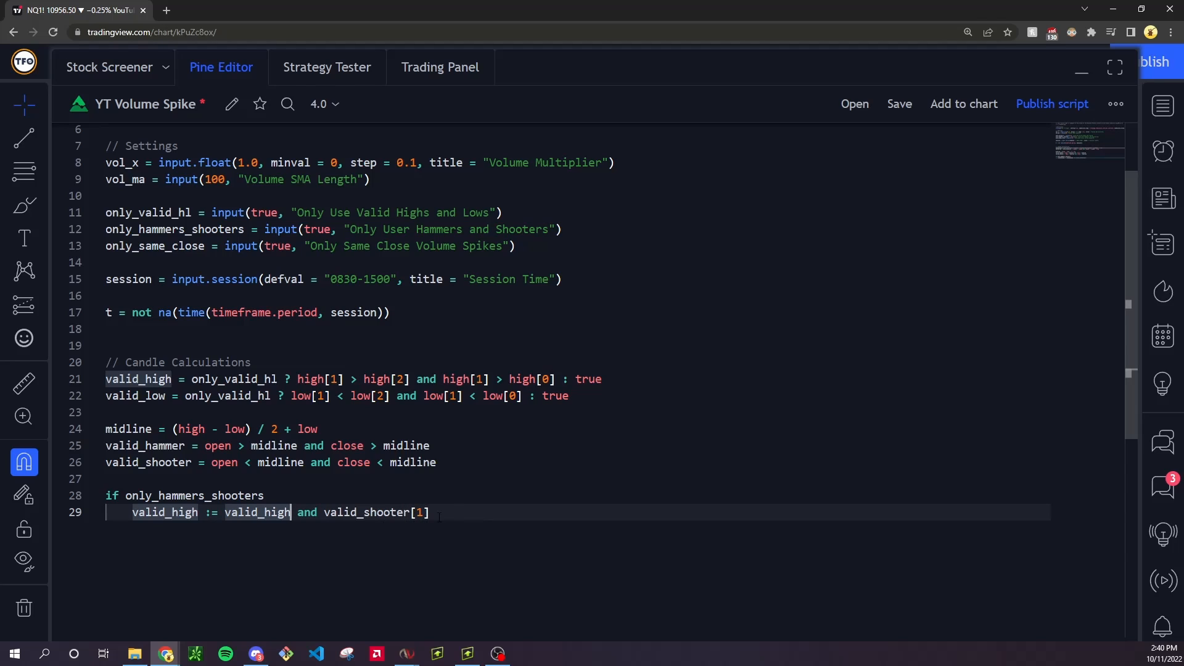
Inside that block, reassign valid_low to require valid_hammer[1].
{"action": "type", "text": "valid_low"}
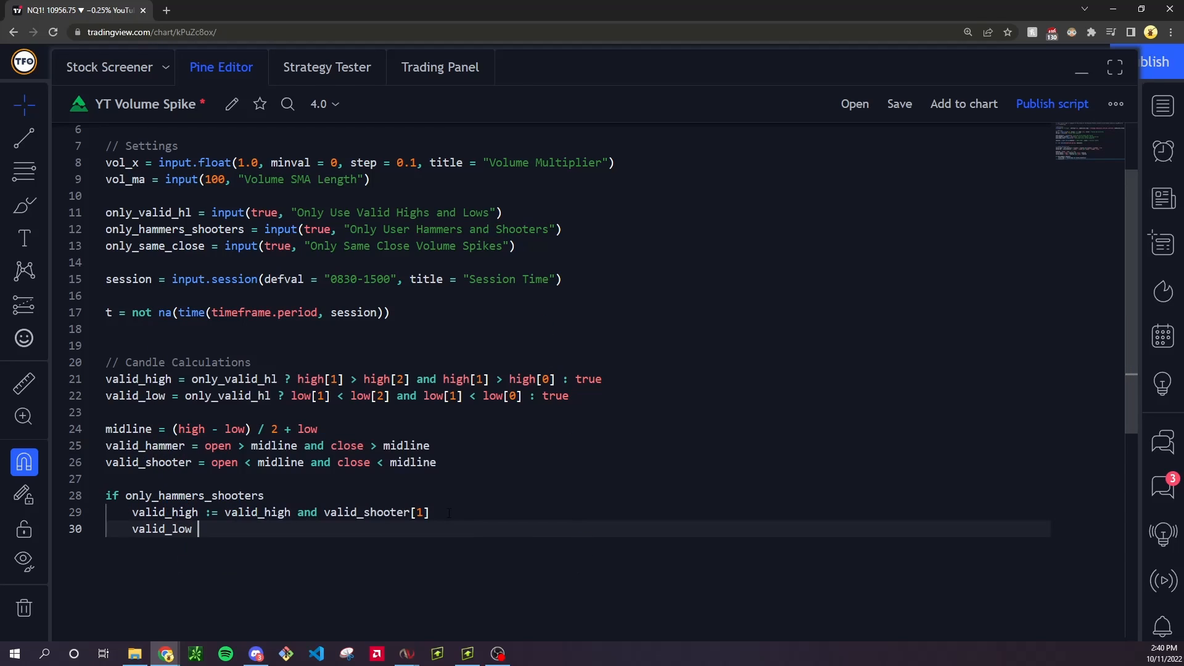
{"action": "type", "text": ":= valid_low"}
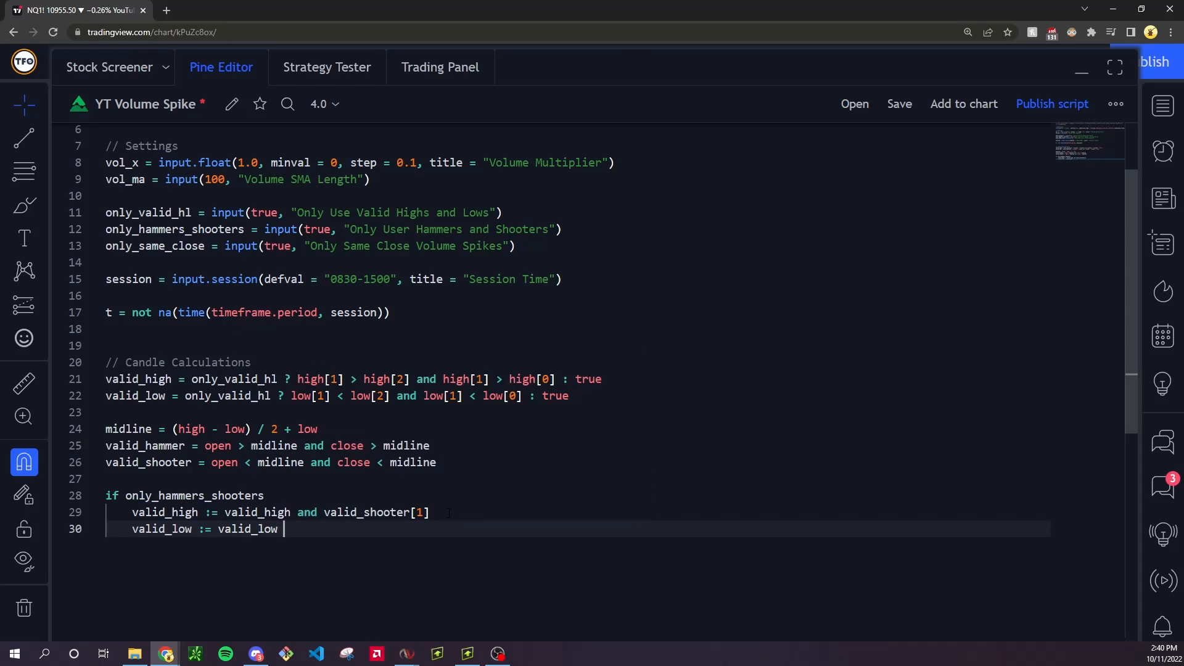
{"action": "type", "text": "and valid_hamme"}
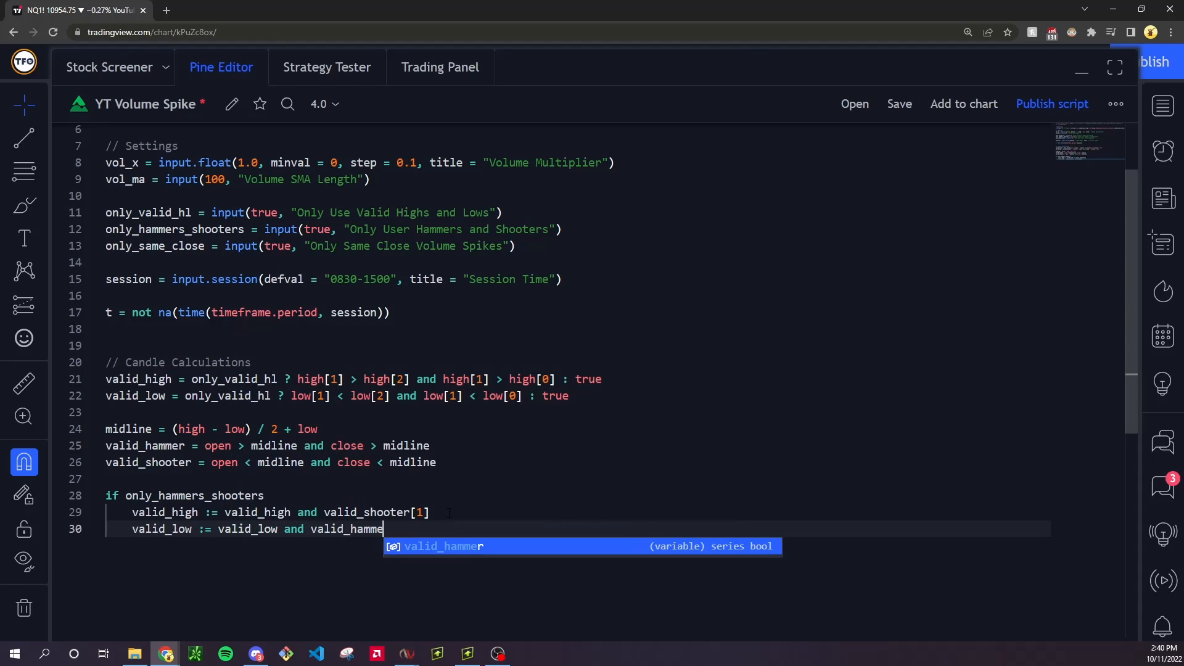
{"action": "type", "text": "[1]"}
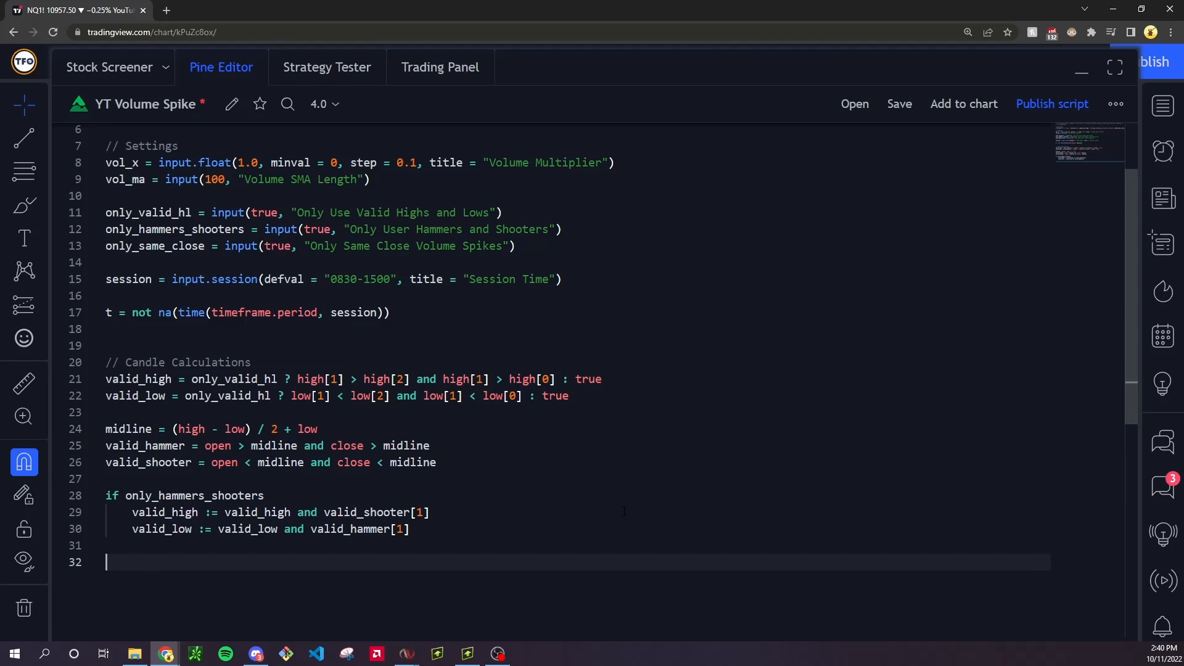
Plot valid highs as red shapes above bars and valid lows as green below, size.normal with offset.
{"action": "type", "text": "plotshape("}
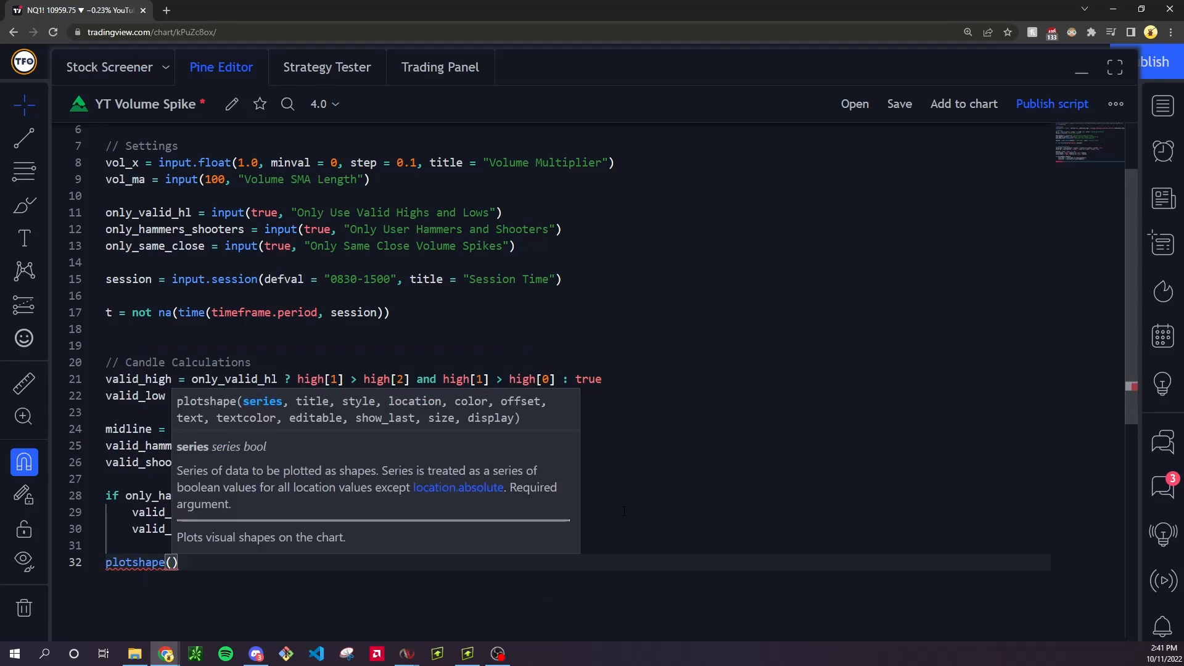
{"action": "type", "text": "valid_high"}
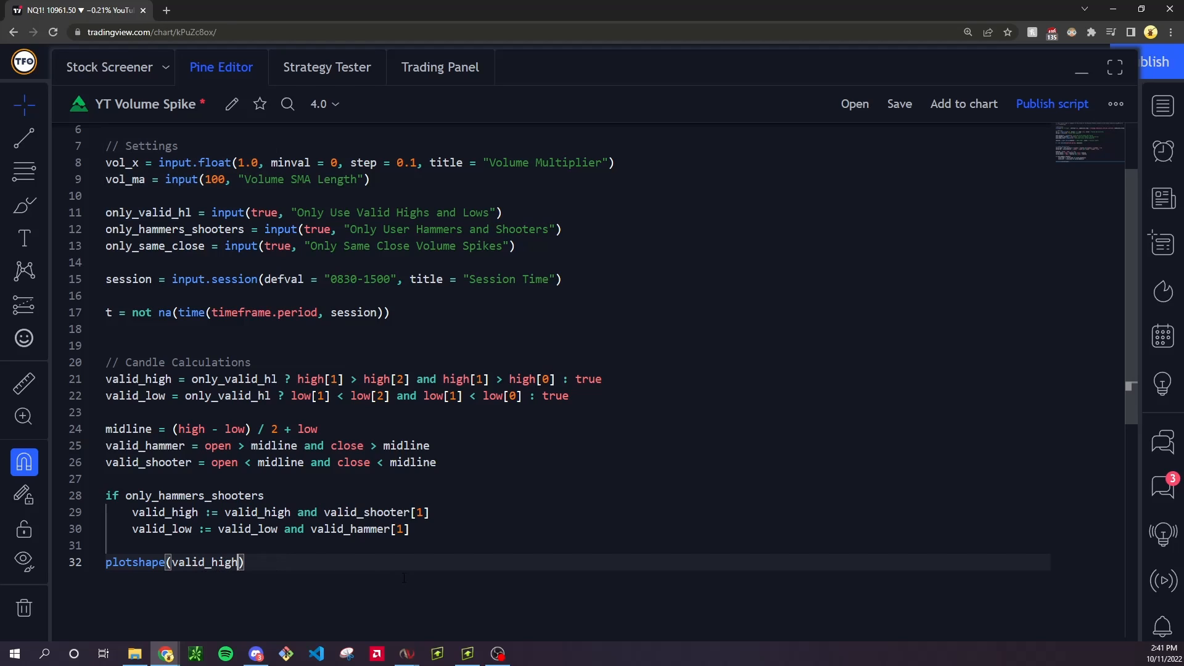
{"action": "type", "text": ", color = color.red, style = shape.circle, location = location.abovebar"}
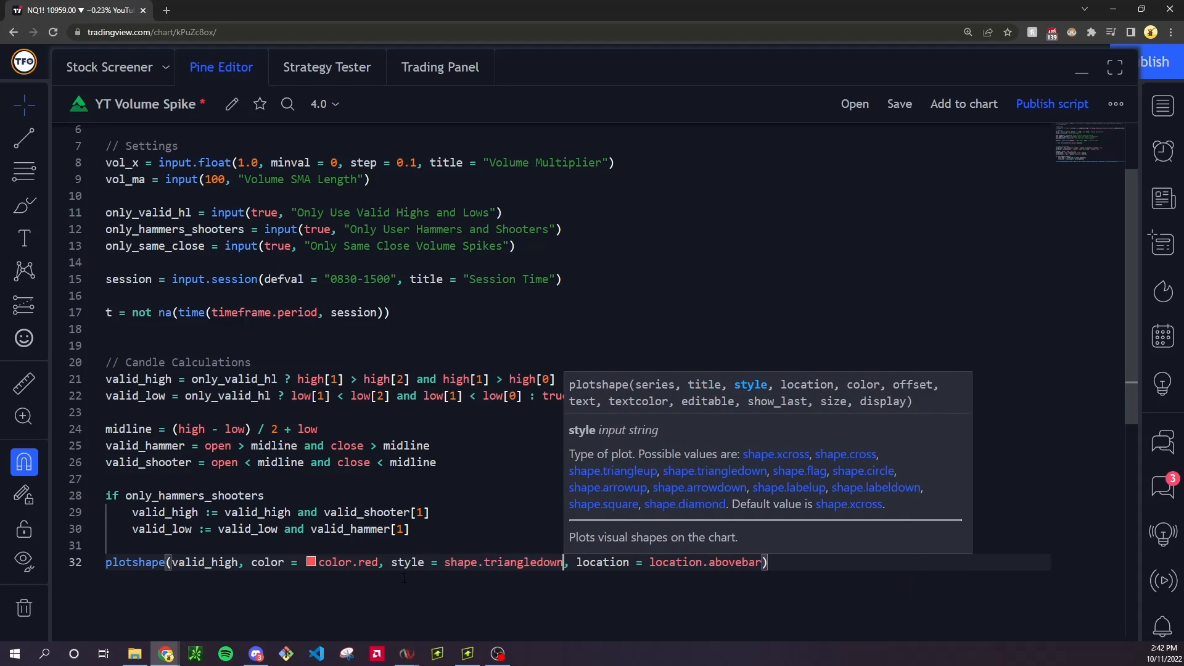
{"action": "type", "text": ", size = size.normal"}
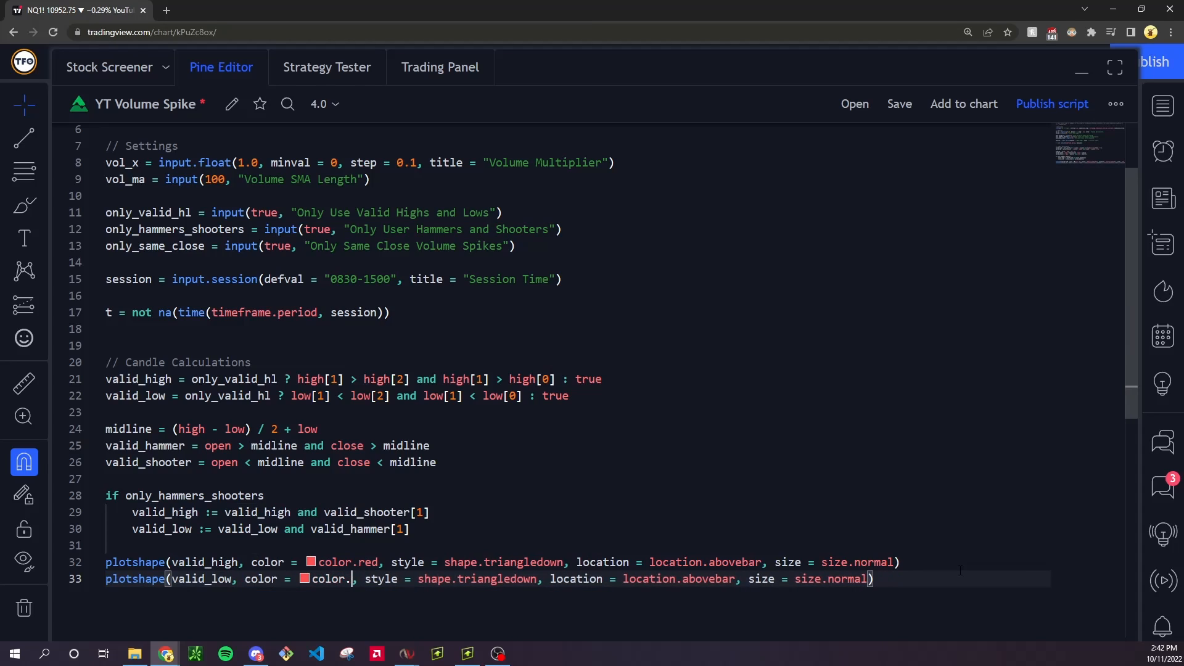
{"action": "type", "text": "green"}
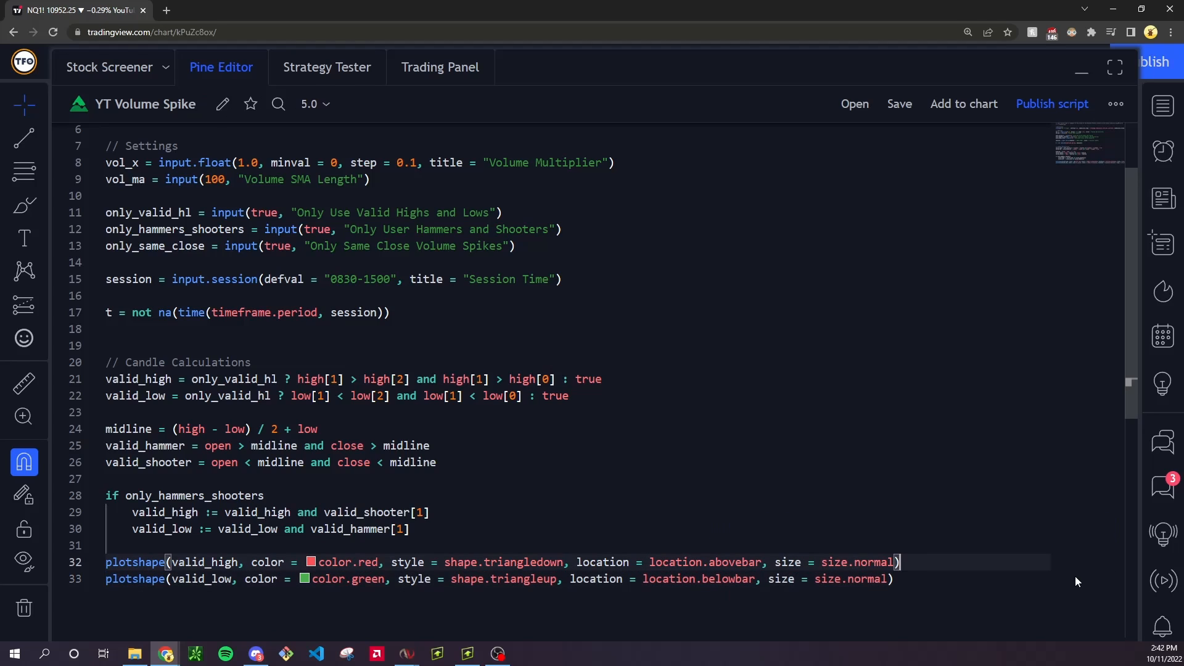
{"action": "type", "text": ", off"}
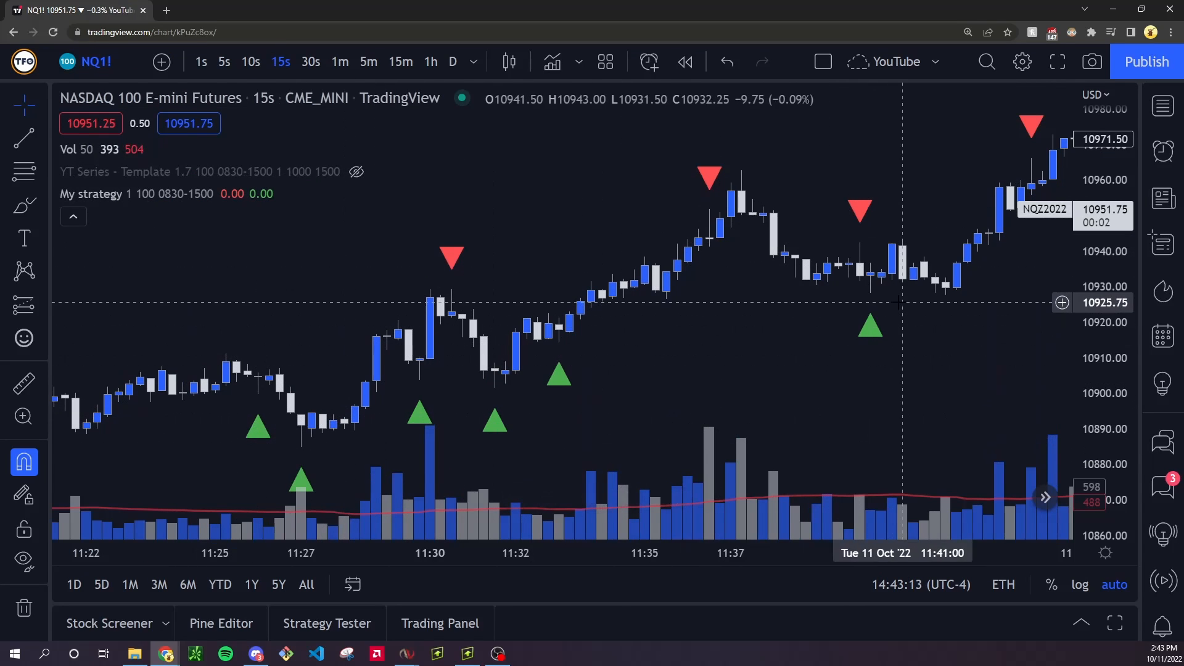
{"action": "mouse_move", "coordinate": [317, 456]}
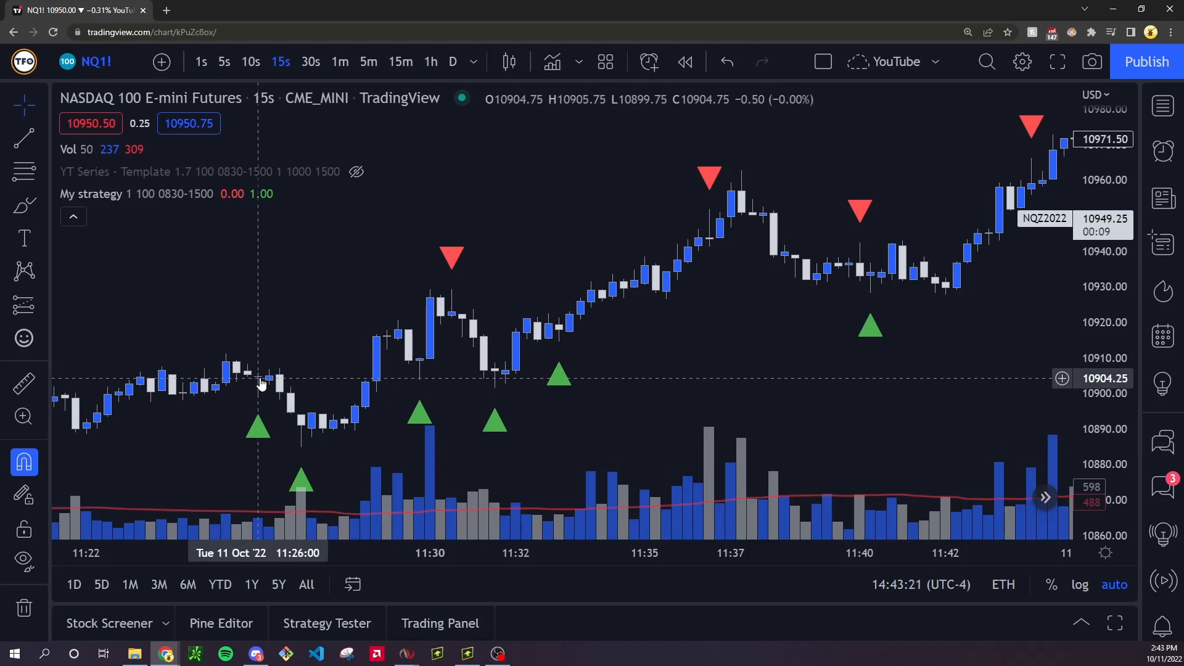
{"action": "mouse_move", "coordinate": [304, 432]}
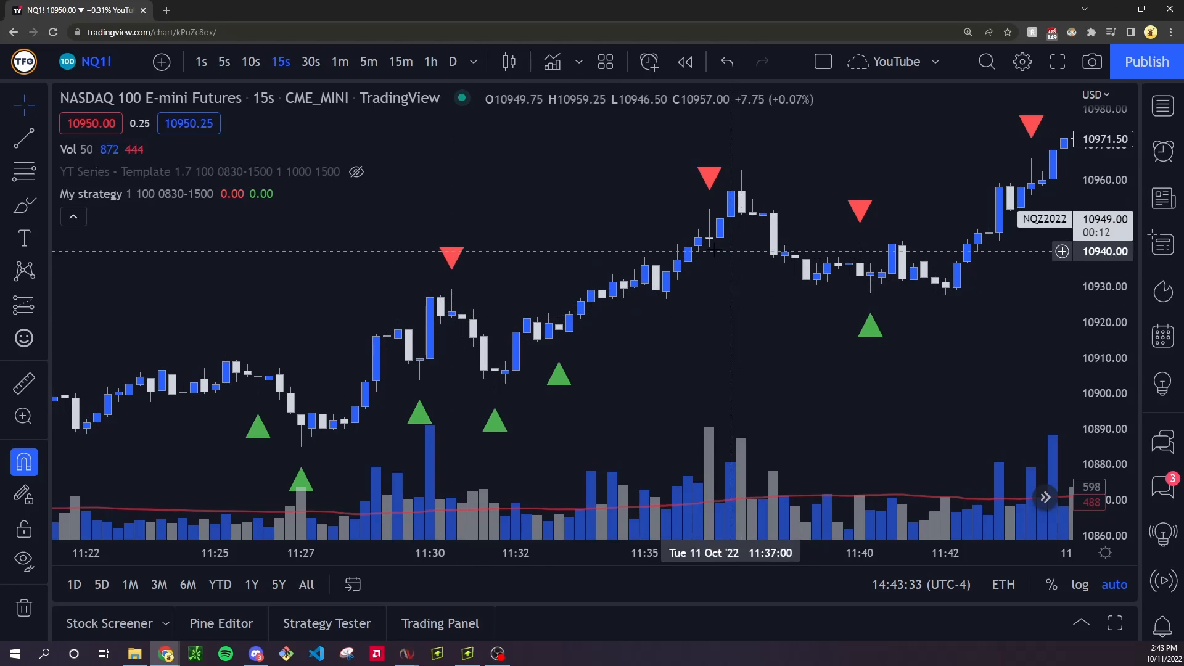
Comment out the marker plots and define vol_check as volume > ta.sma(volume, vol_ma) * vol multiplier.
{"action": "left_click", "coordinate": [221, 623]}
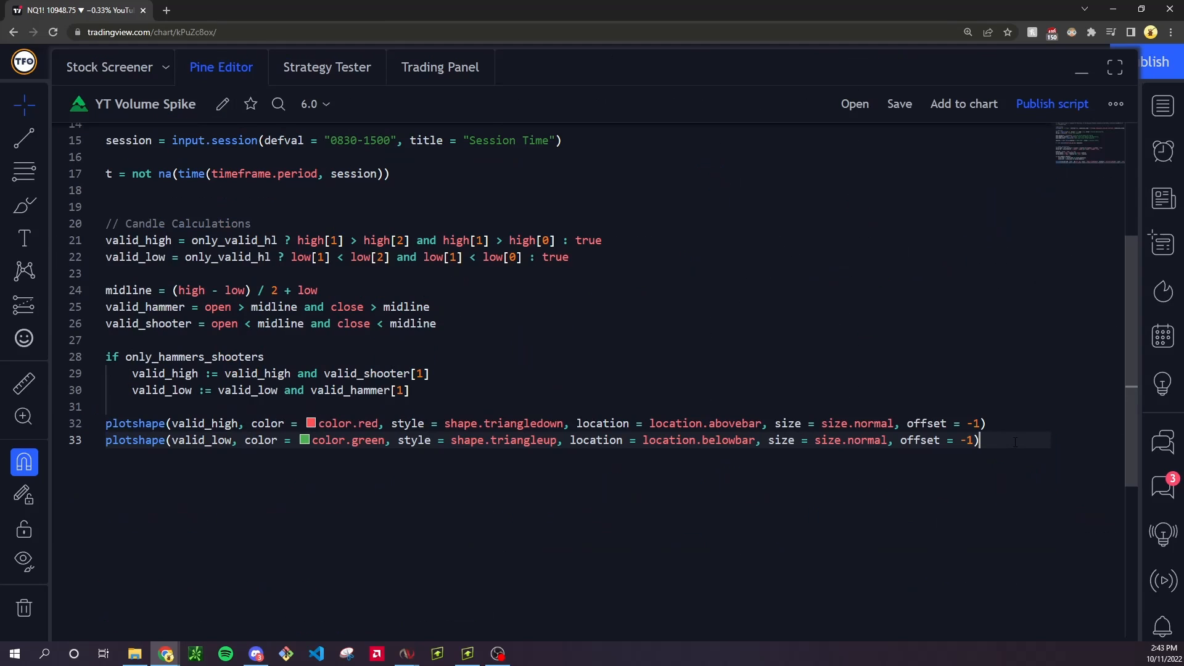
{"action": "key", "text": "ctrl+/"}
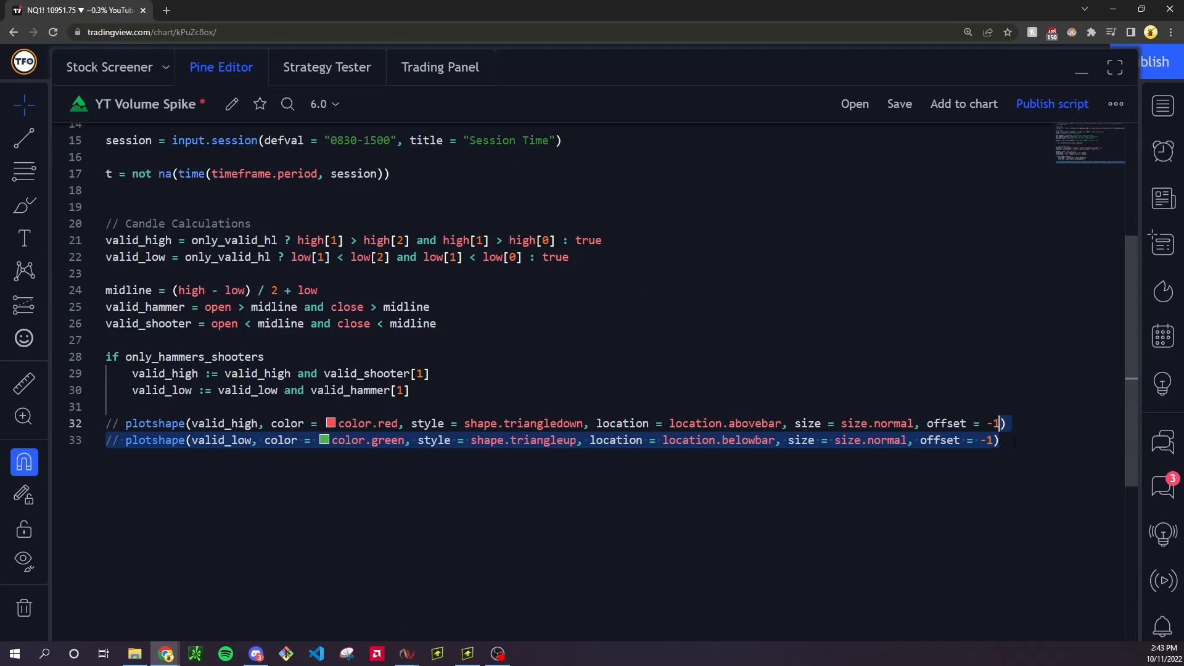
{"action": "type", "text": "// Volum"}
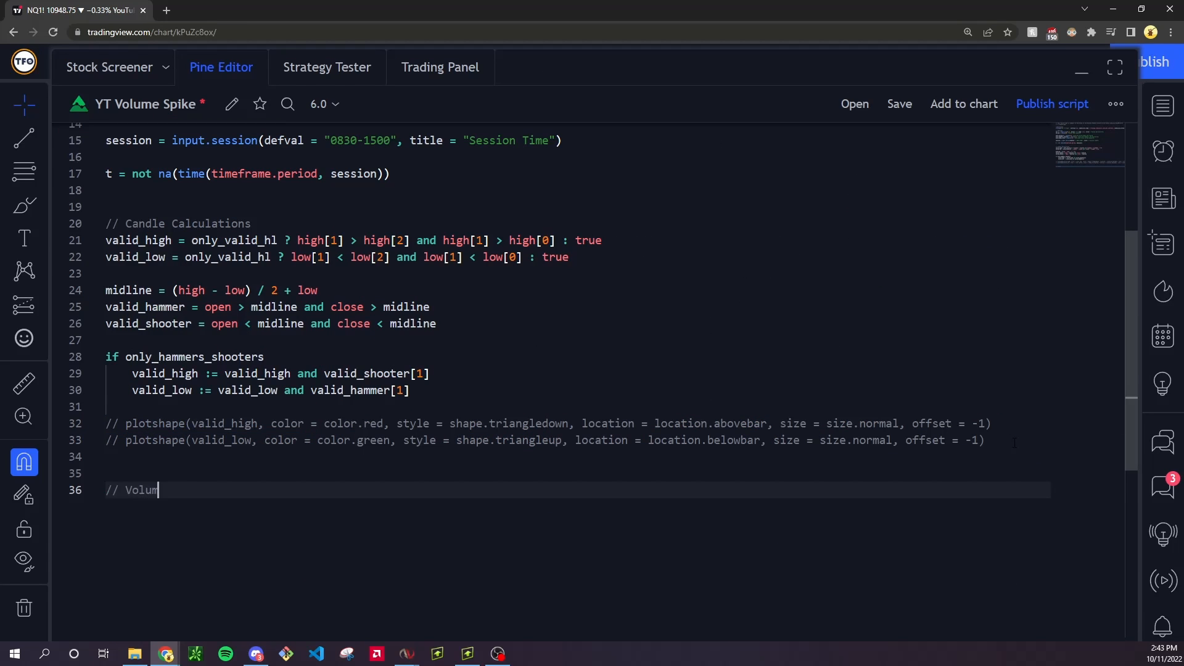
{"action": "type", "text": "e Check"}
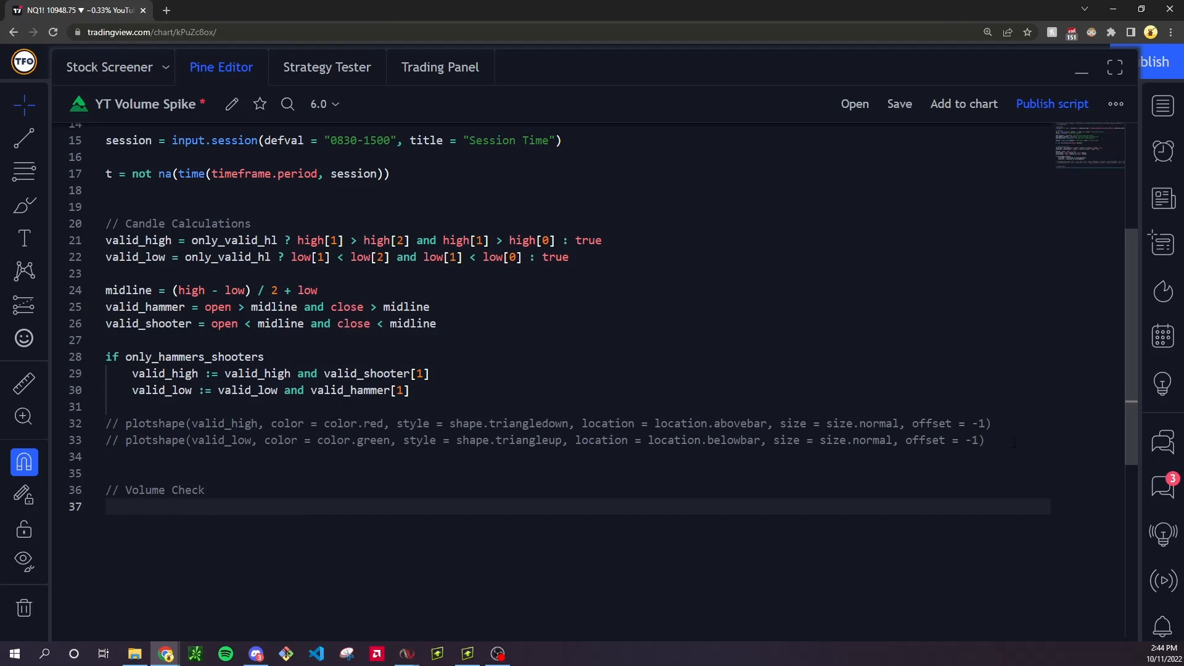
{"action": "type", "text": "vol_chec"}
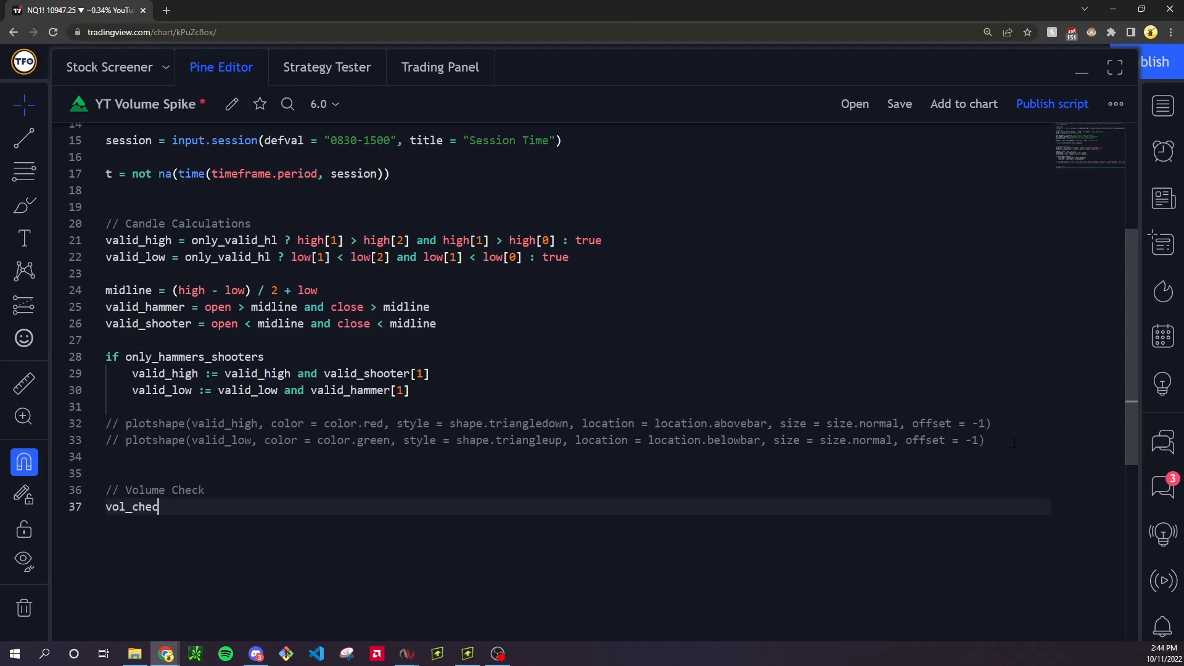
{"action": "type", "text": "k = volume"}
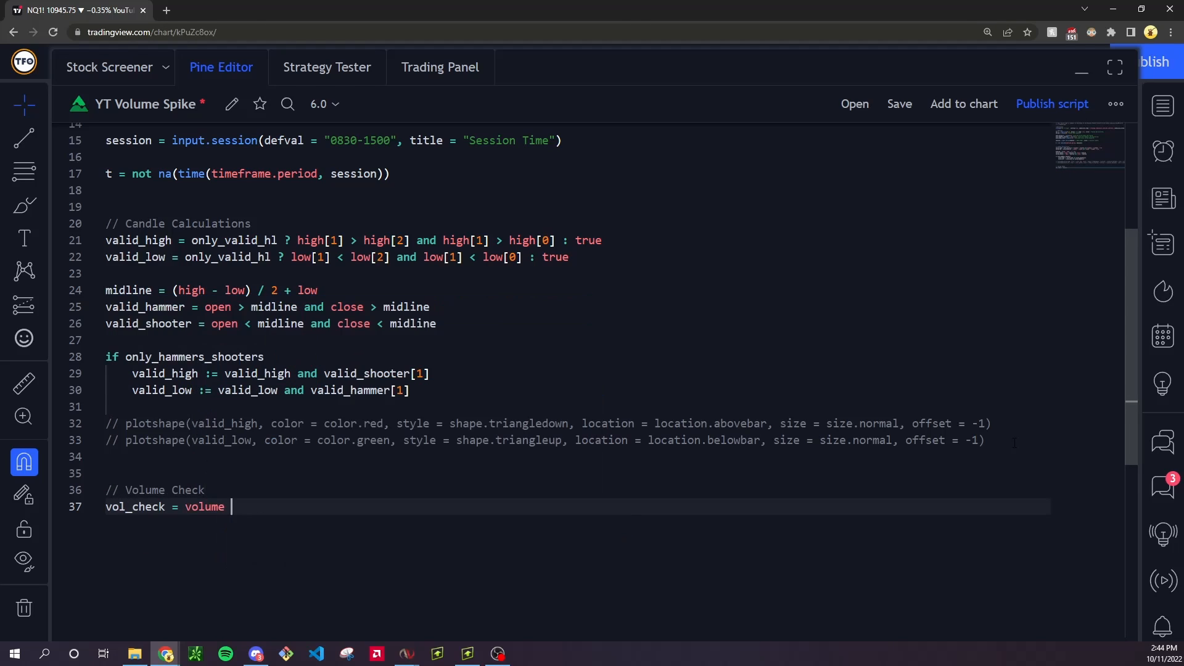
{"action": "type", "text": ">"}
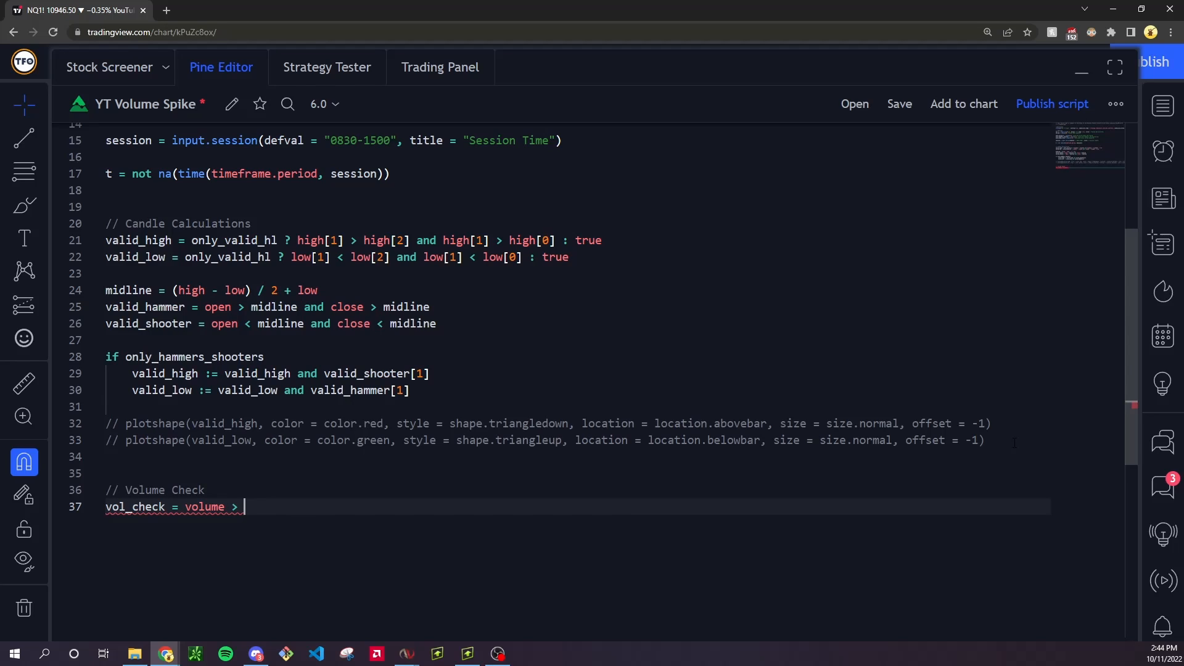
{"action": "type", "text": "ta.sma"}
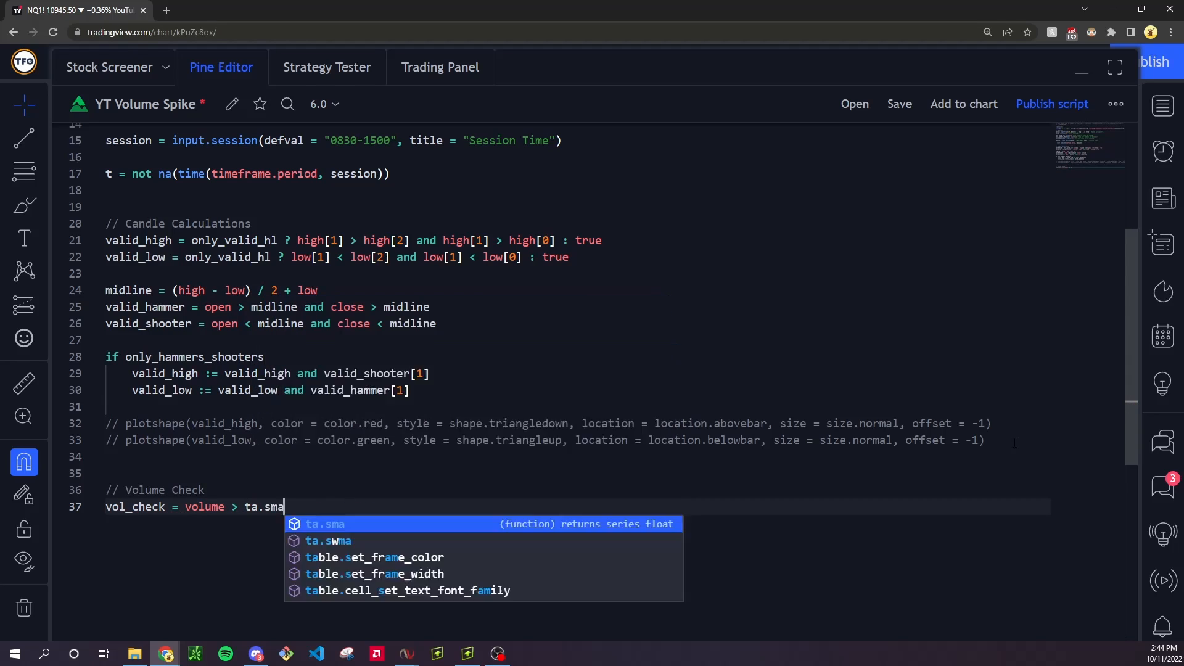
{"action": "type", "text": "(volume,"}
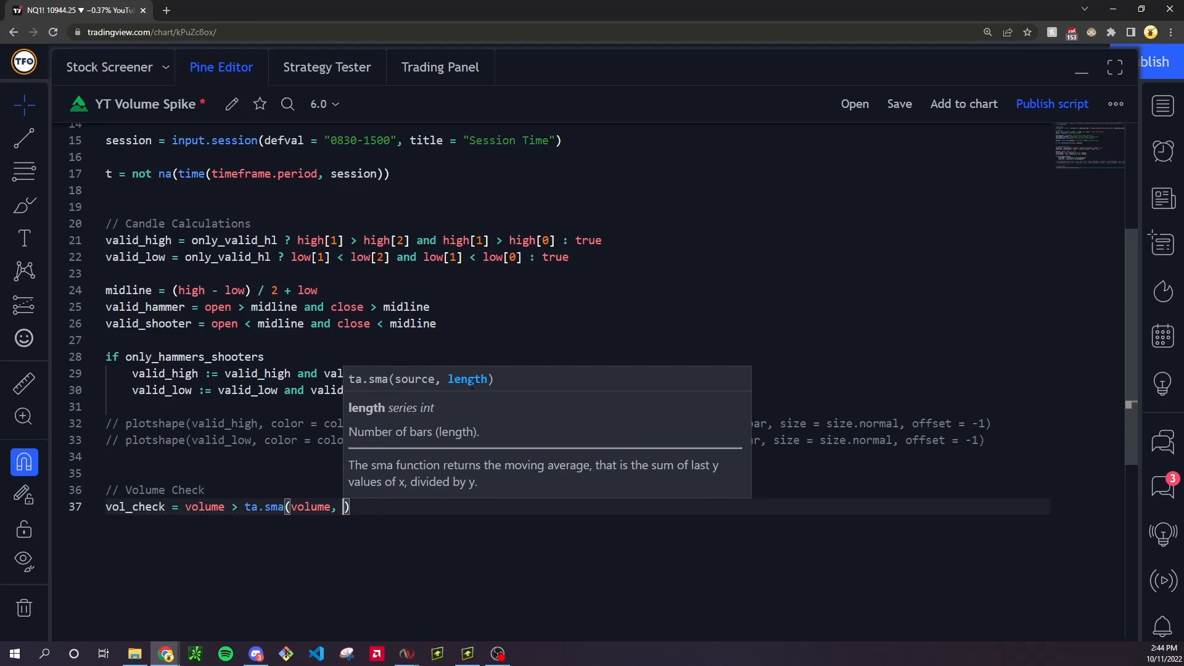
{"action": "type", "text": "vol_ma"}
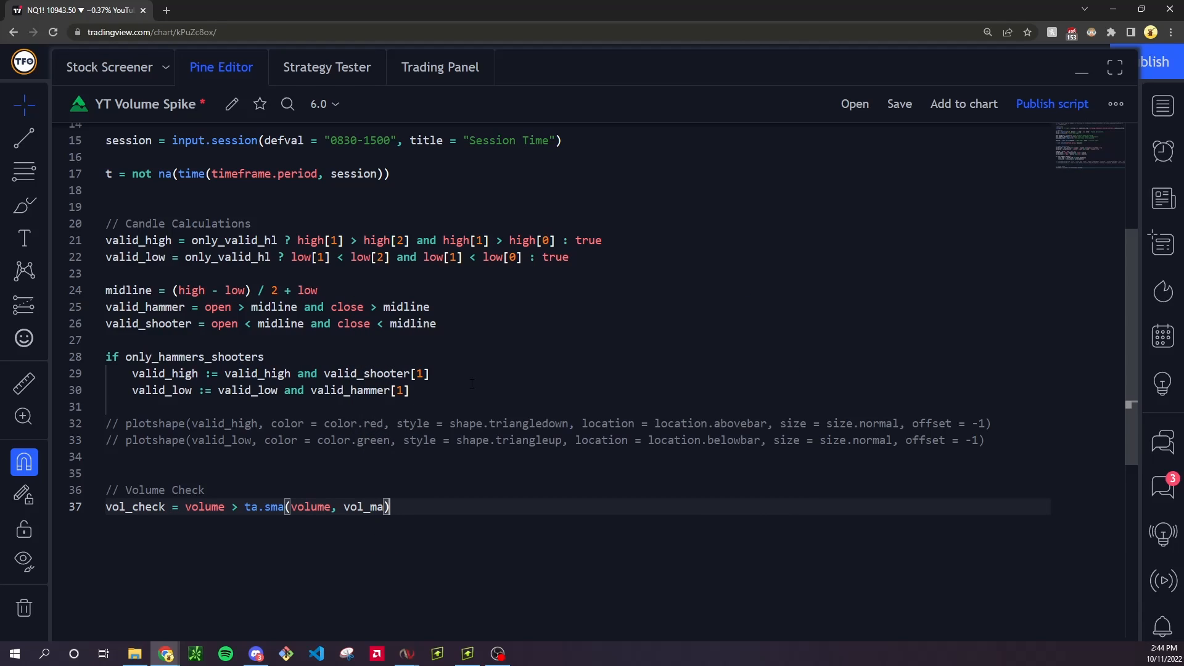
{"action": "type", "text": "* vol_x"}
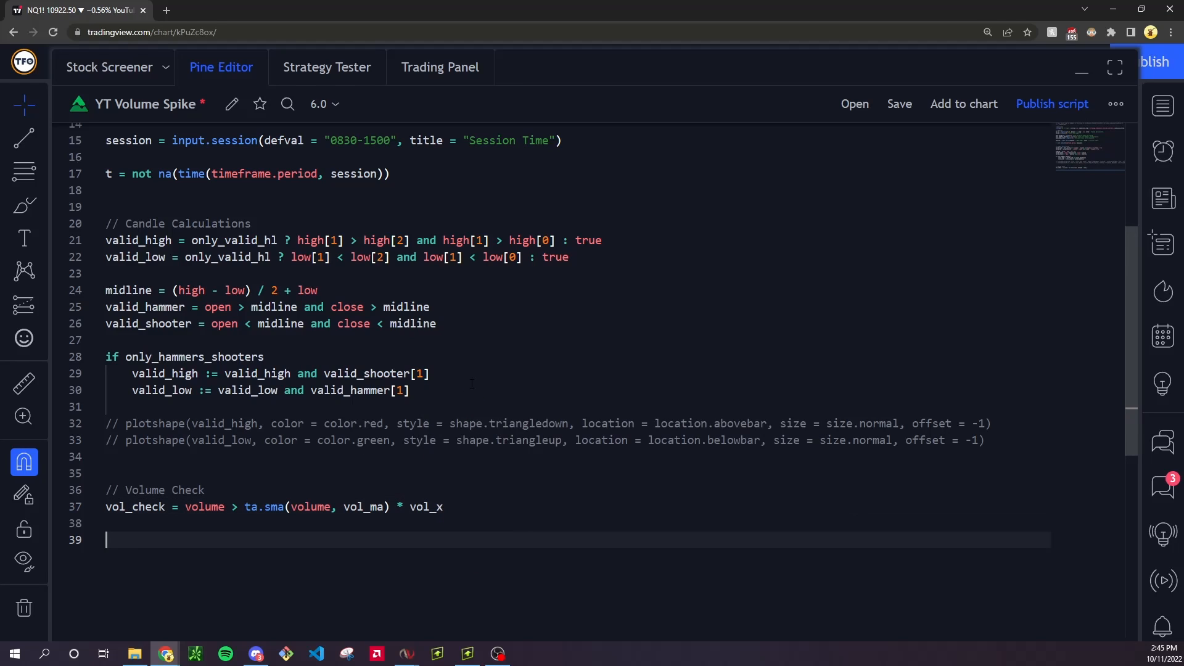
Define result_bearish and result_bullish from valid signals with vol_check[1], and replot the triangles on them.
{"action": "type", "text": "result_beari"}
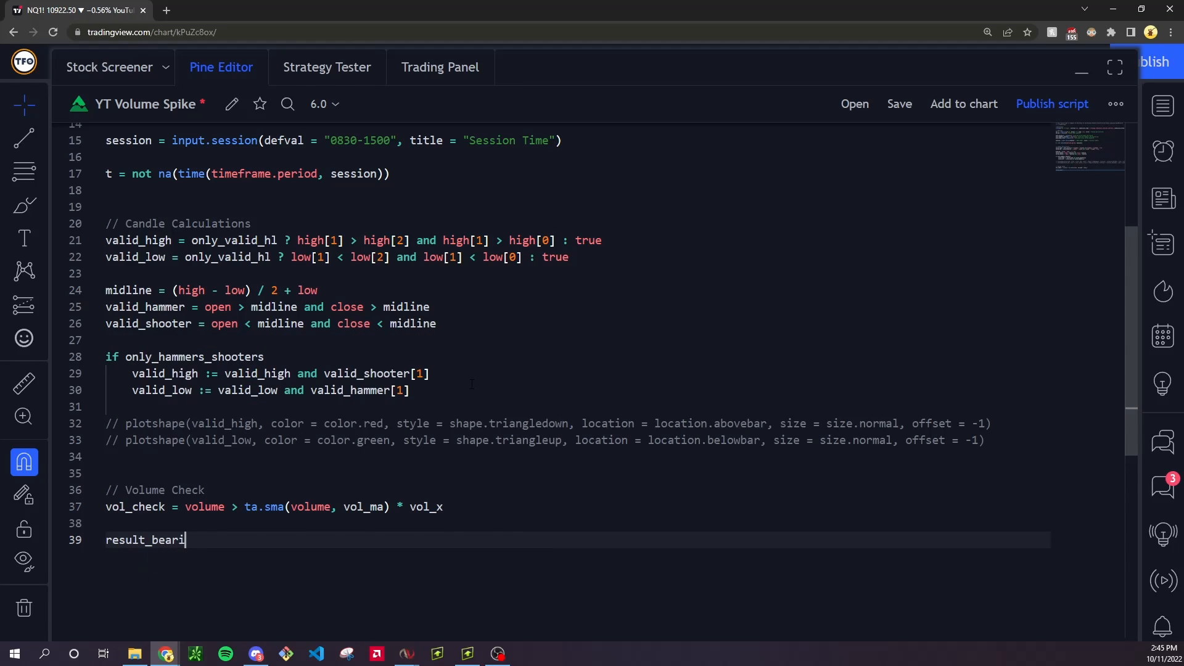
{"action": "type", "text": "sh = valid_high and"}
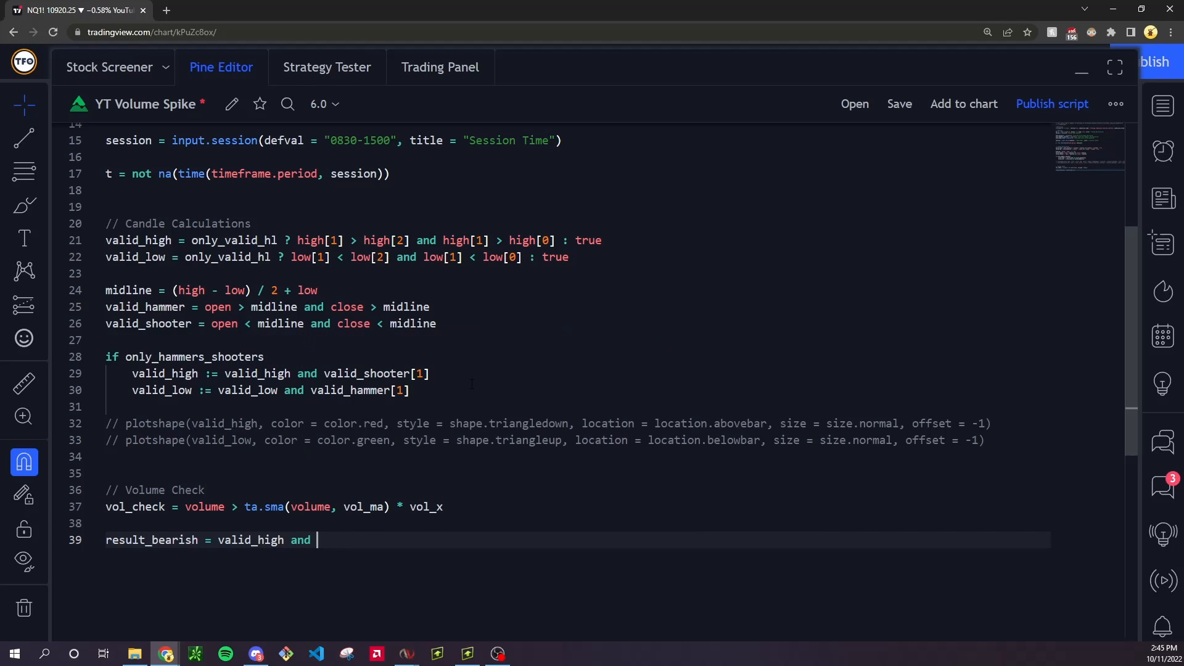
{"action": "type", "text": "vol_check"}
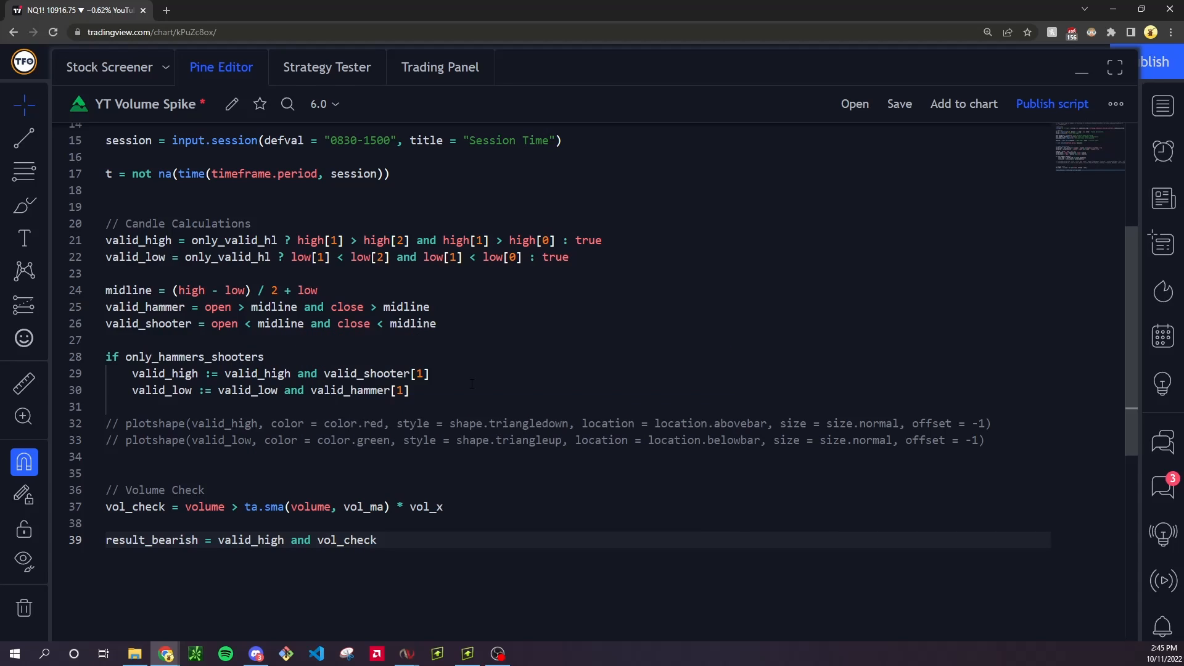
{"action": "type", "text": "[1] and t"}
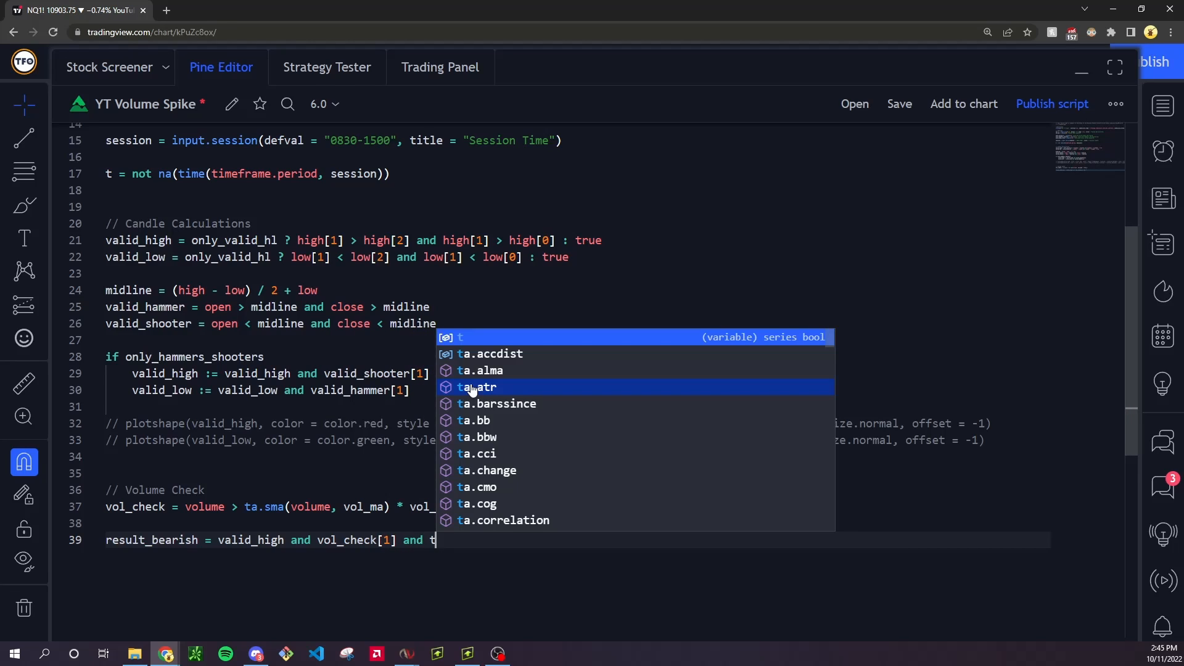
{"action": "key", "text": "Escape"}
{"action": "type", "text": "result_bullish = valid_low and vol_check[1] and t"}
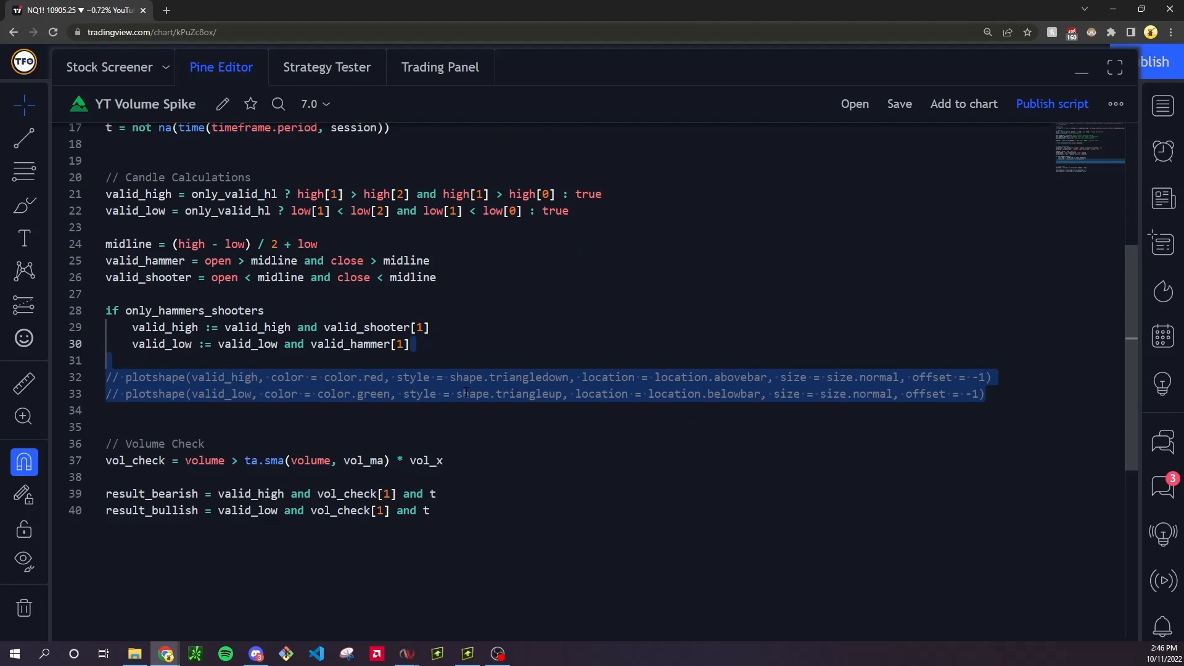
{"action": "key", "text": "Delete"}
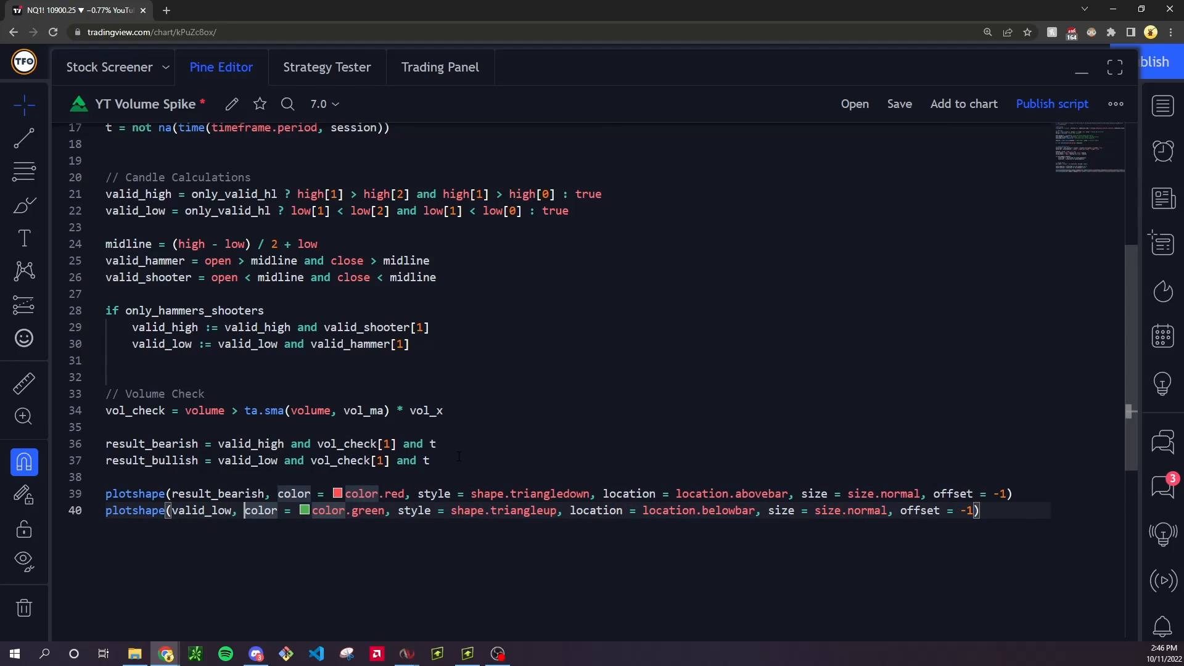
{"action": "type", "text": "result_bu"}
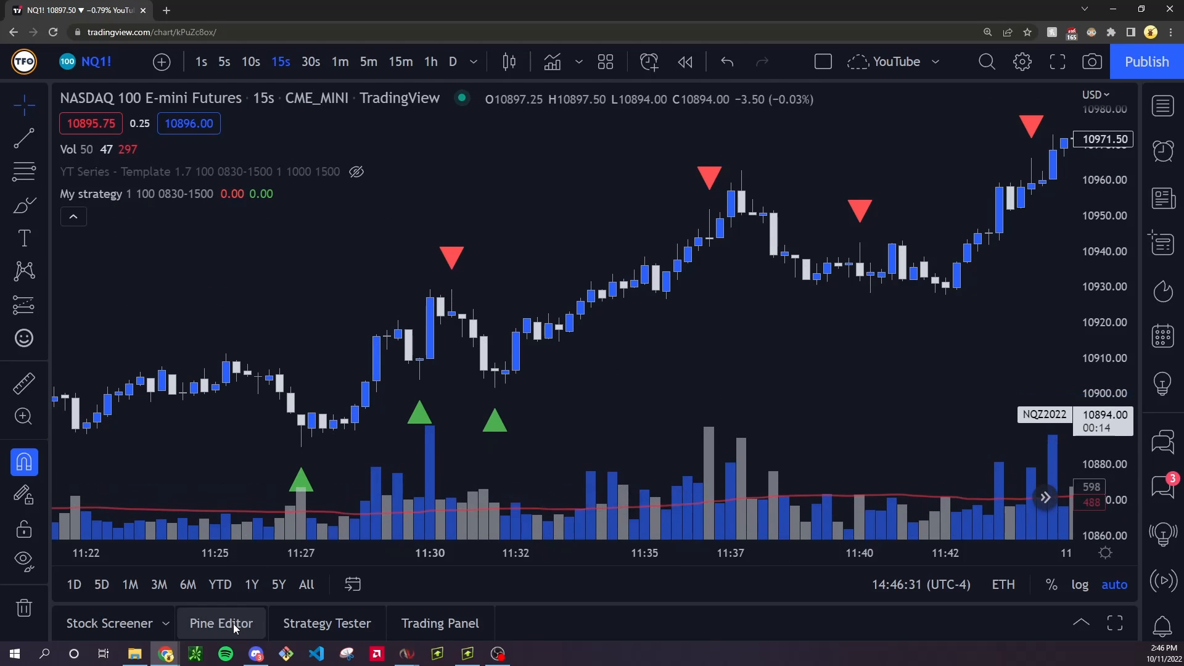
Hide the Pine Editor so the red and green triangle signals show across the NQ chart.
{"action": "left_click", "coordinate": [221, 623]}
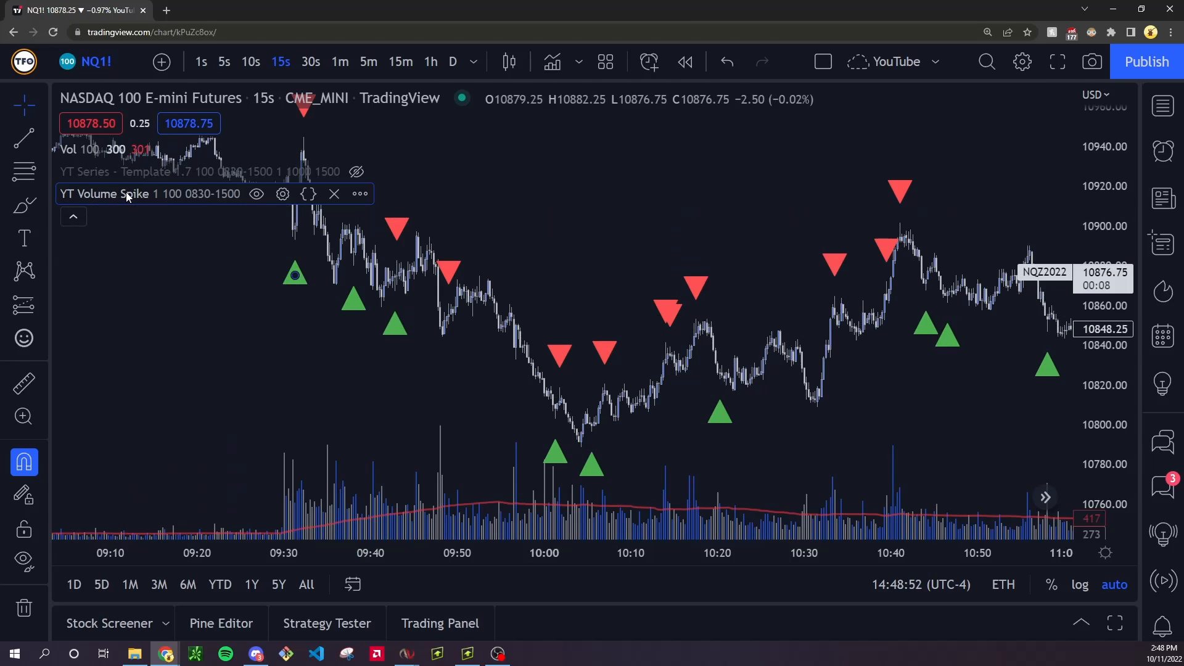
Set the strategy's Volume Multiplier input to 3 and apply it.
{"action": "left_click", "coordinate": [282, 193]}
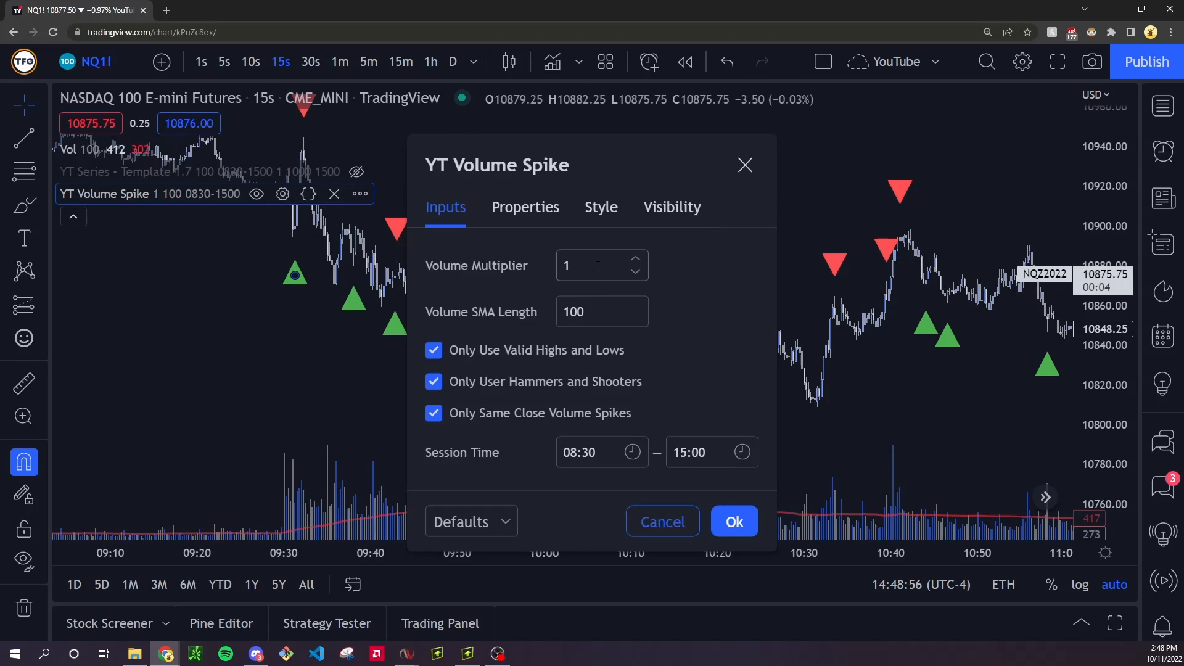
{"action": "left_click", "coordinate": [597, 266]}
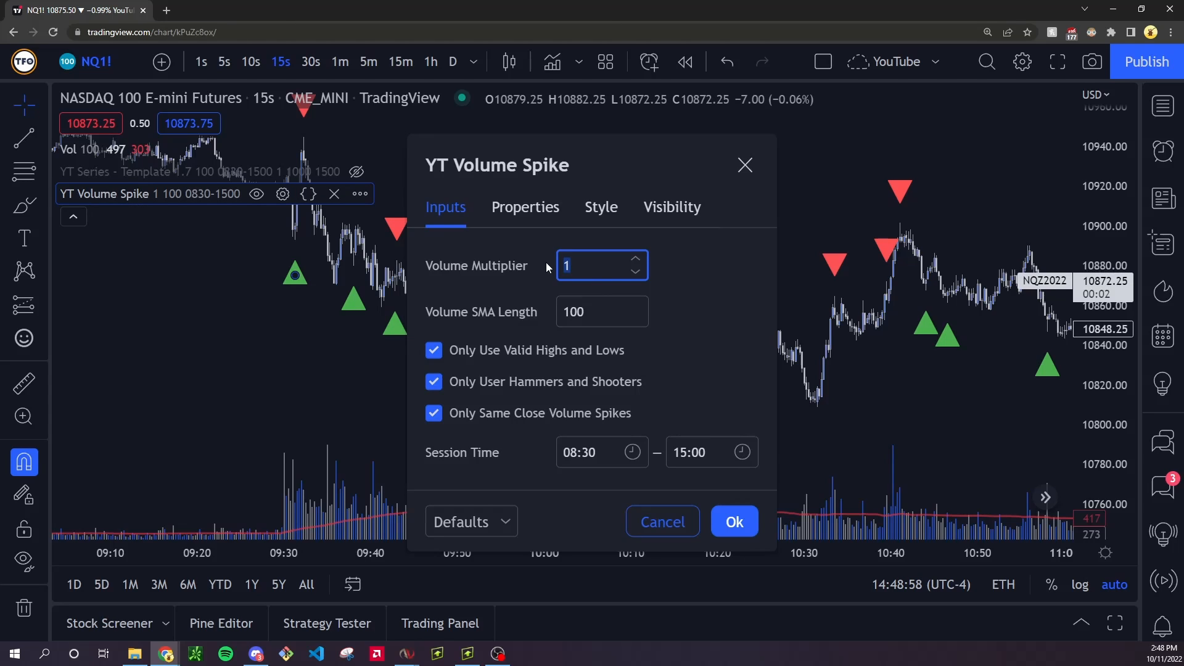
{"action": "type", "text": "3"}
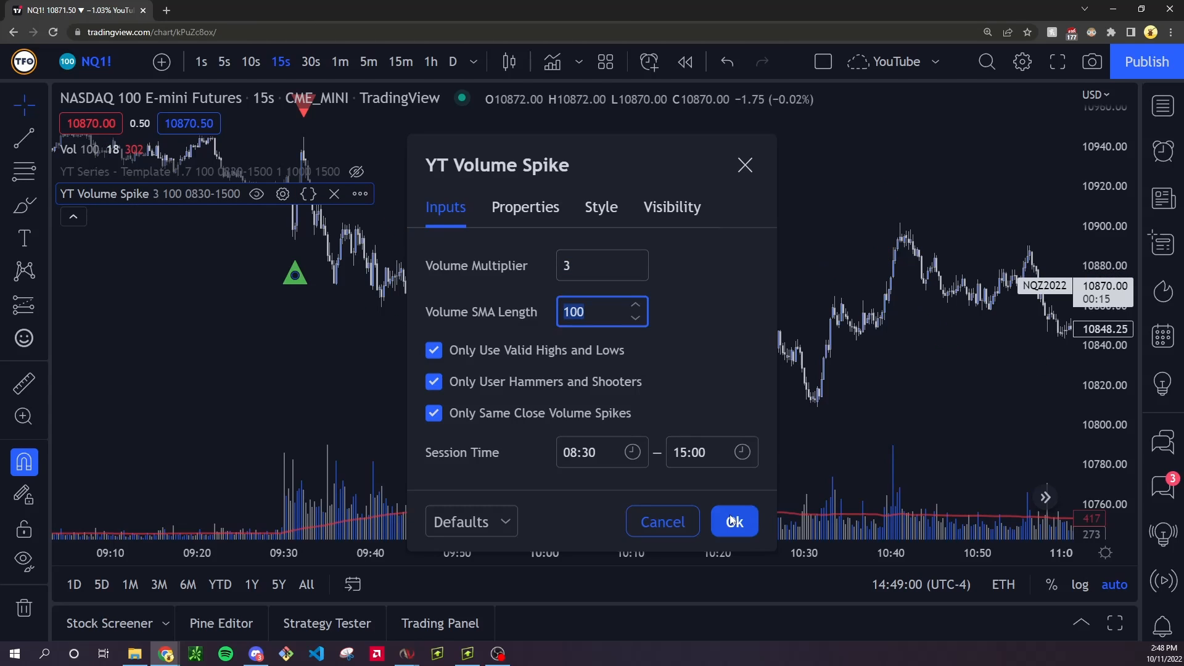
{"action": "left_click", "coordinate": [733, 522]}
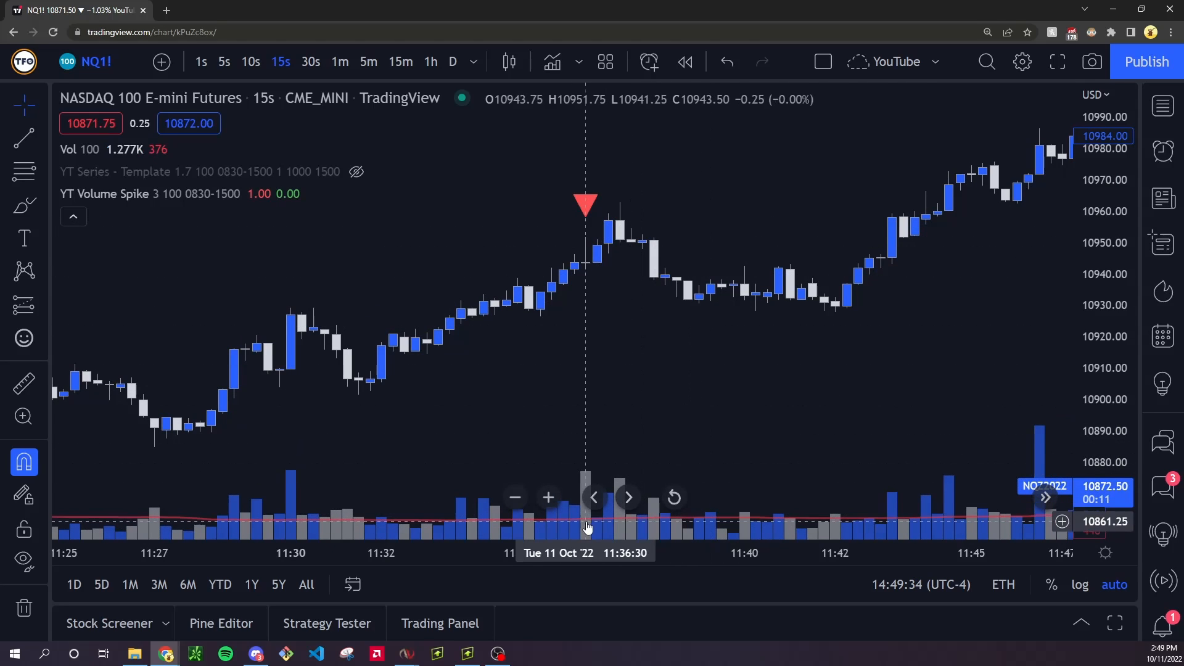
Add an if result_bearish block with strategy.entry("Short", strategy.short, qty=qty).
{"action": "left_click", "coordinate": [221, 623]}
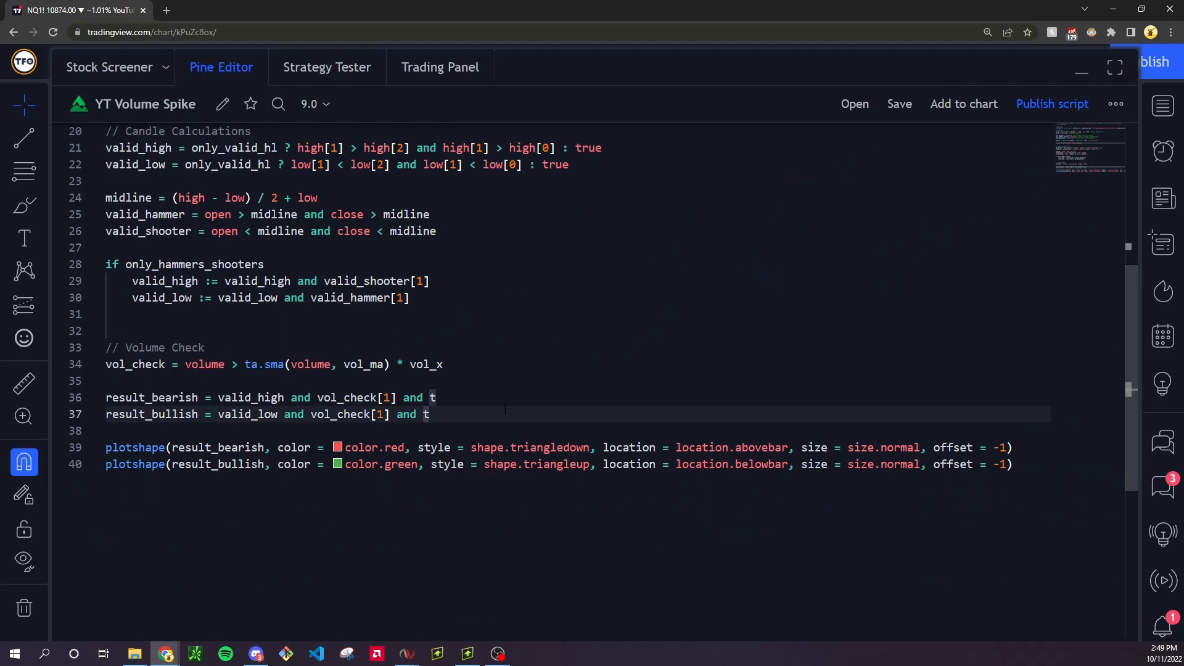
{"action": "key", "text": "Enter"}
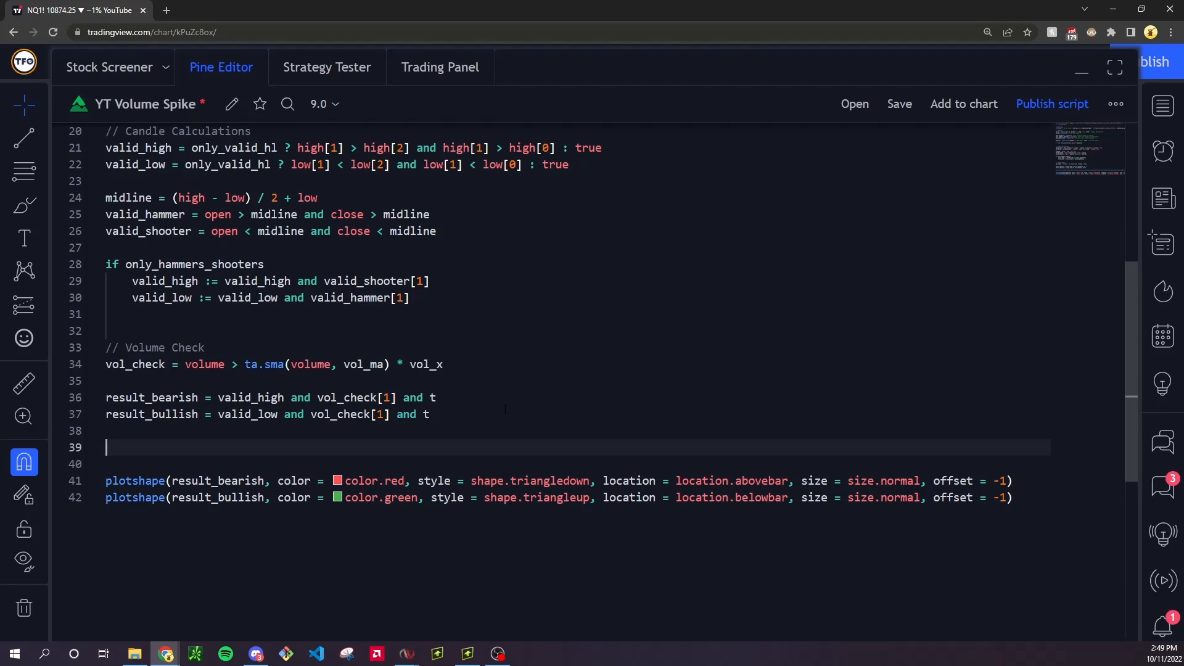
{"action": "type", "text": "if result_bearish"}
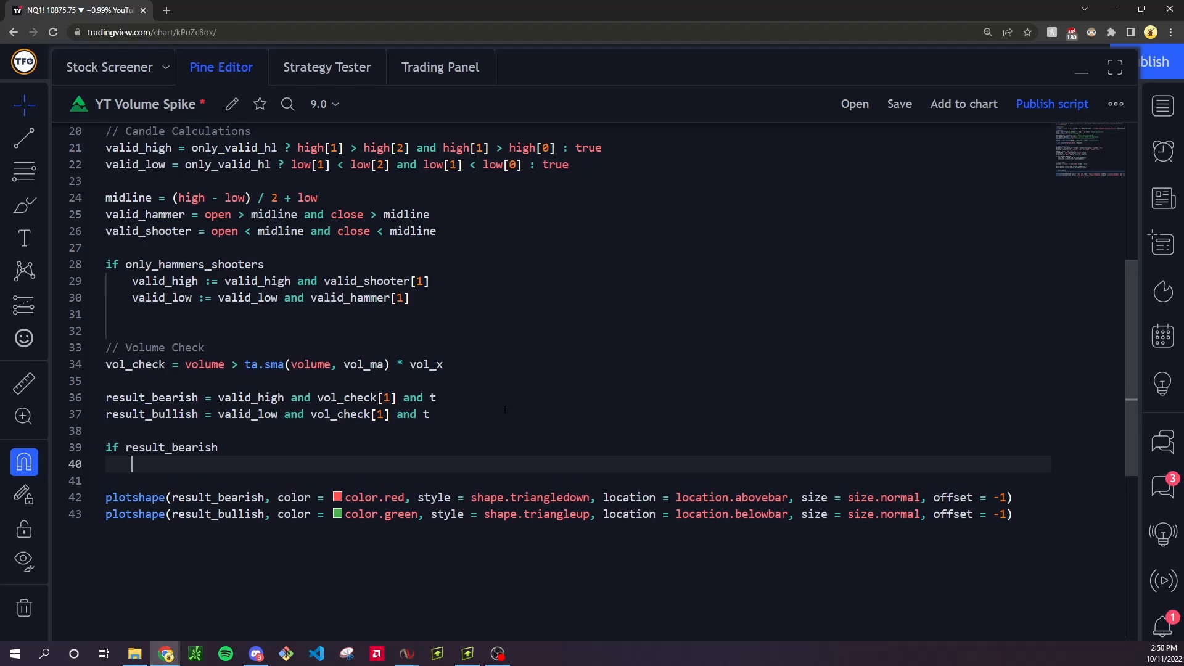
{"action": "type", "text": "strategy.entry(\"Short\", strate"}
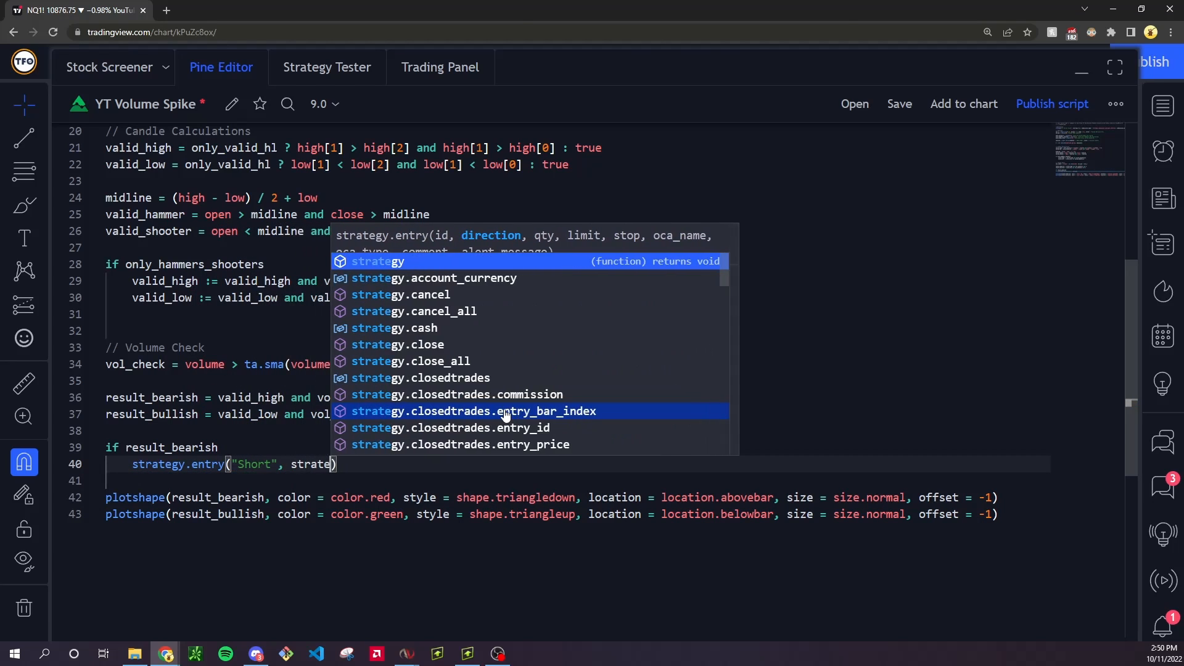
{"action": "type", "text": "strategy.short, qt"}
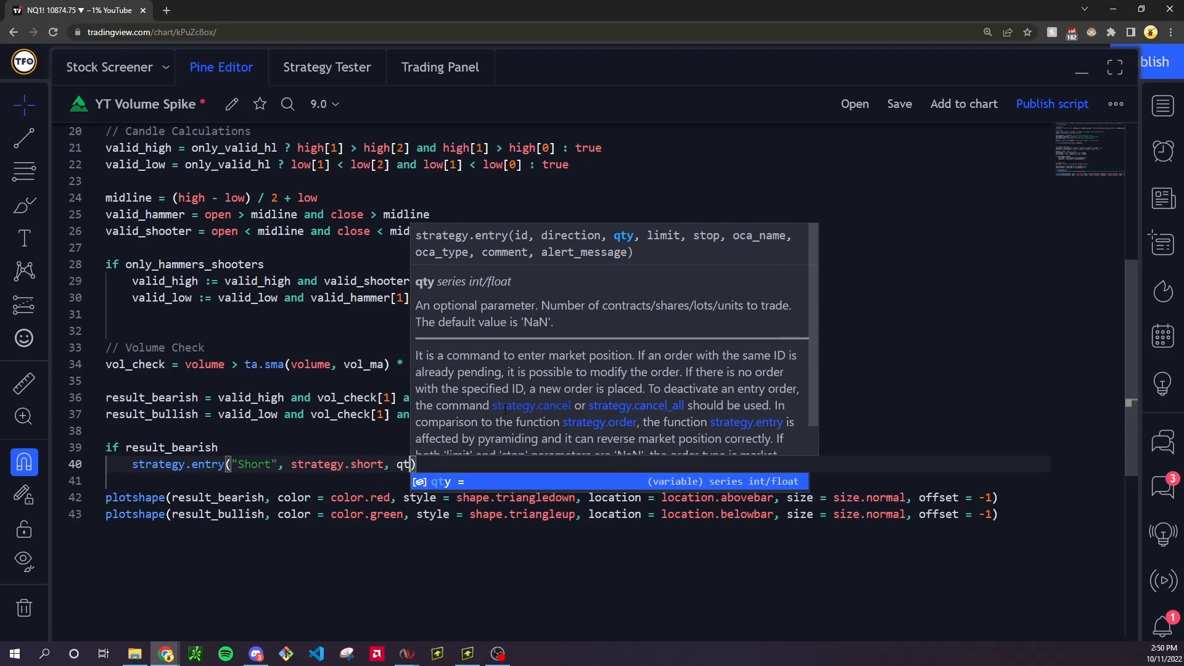
{"action": "type", "text": "=qt"}
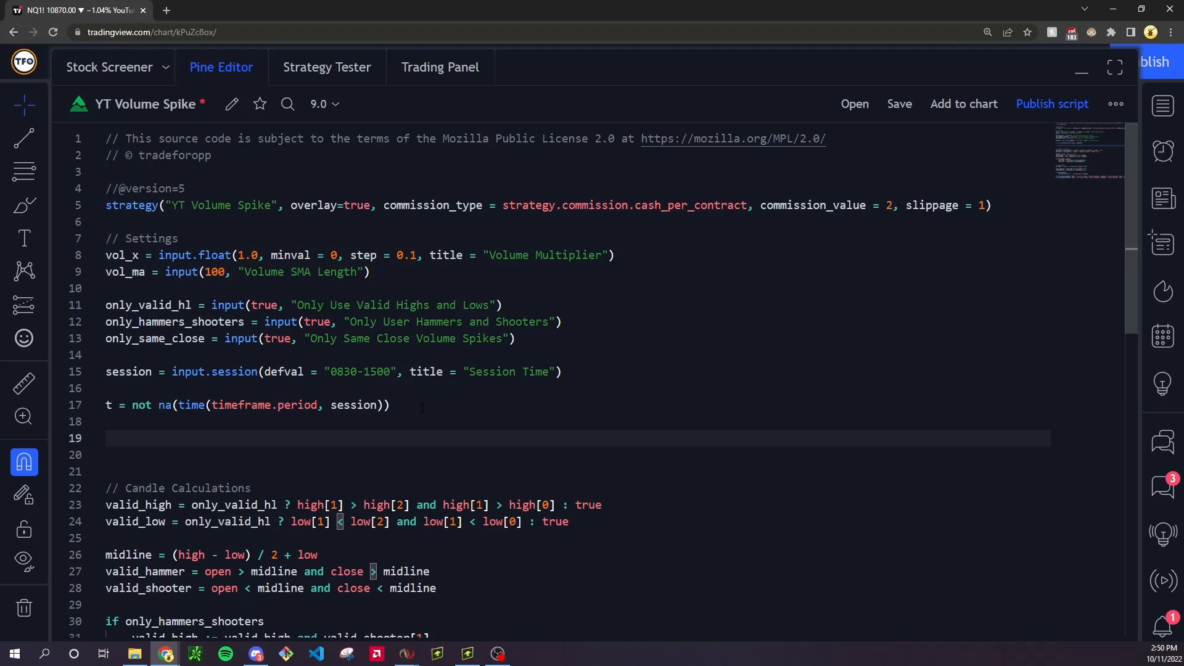
Add qty = input(1, "Quantity") and stop = input(100) inputs for the entries.
{"action": "type", "text": "qty = input("}
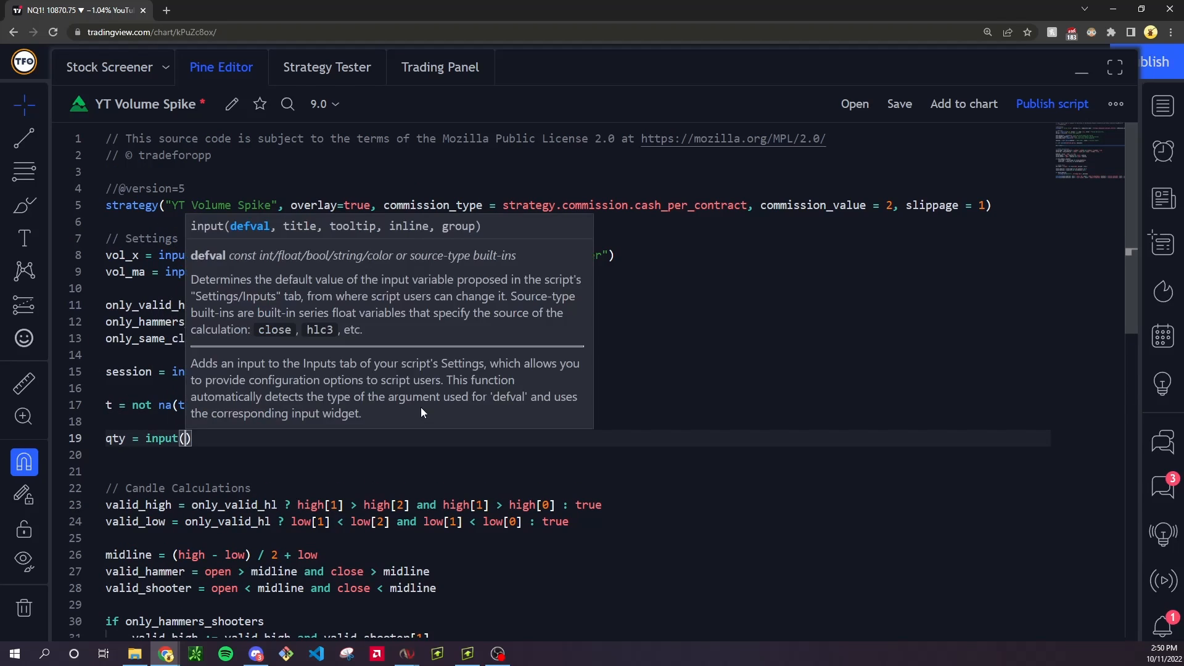
{"action": "type", "text": "1,"}
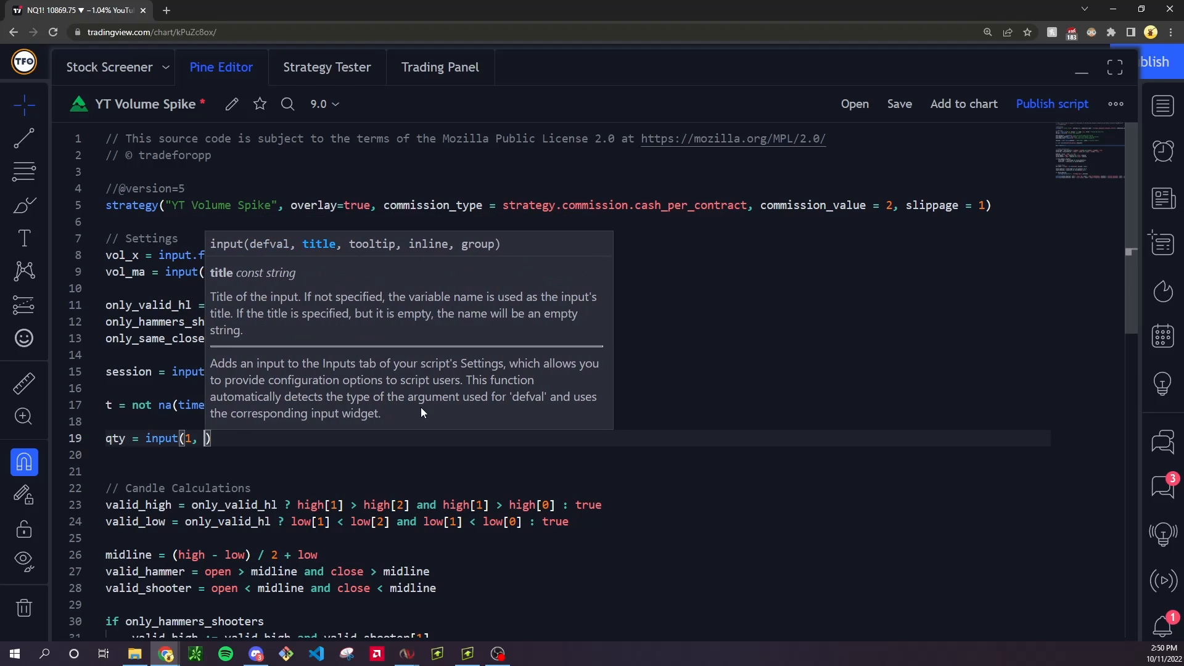
{"action": "type", "text": "Quantity\")"}
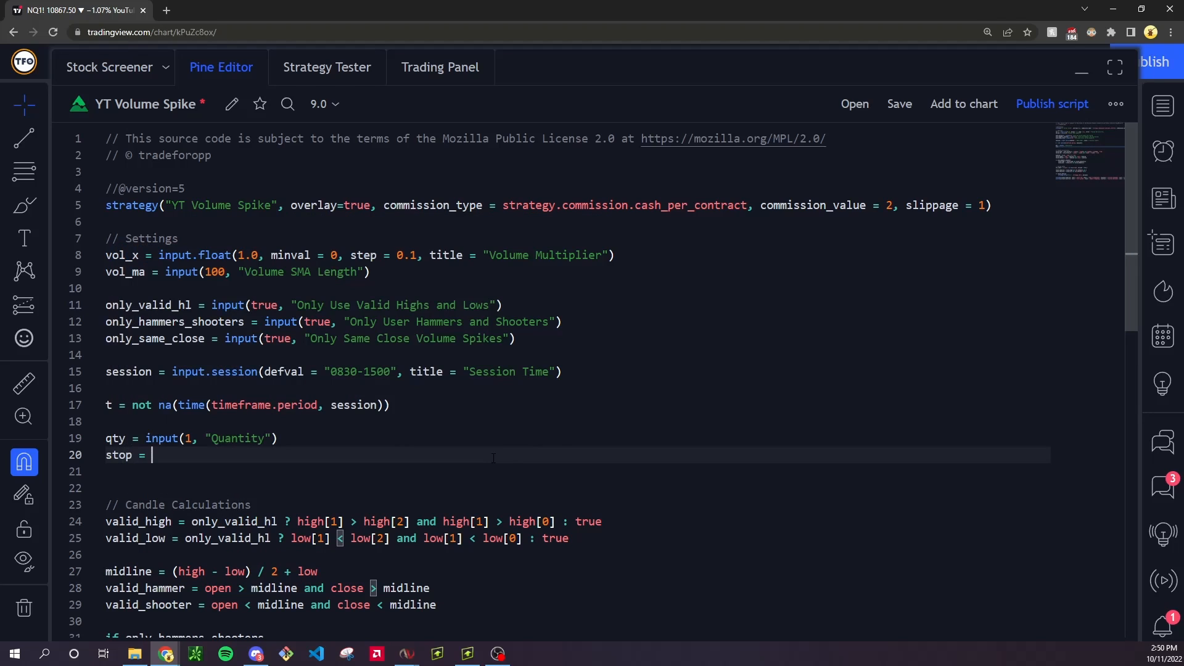
{"action": "type", "text": "input(1)"}
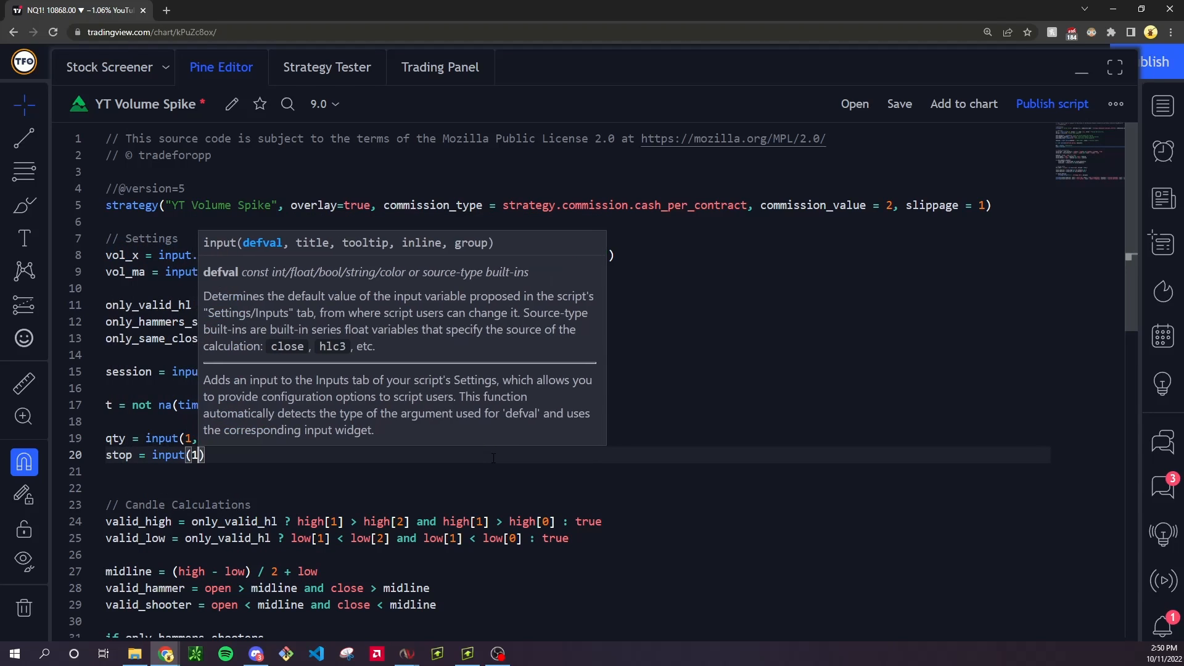
{"action": "type", "text": "100,"}
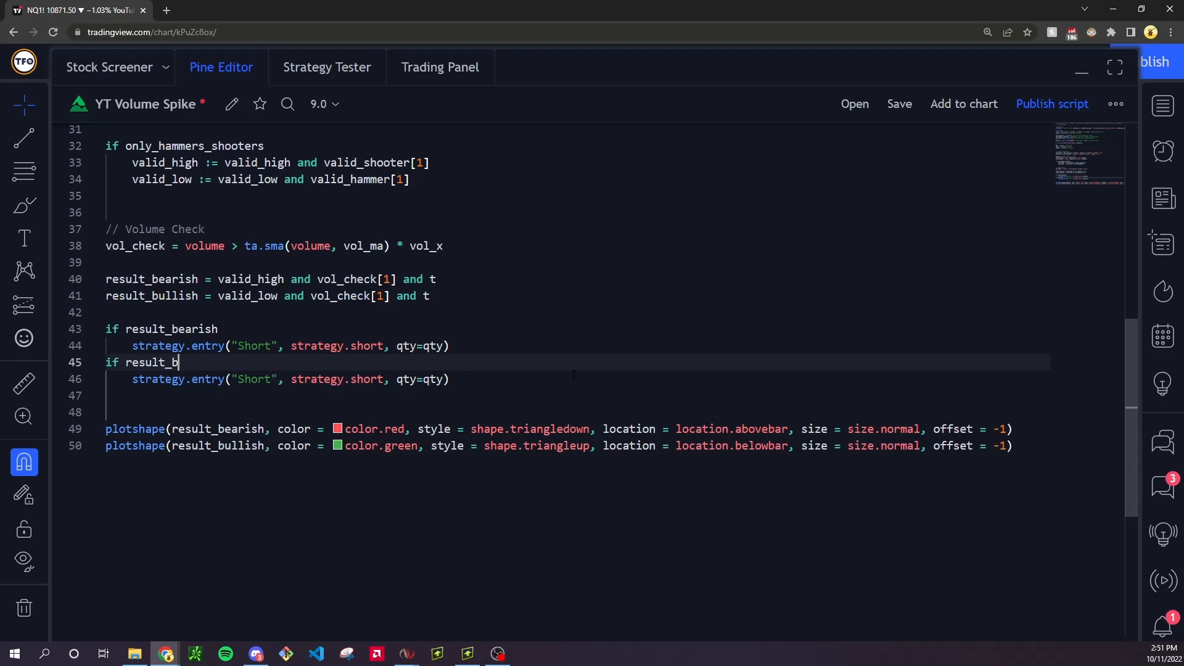
Change the duplicated block to if result_bullish entering "Long" with strategy.long.
{"action": "type", "text": "ullish"}
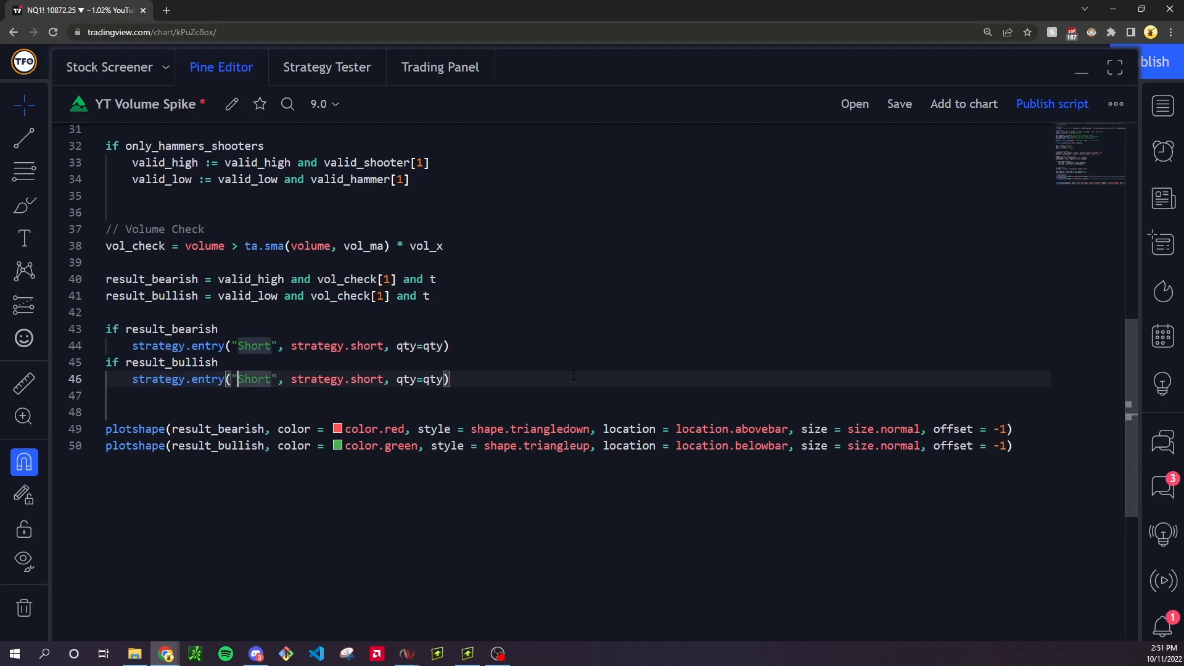
{"action": "type", "text": "Long"}
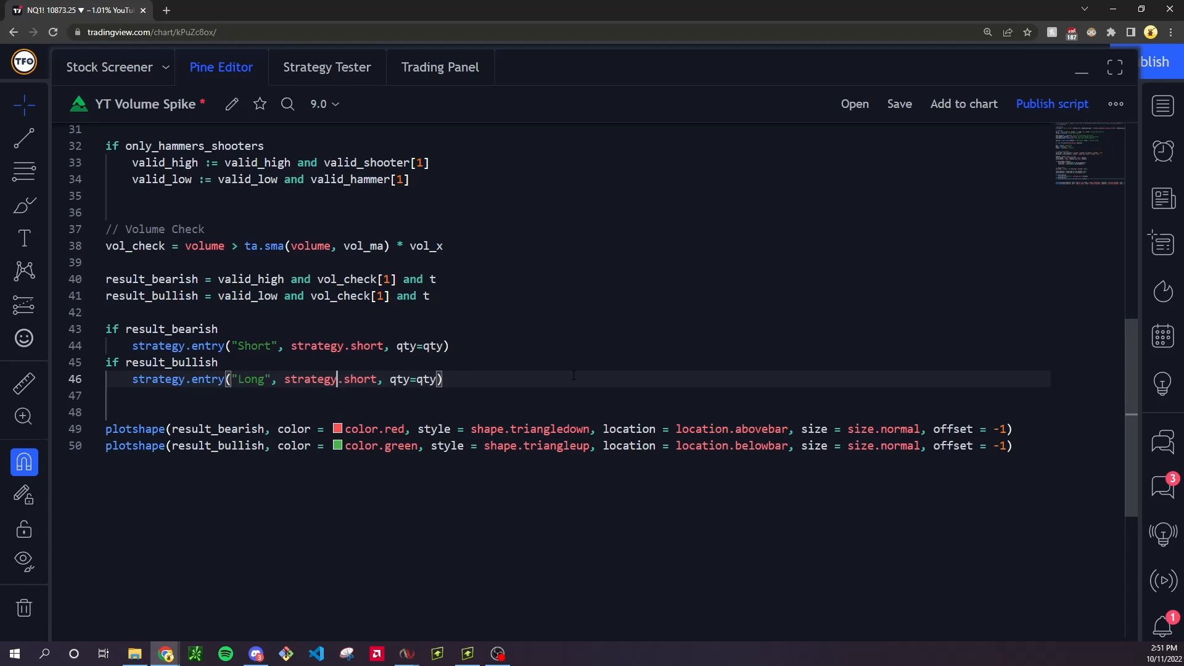
{"action": "type", "text": "long"}
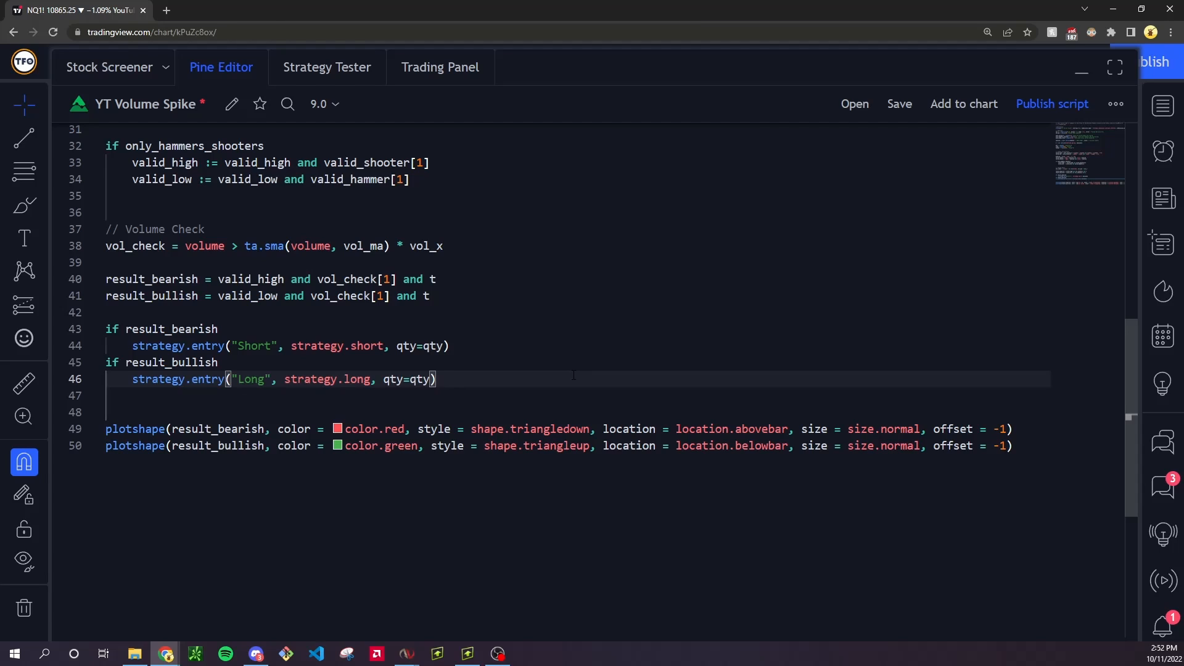
Add Exit Short and Exit Long strategy.exit orders with qty=qty, loss=stop and profit=target.
{"action": "type", "text": "stratex"}
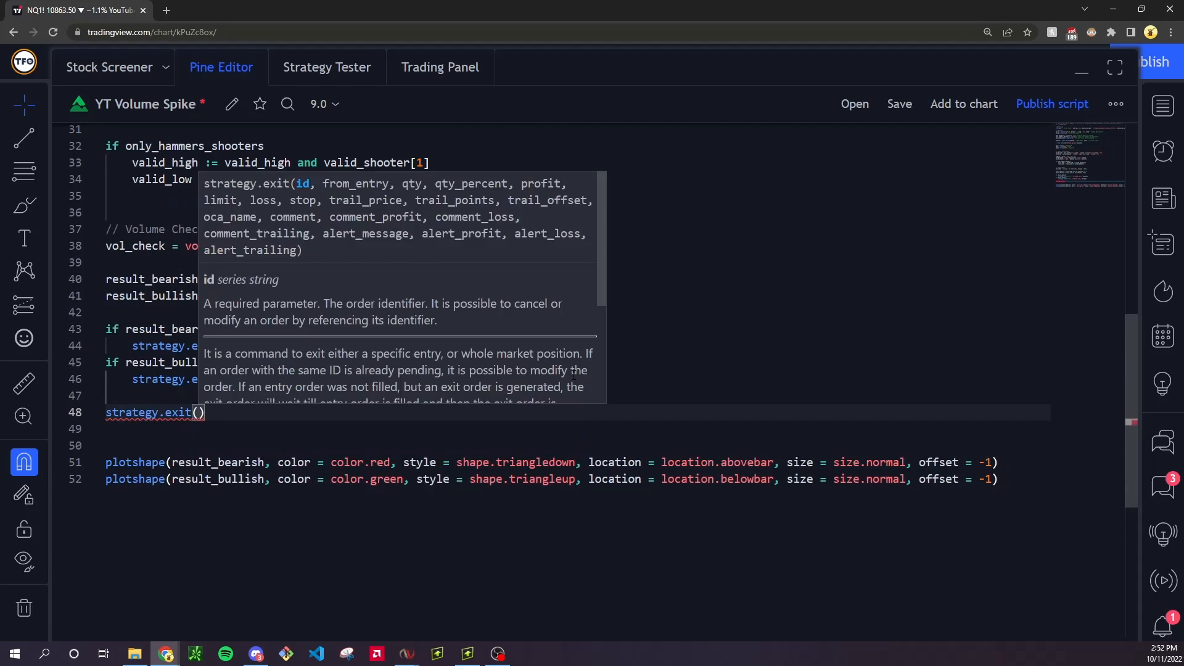
{"action": "type", "text": "\"Exit Short\", \"Short\", qty=qty,"}
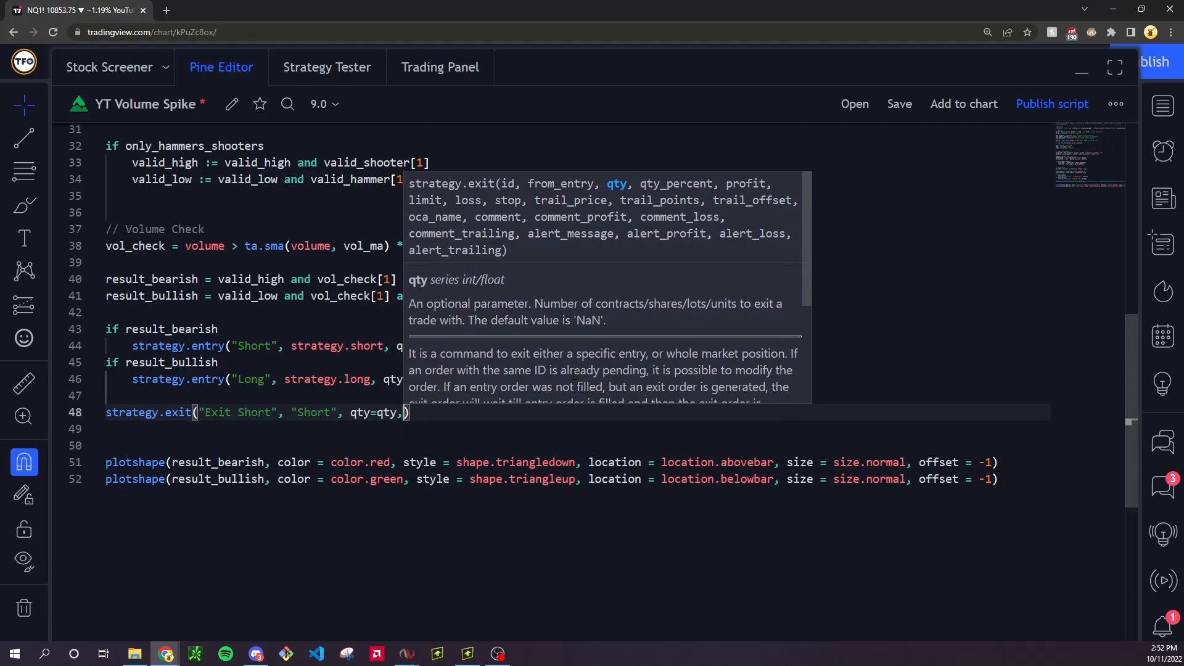
{"action": "type", "text": "loss"}
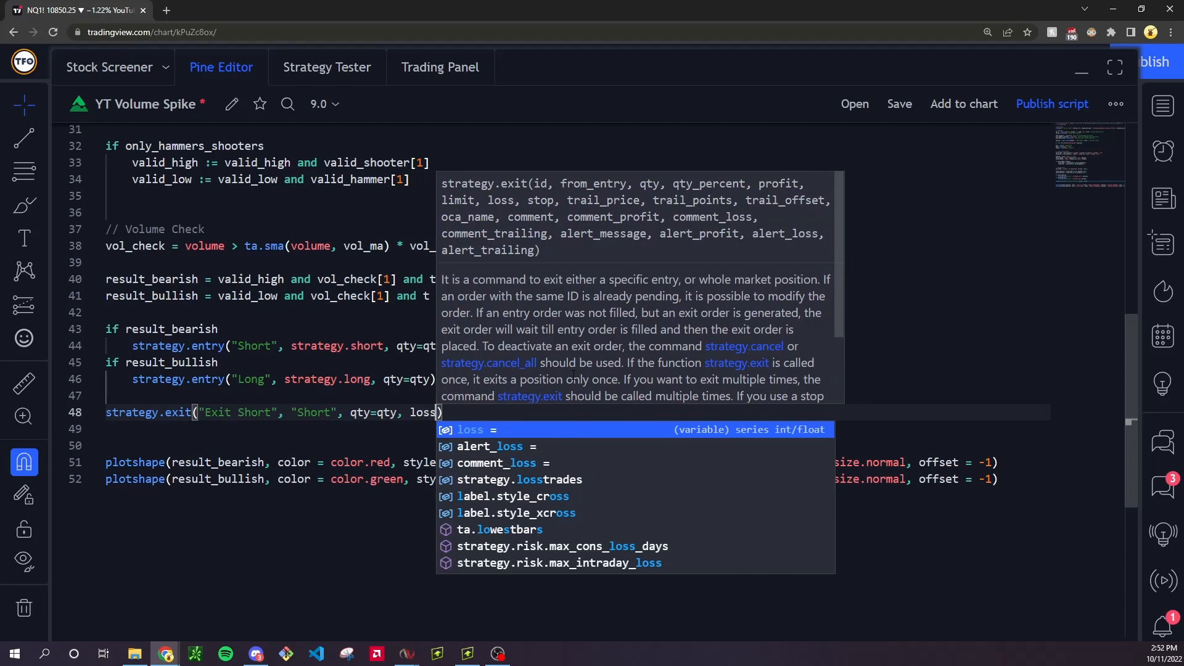
{"action": "type", "text": "=stop,"}
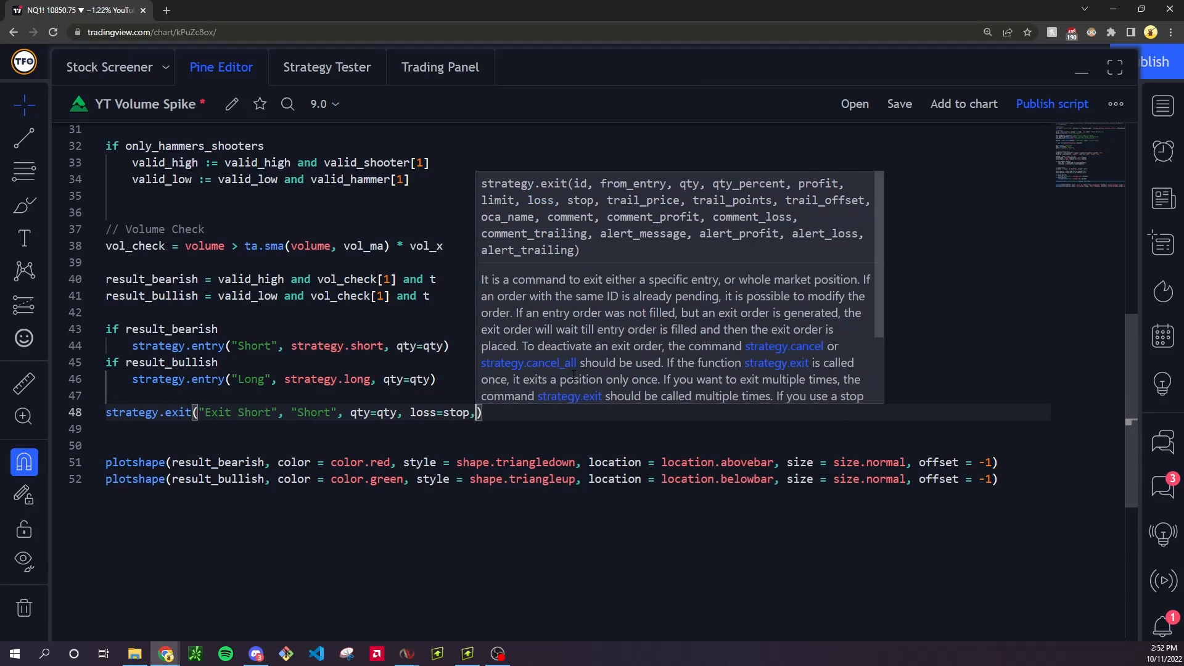
{"action": "type", "text": "profit=target"}
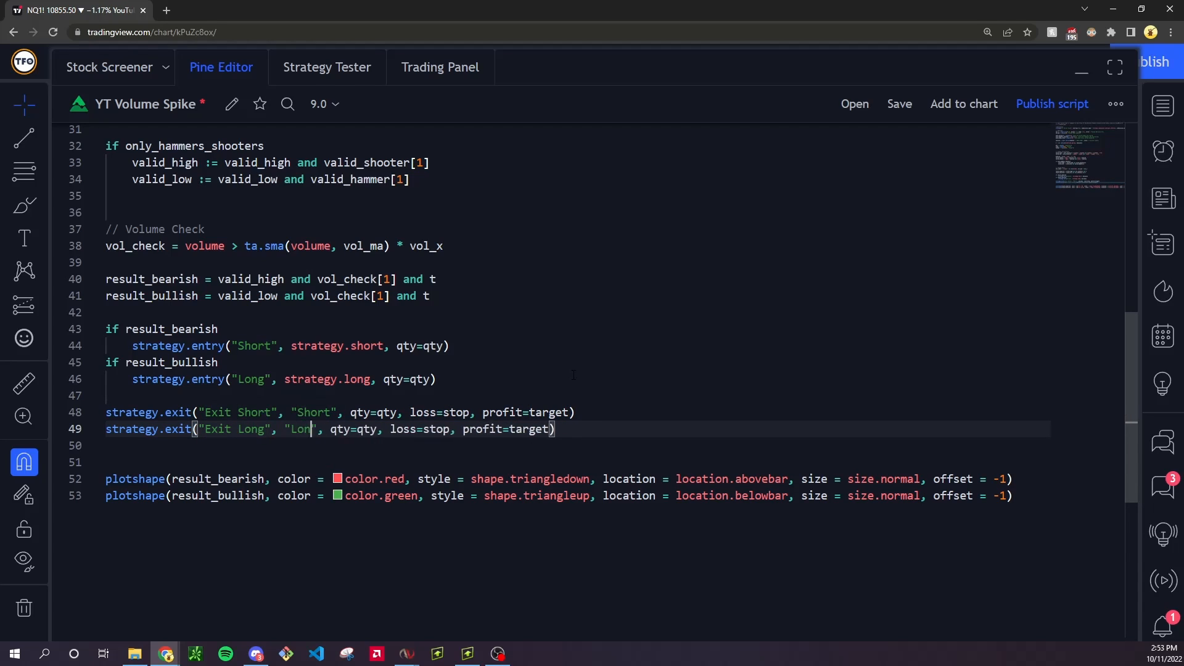
{"action": "type", "text": "g"}
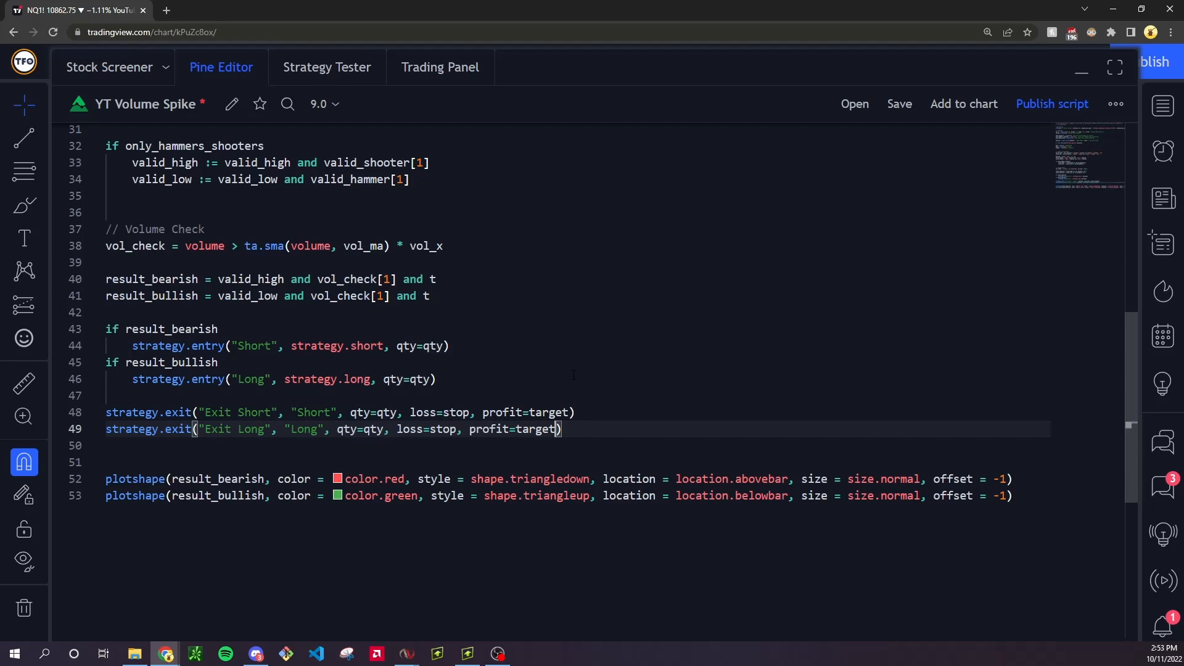
{"action": "key", "text": "enter"}
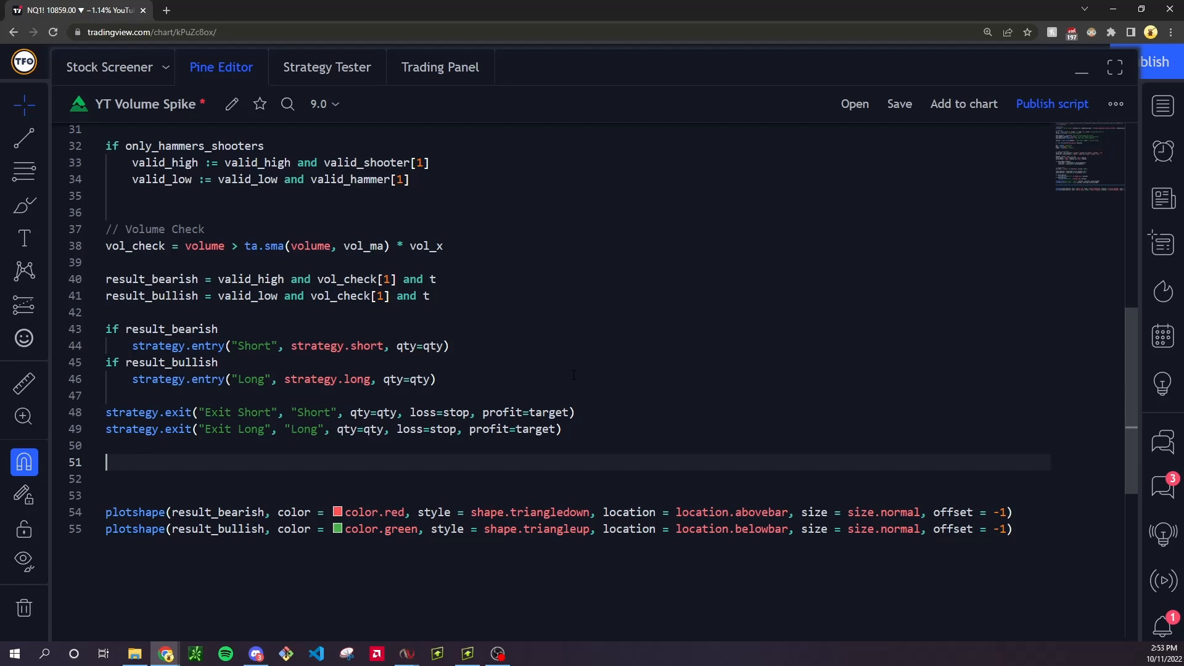
Add if not t with strategy.close_all(comment = "Close remaining trades") for out-of-session bars.
{"action": "type", "text": "if not"}
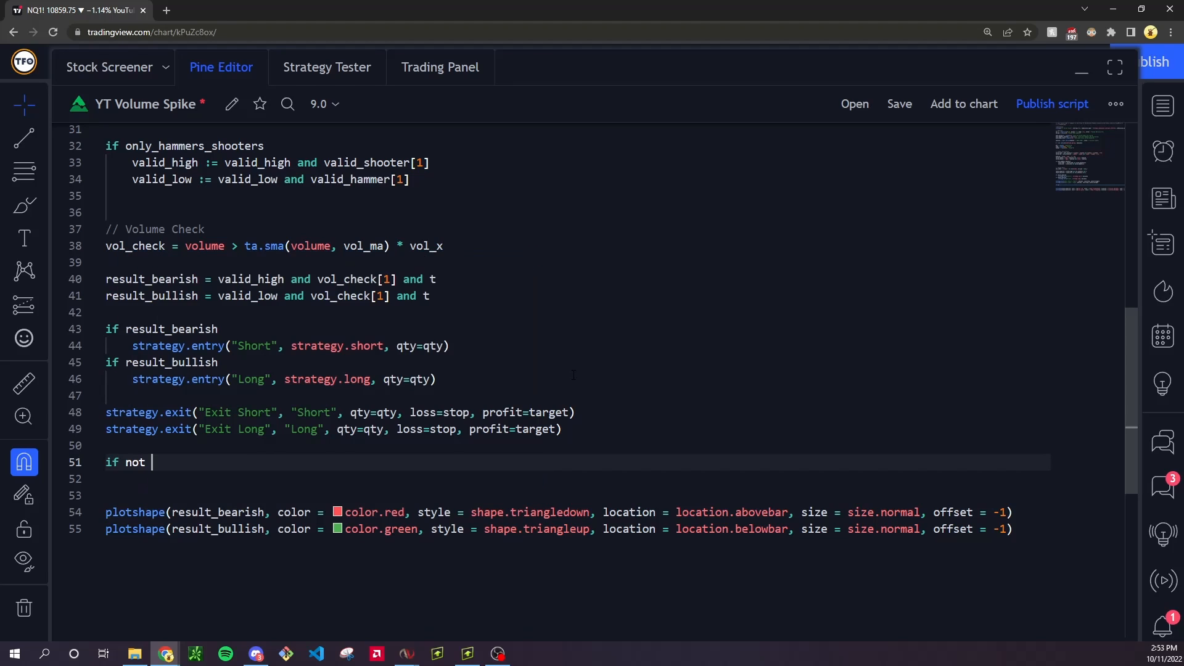
{"action": "type", "text": "t"}
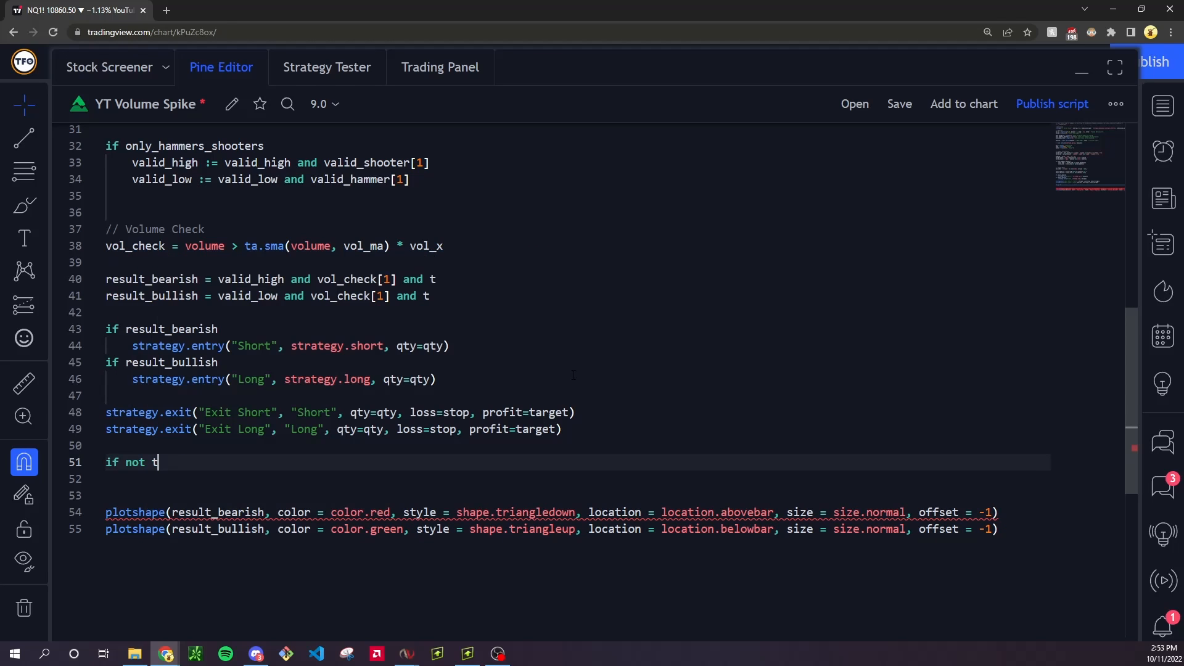
{"action": "type", "text": "strate"}
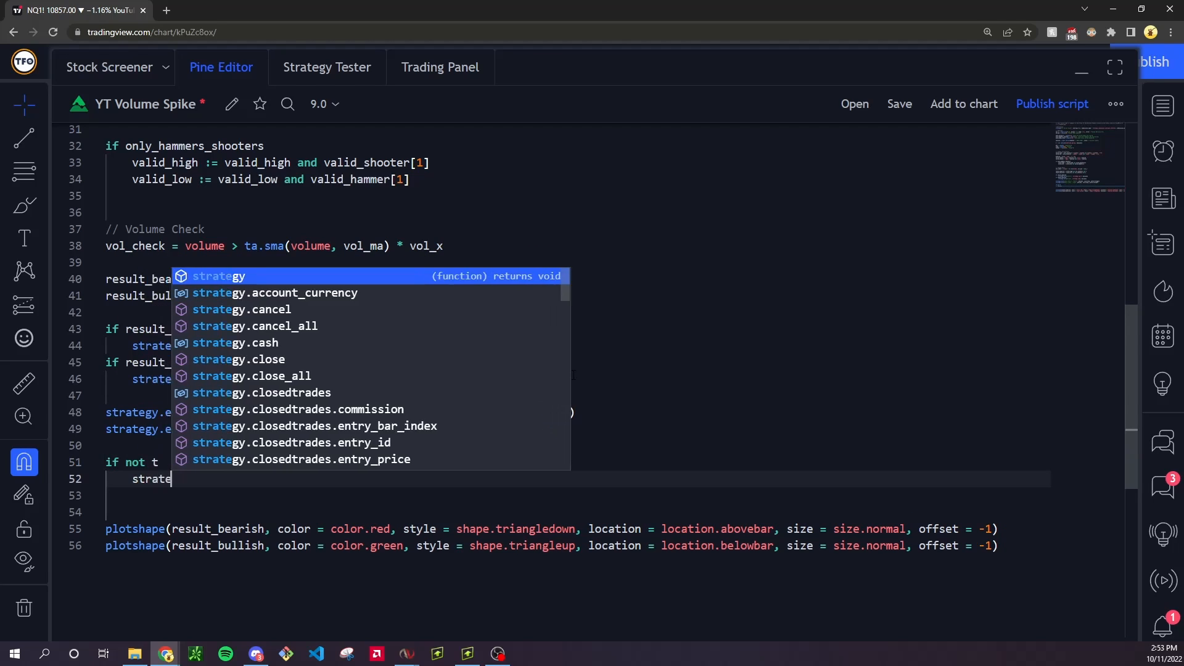
{"action": "type", "text": "close_all(comment = \""}
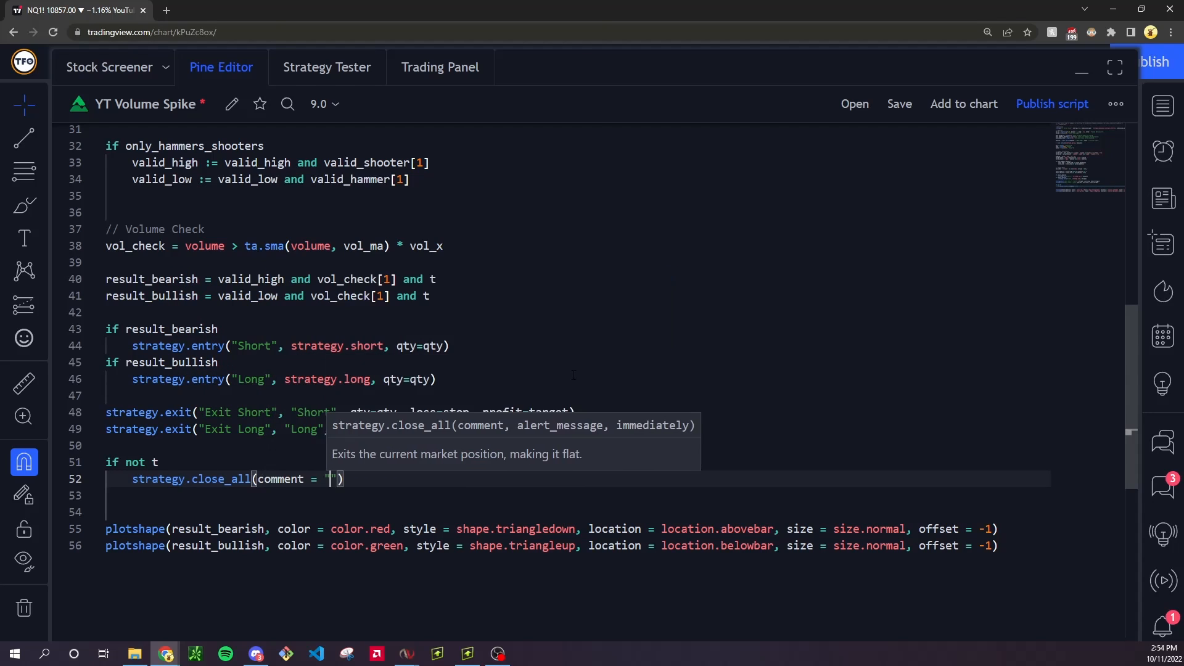
{"action": "type", "text": "Close remaining tr"}
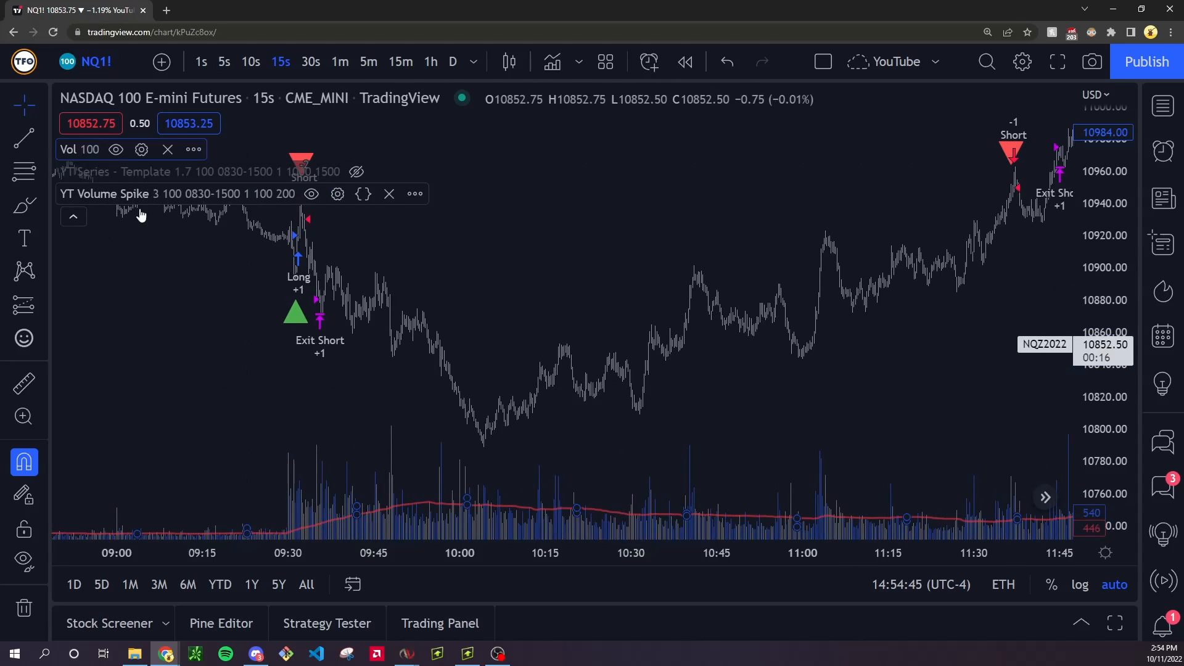
Set the strategy's Volume Multiplier input to 1.5 and apply it.
{"action": "left_click", "coordinate": [338, 194]}
{"action": "type", "text": "1.5"}
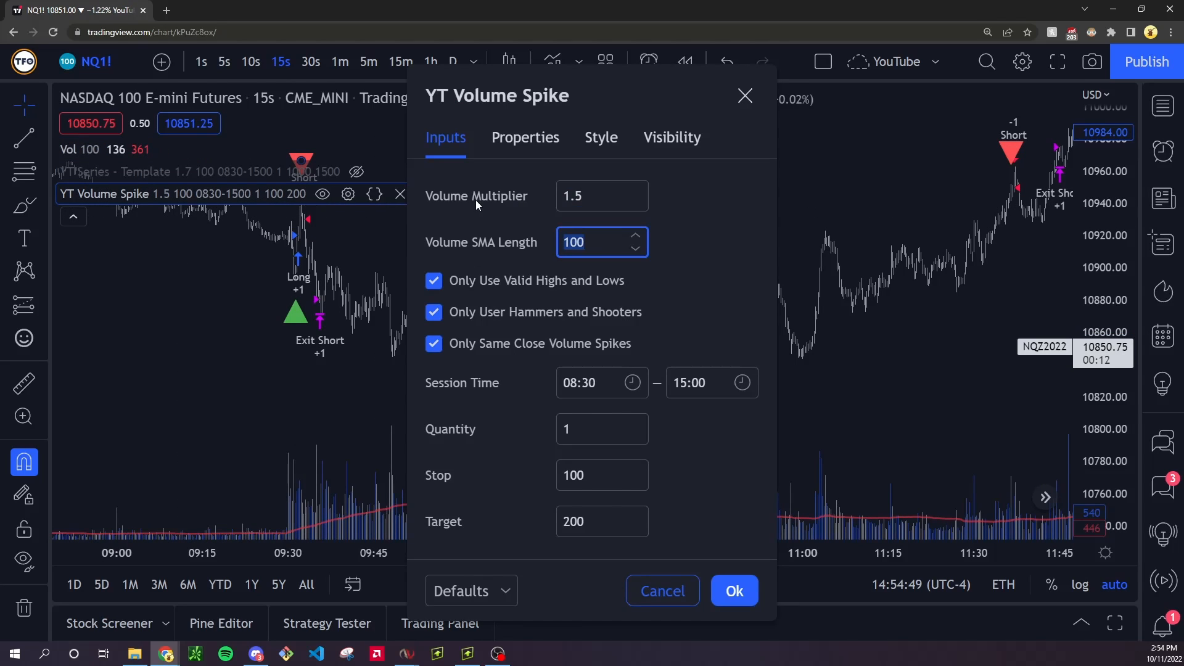
{"action": "left_click", "coordinate": [732, 591]}
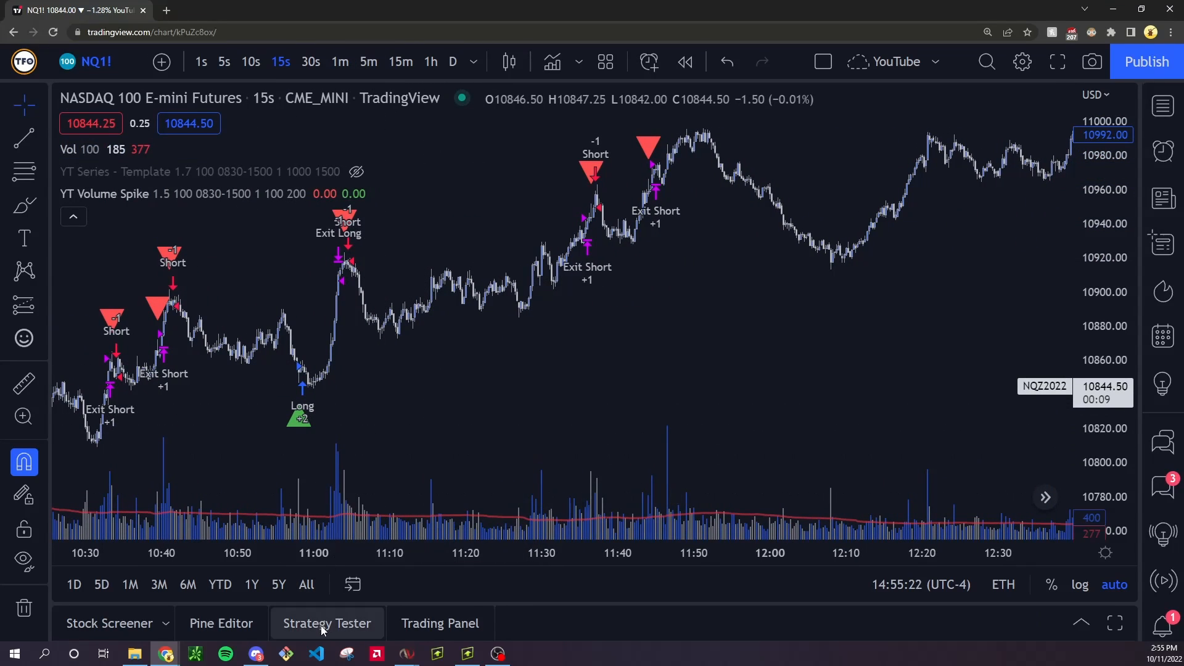
Review the Strategy Tester's List of Trades, then return to the performance overview.
{"action": "left_click", "coordinate": [326, 622]}
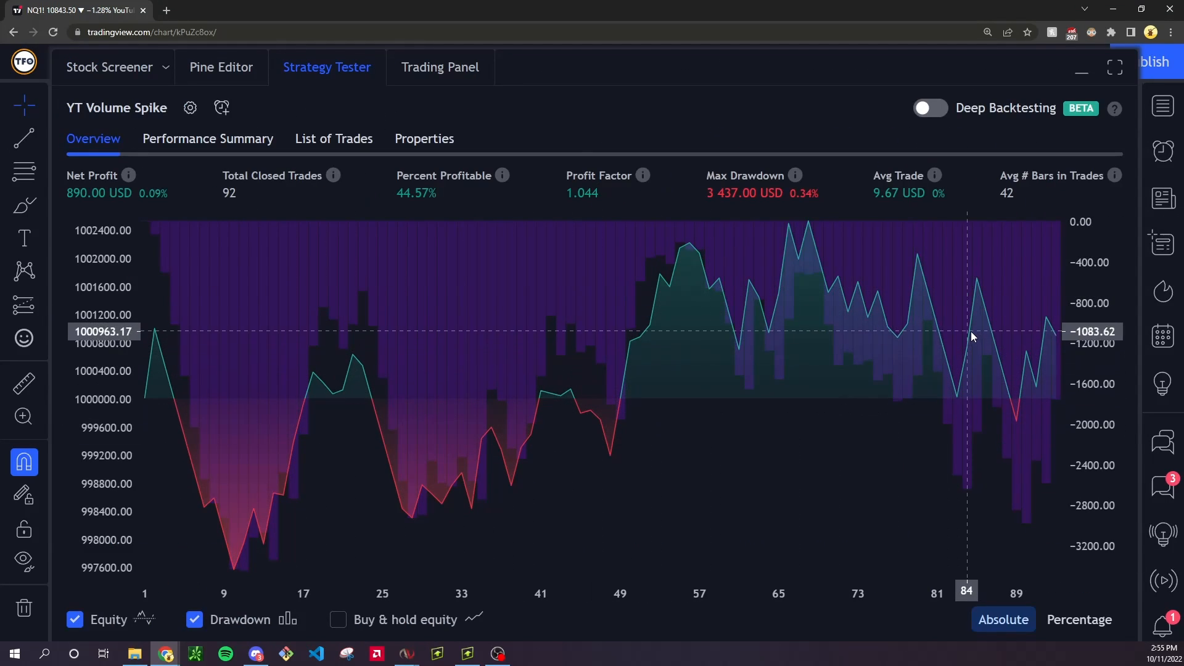
{"action": "left_click", "coordinate": [333, 138]}
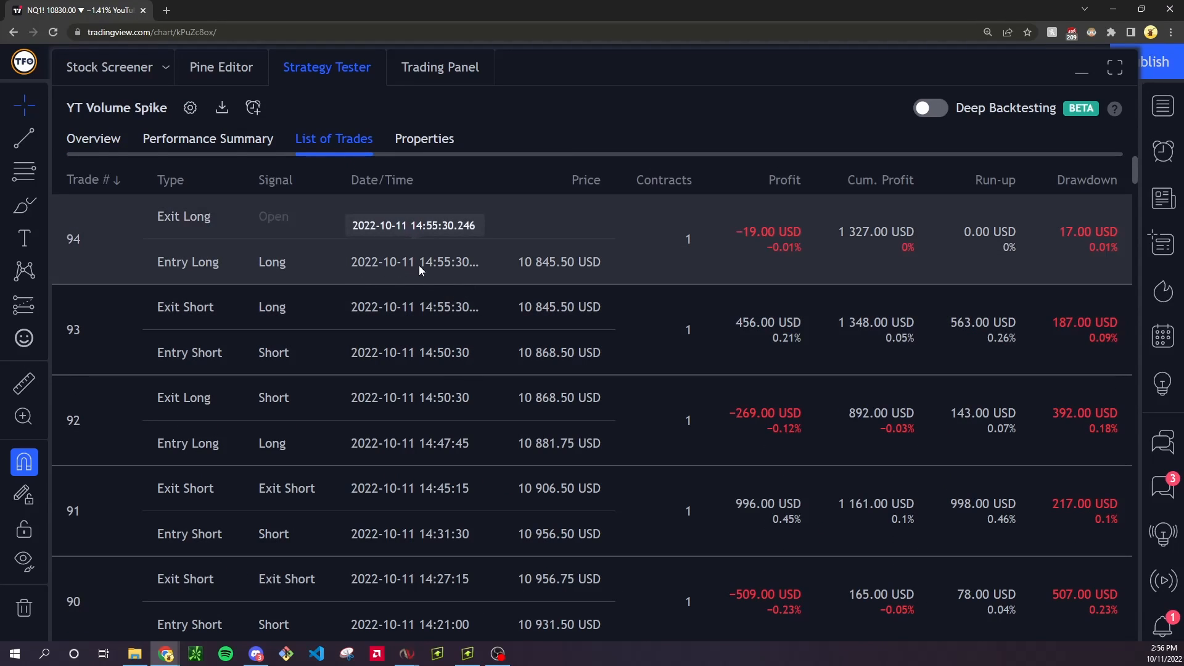
{"action": "mouse_move", "coordinate": [399, 267]}
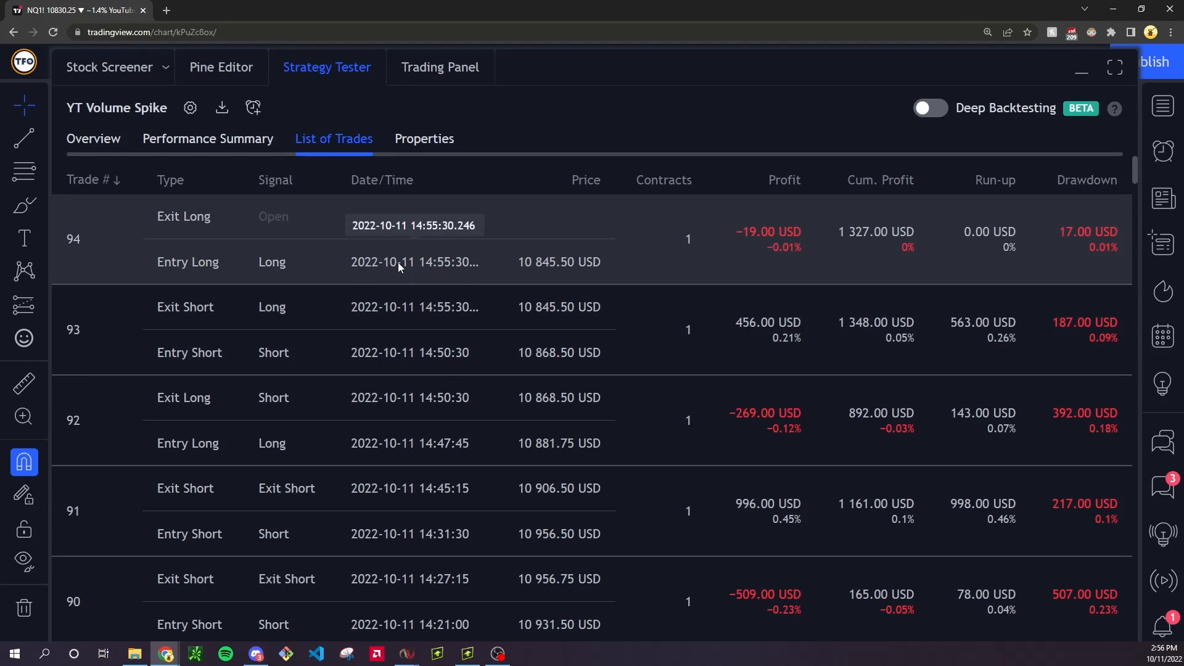
{"action": "scroll", "scroll_direction": "down", "scroll_amount": 3}
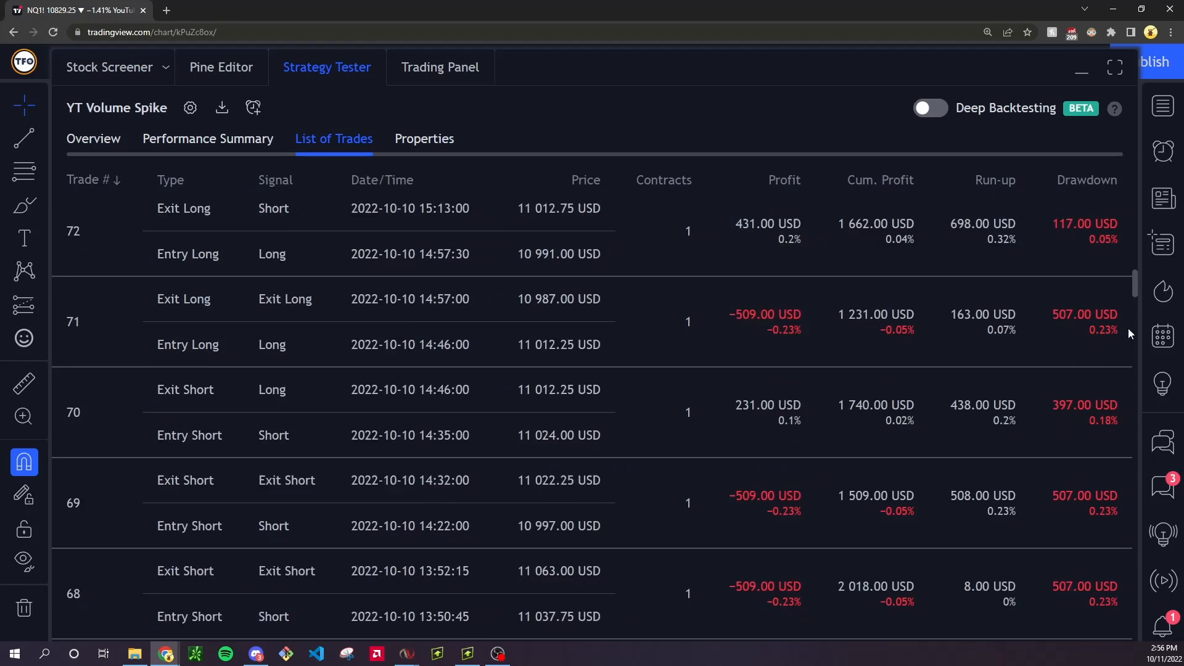
{"action": "scroll", "scroll_direction": "down", "scroll_amount": 3}
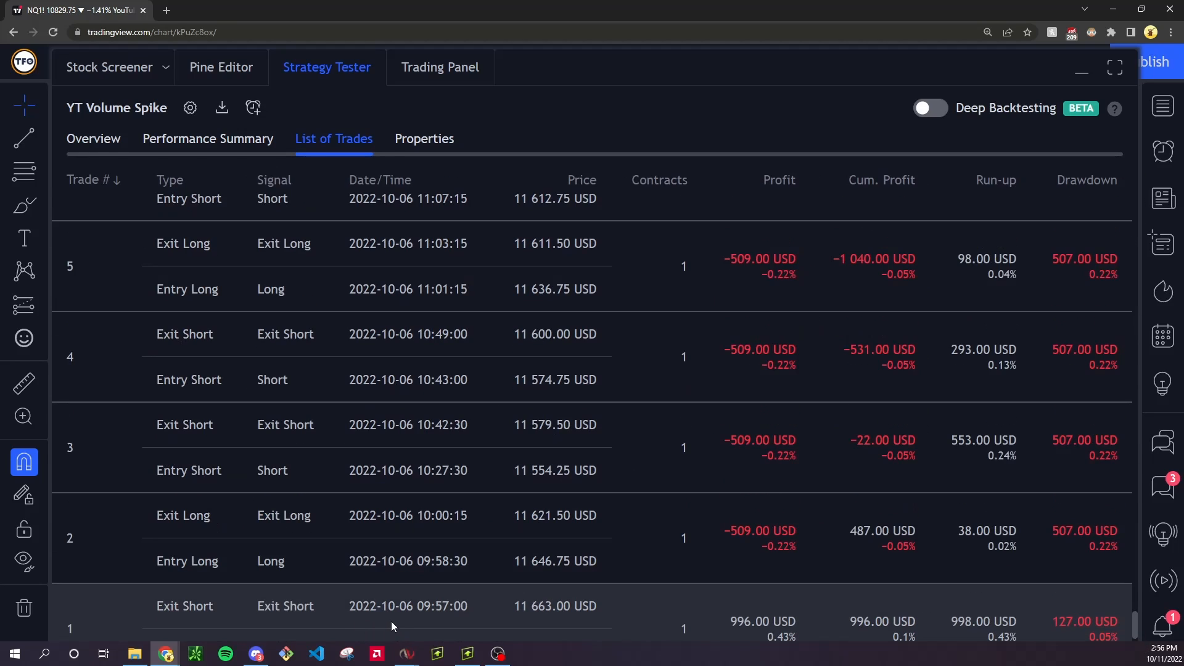
{"action": "left_click", "coordinate": [93, 140]}
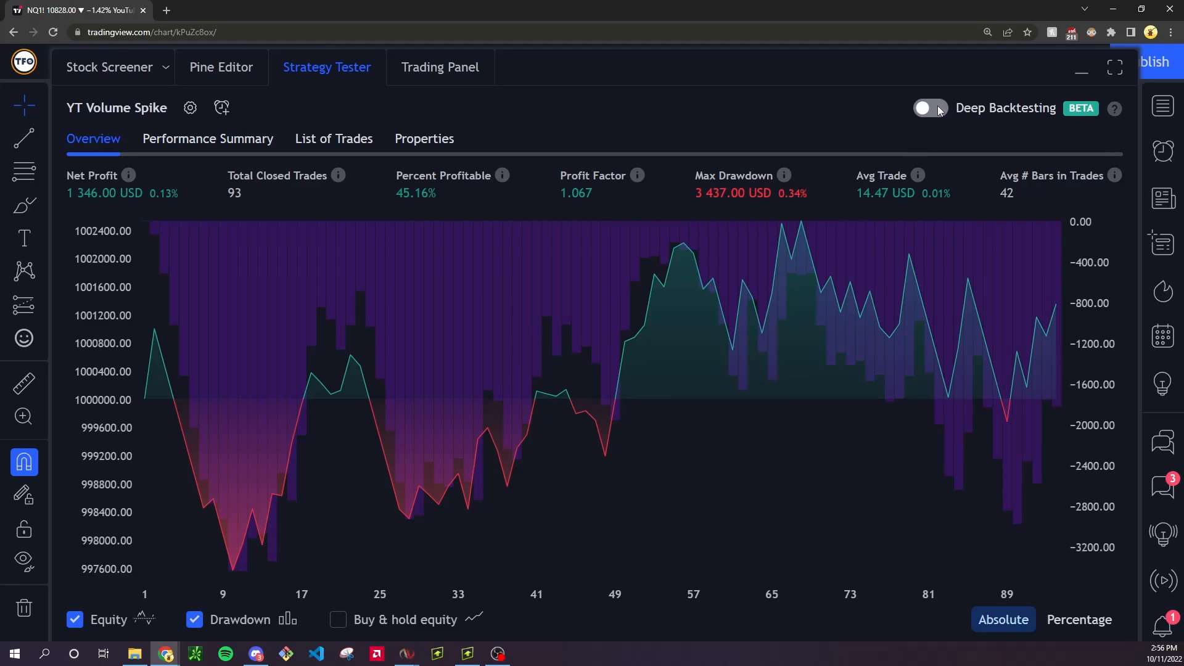
Toggle Deep Backtesting on and back off in the Strategy Tester.
{"action": "left_click", "coordinate": [930, 109]}
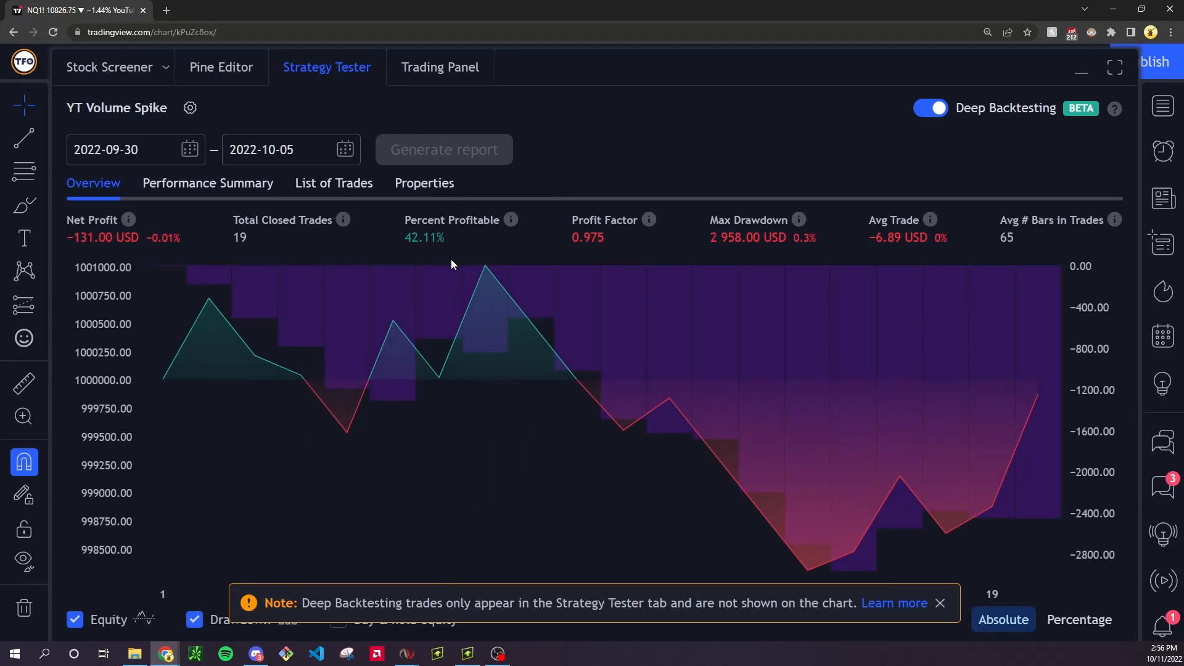
{"action": "left_click", "coordinate": [190, 107]}
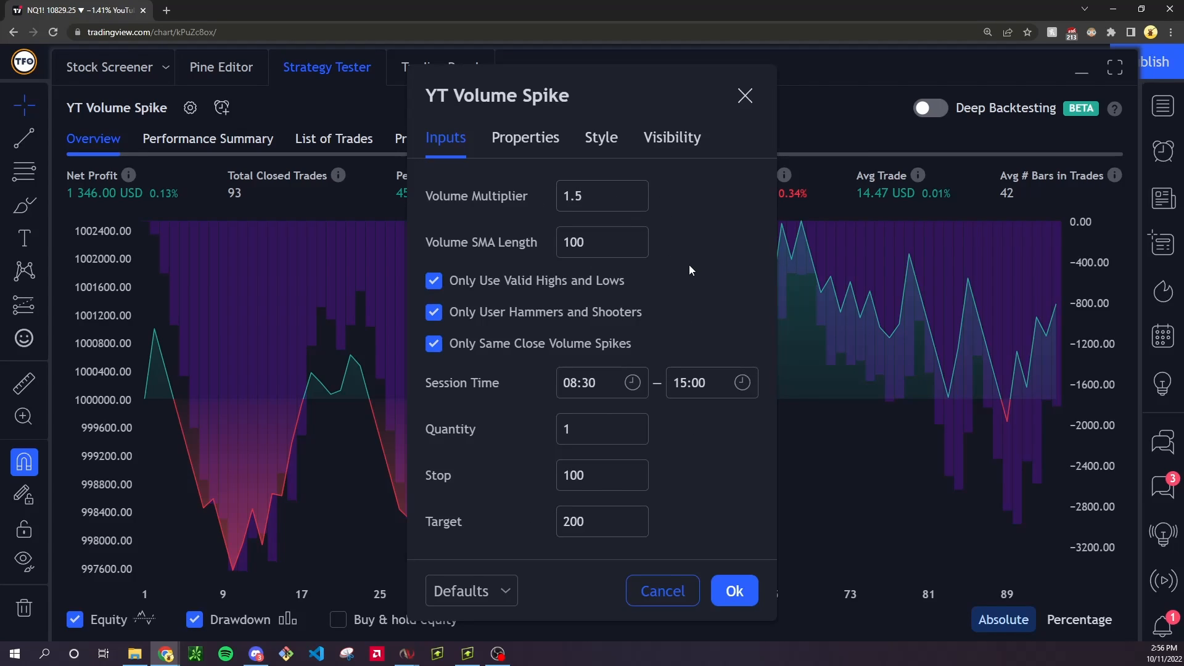
{"action": "mouse_move", "coordinate": [683, 268]}
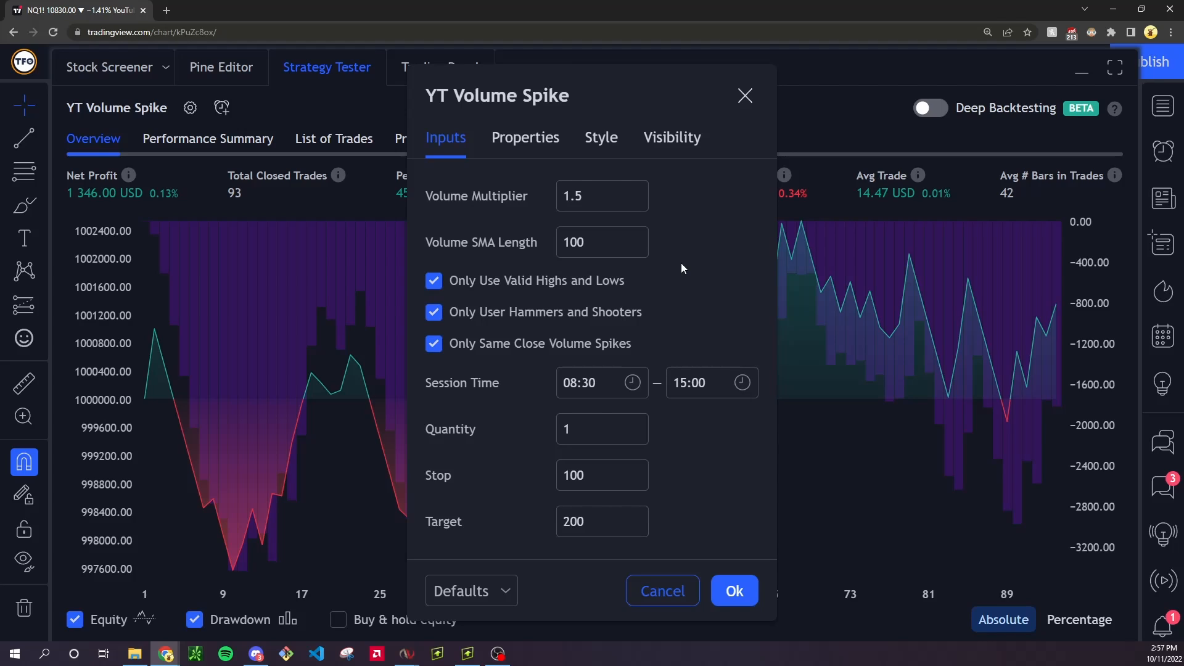